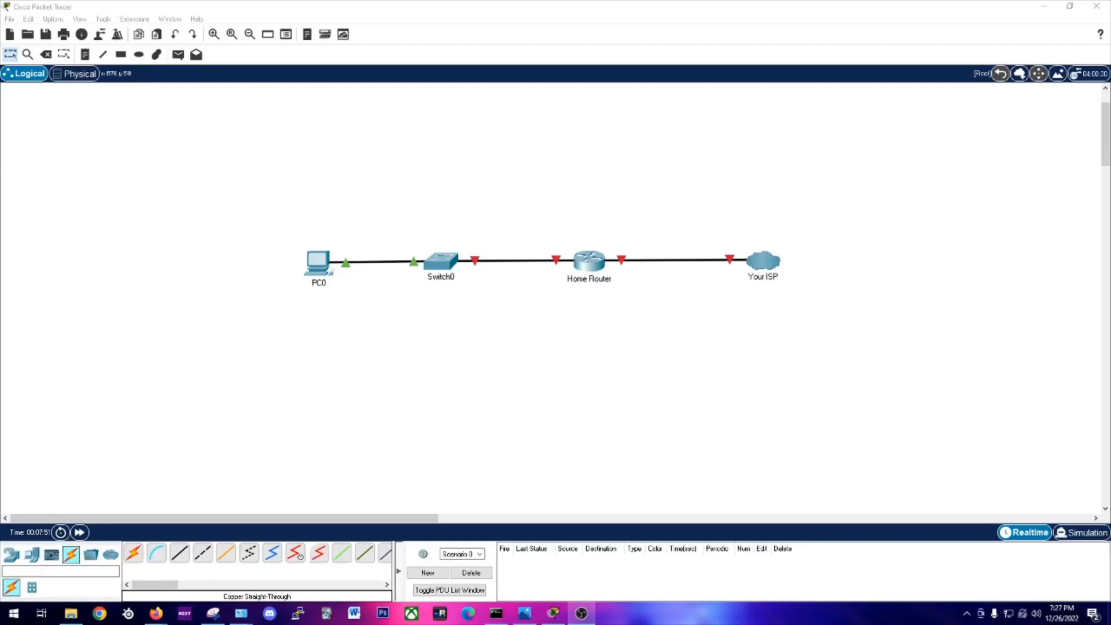
mouse_move(1042, 319)
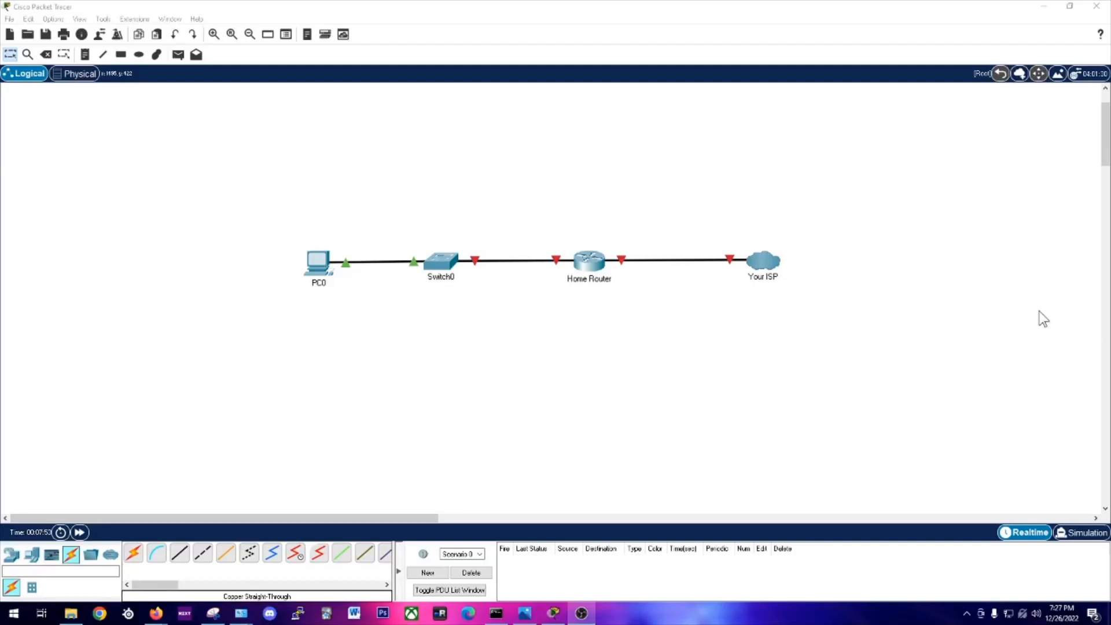
mouse_move(996, 314)
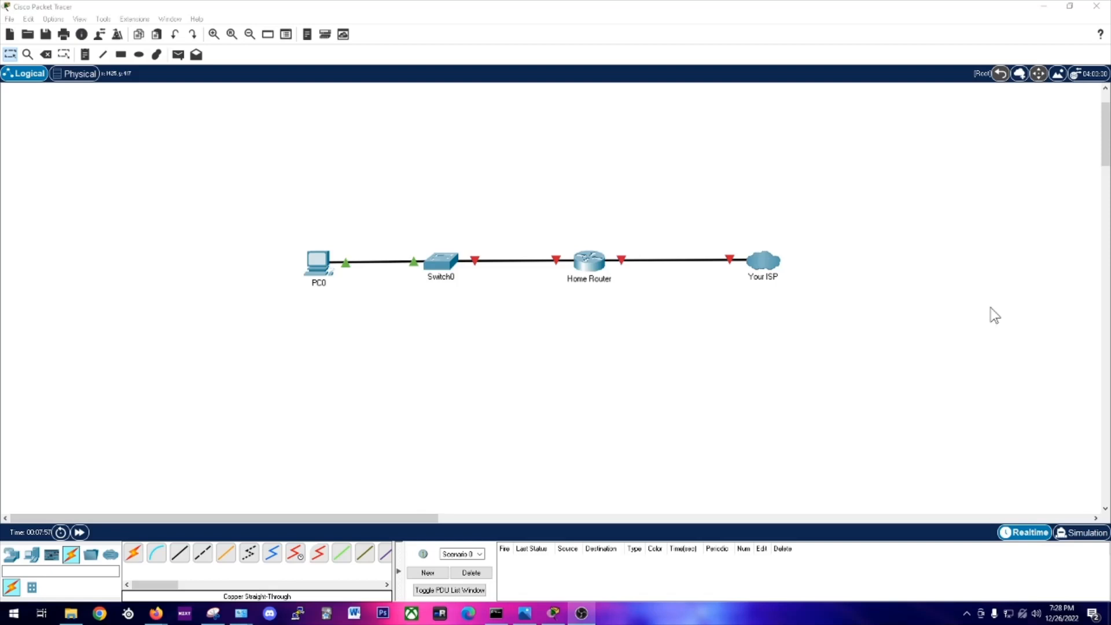
mouse_move(1012, 349)
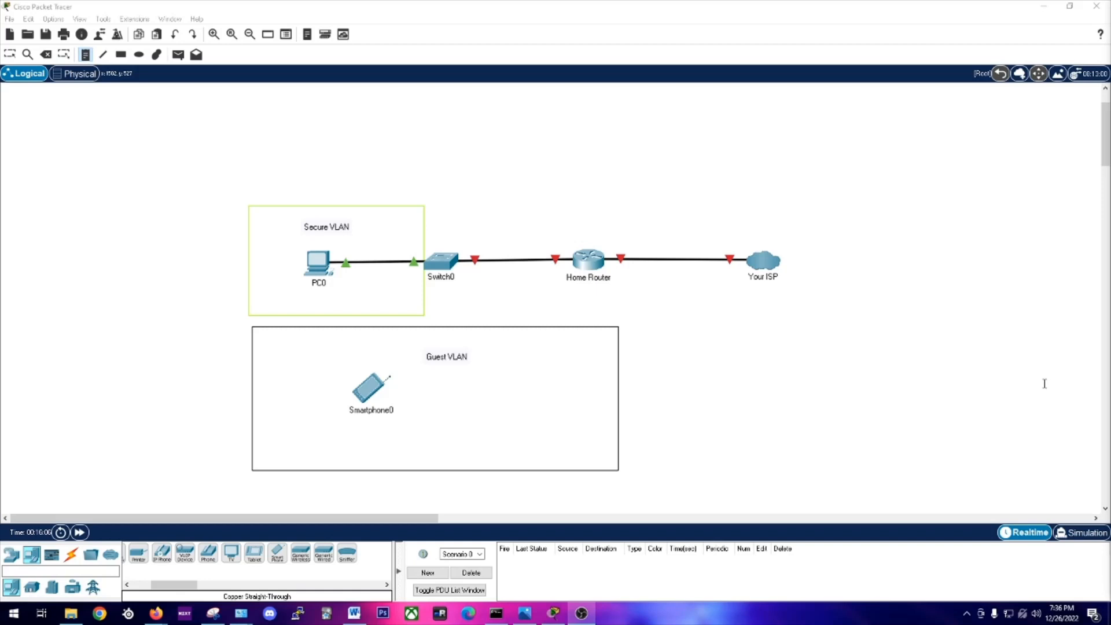
mouse_move(740, 304)
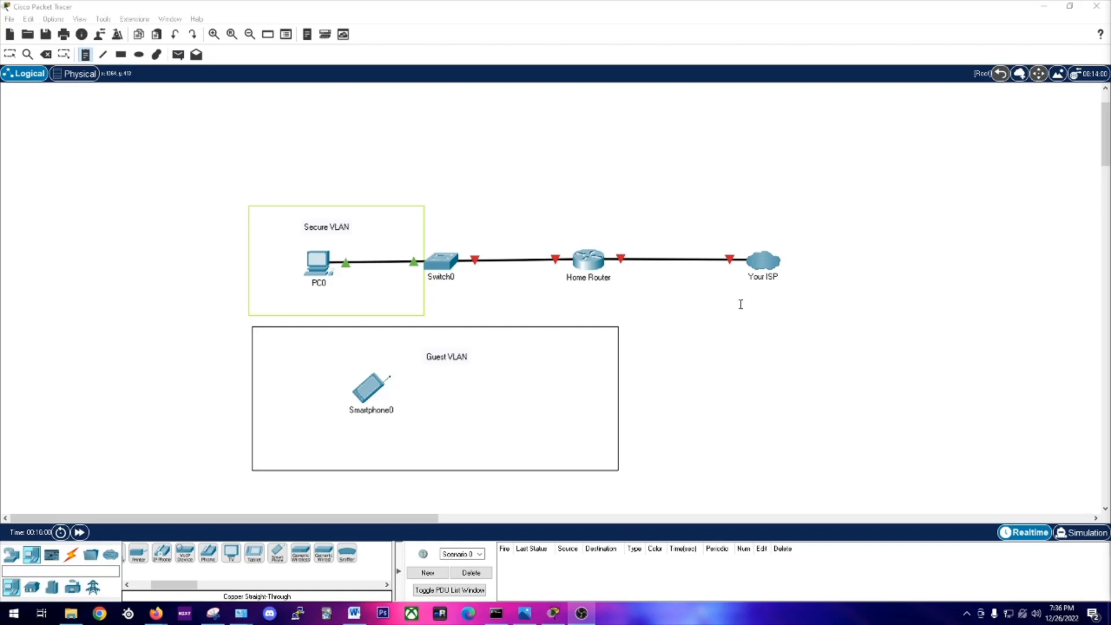
mouse_move(678, 298)
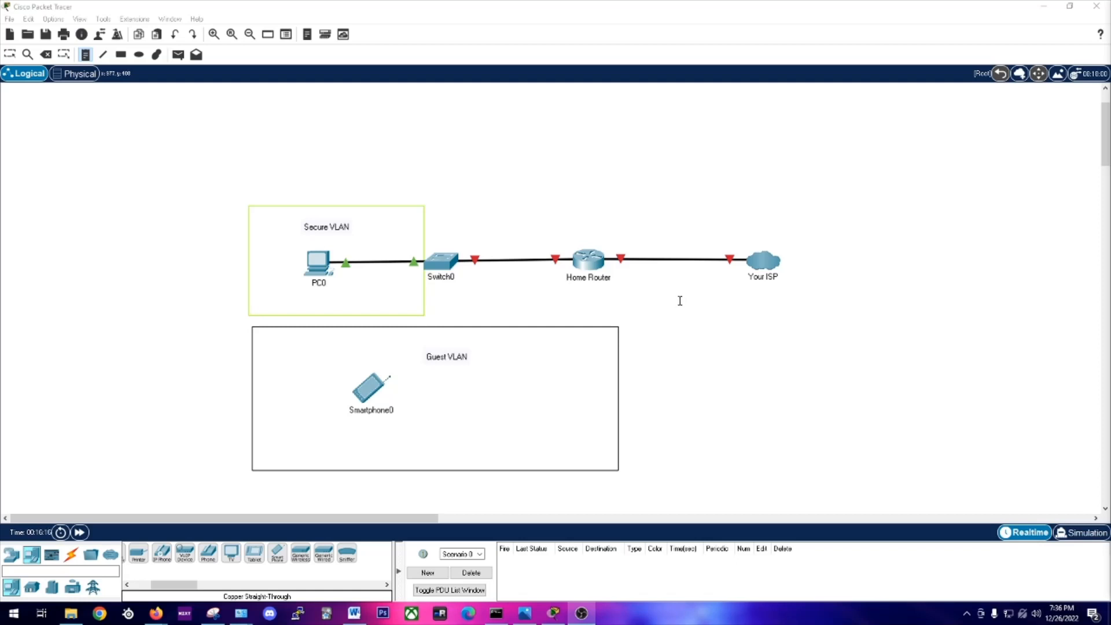
mouse_move(618, 282)
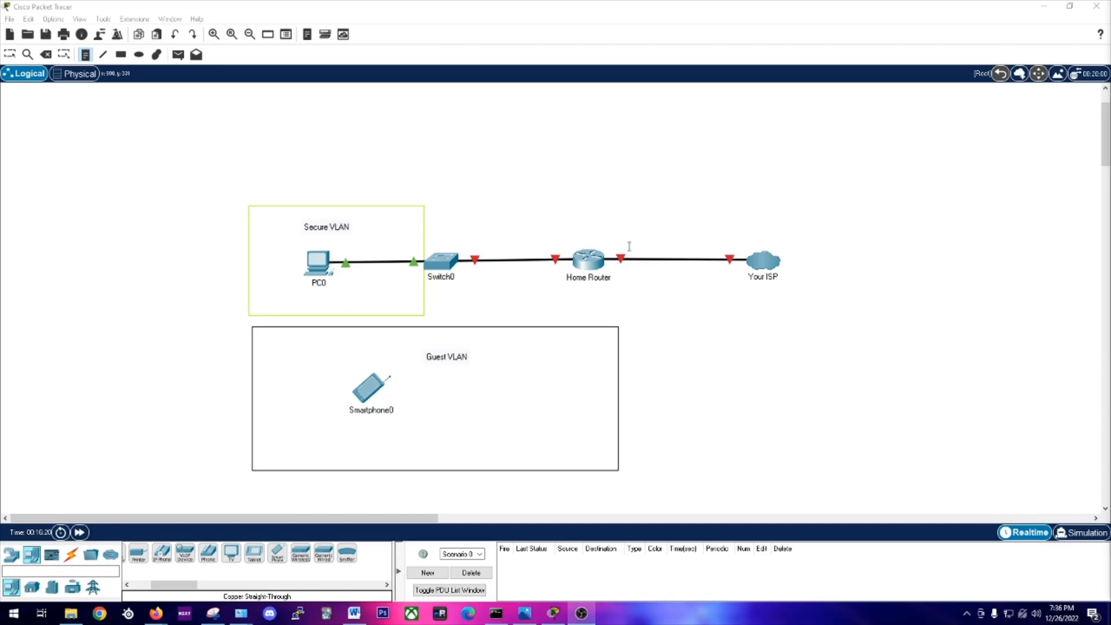
mouse_move(748, 258)
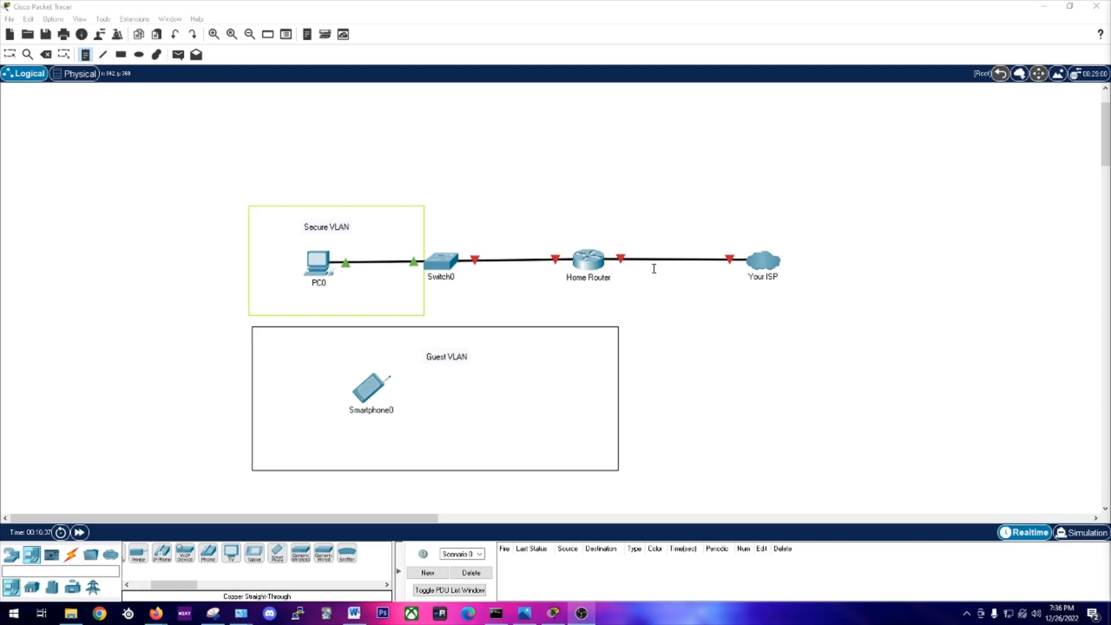
mouse_move(607, 271)
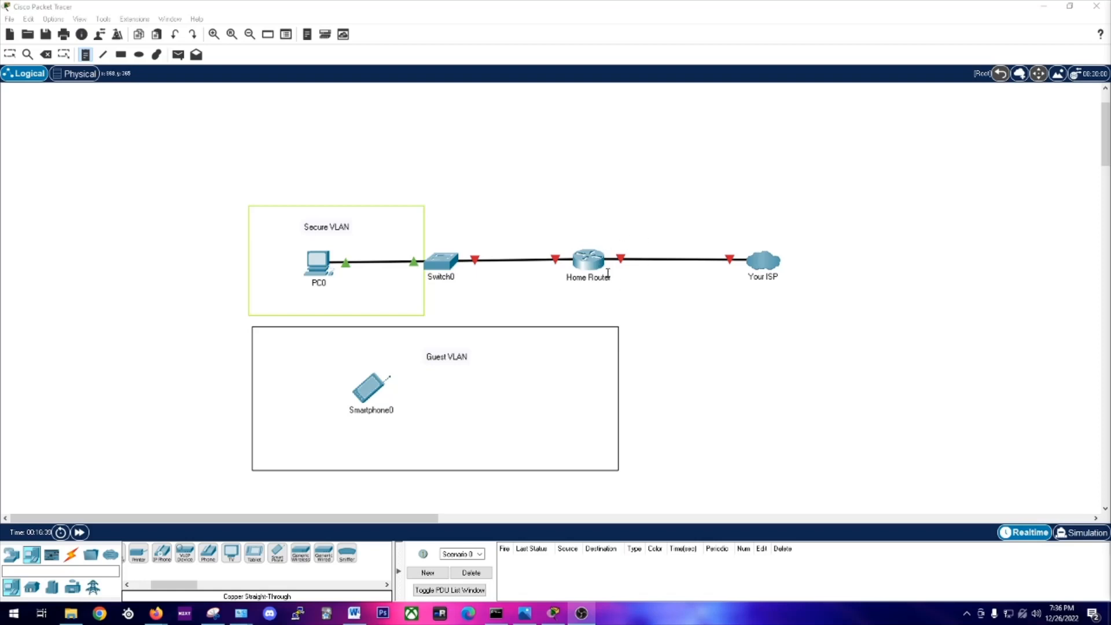
mouse_move(606, 242)
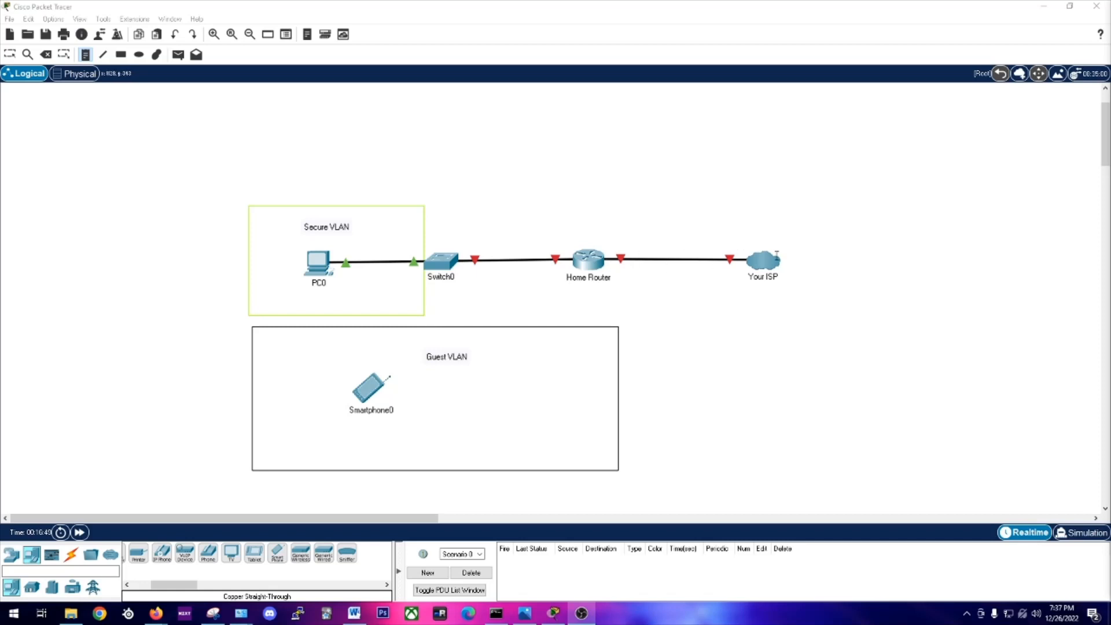
mouse_move(642, 261)
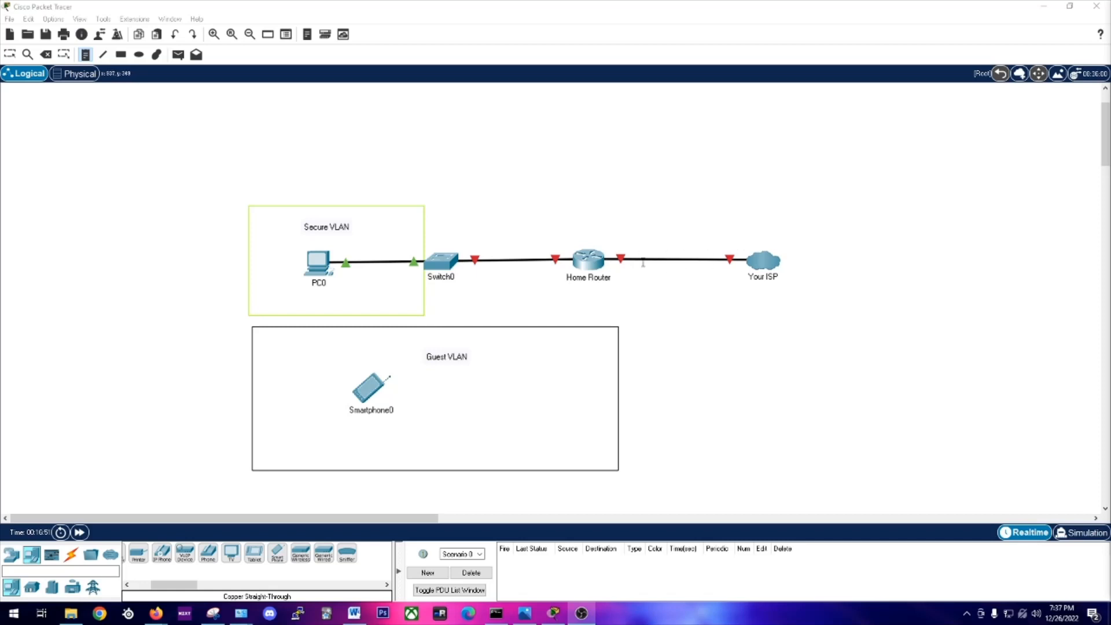
mouse_move(680, 263)
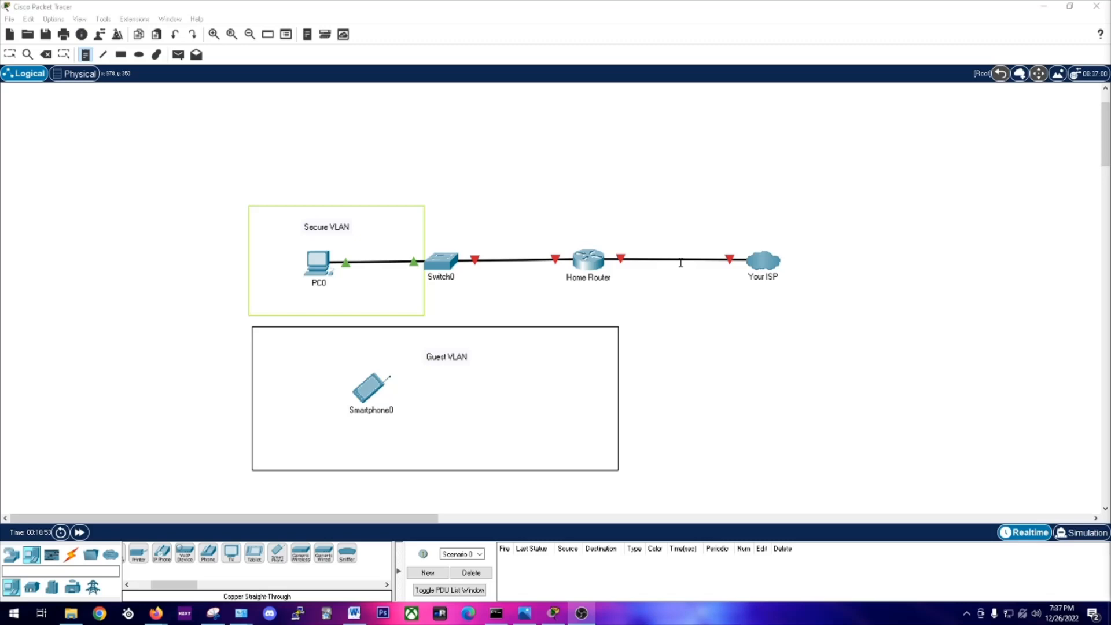
mouse_move(736, 260)
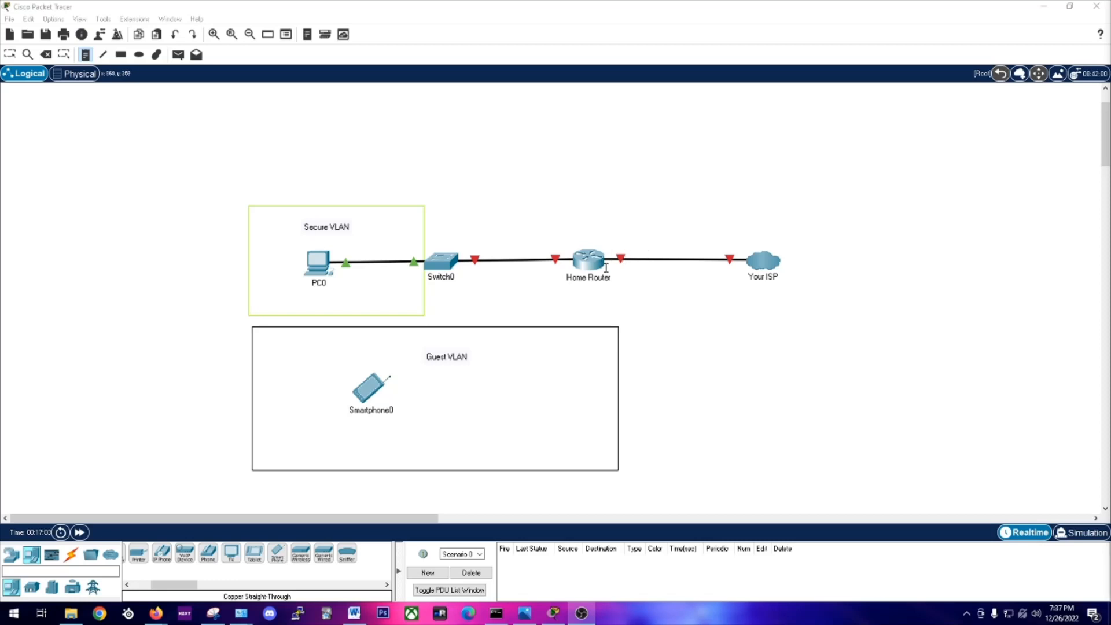
mouse_move(608, 251)
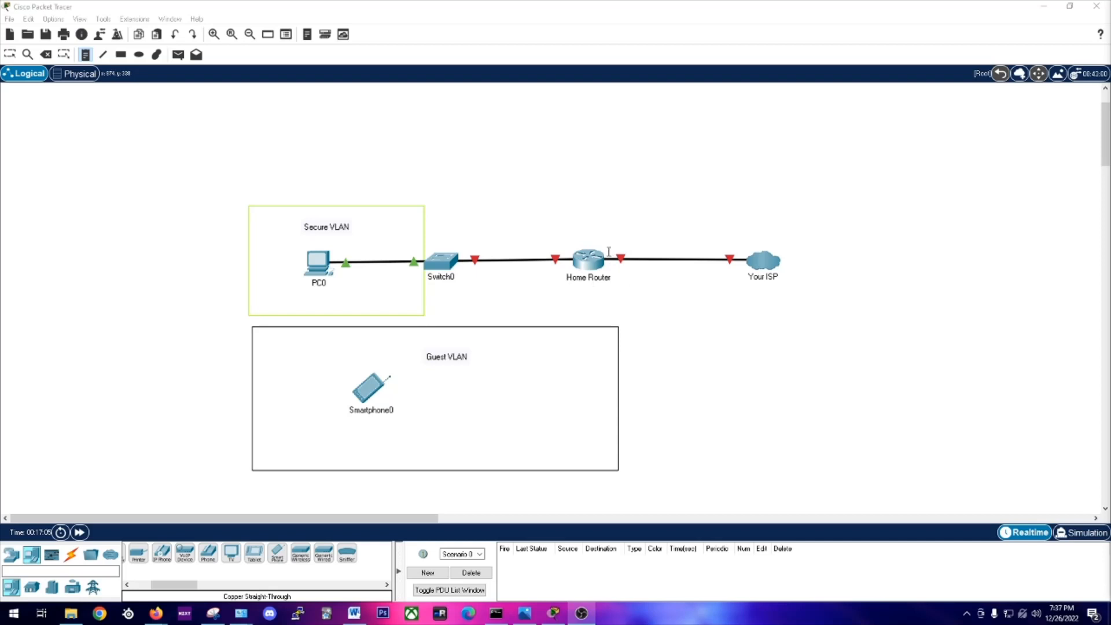
mouse_move(748, 255)
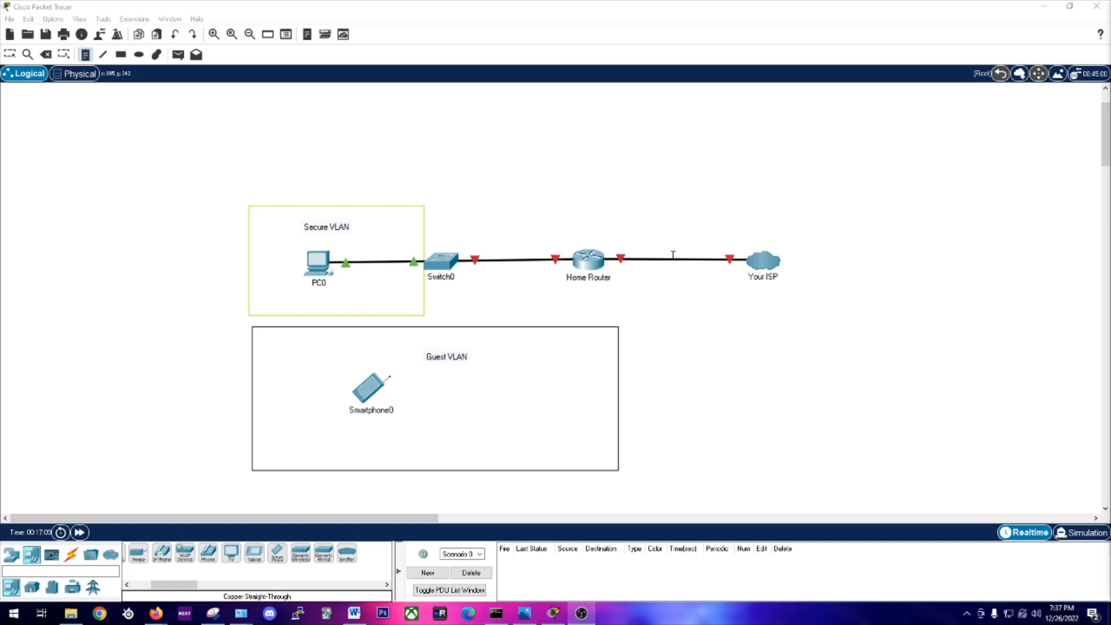
mouse_move(635, 279)
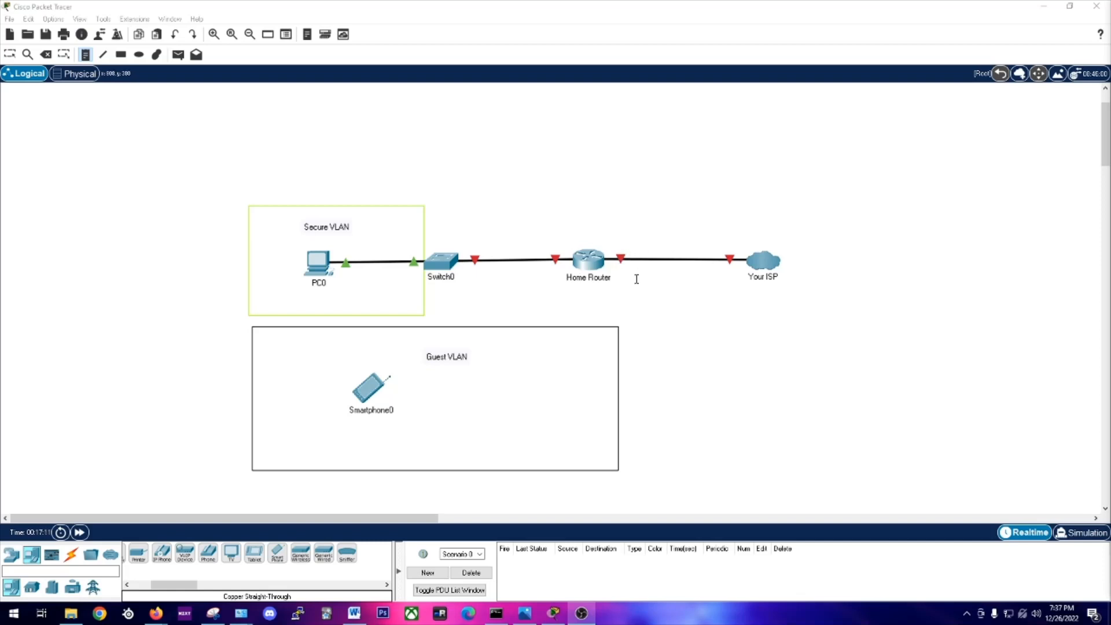
mouse_move(756, 276)
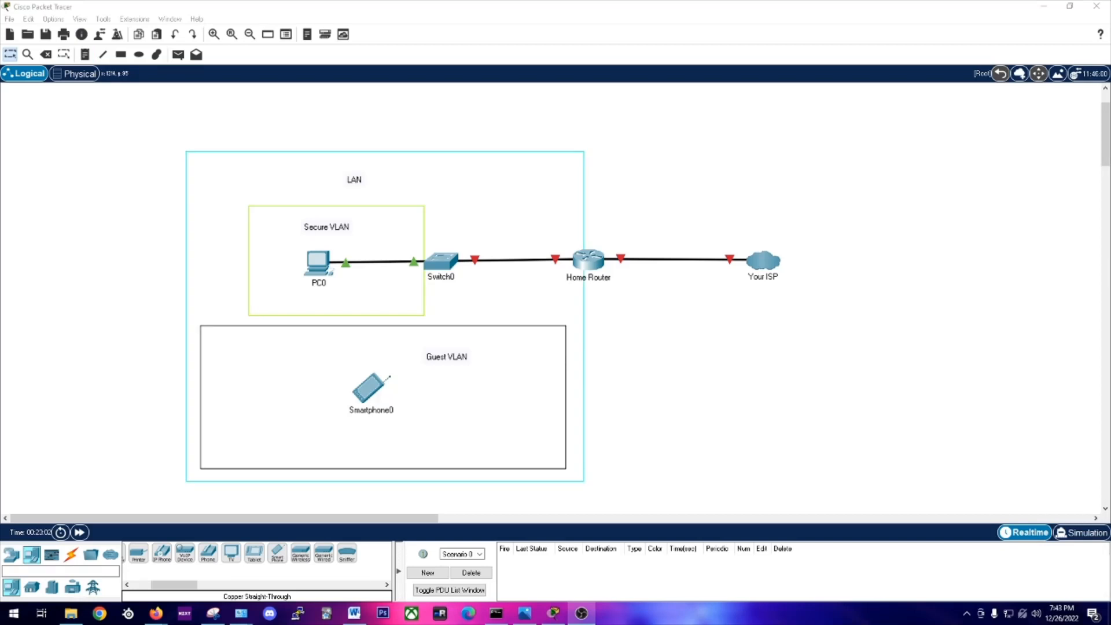
mouse_move(541, 360)
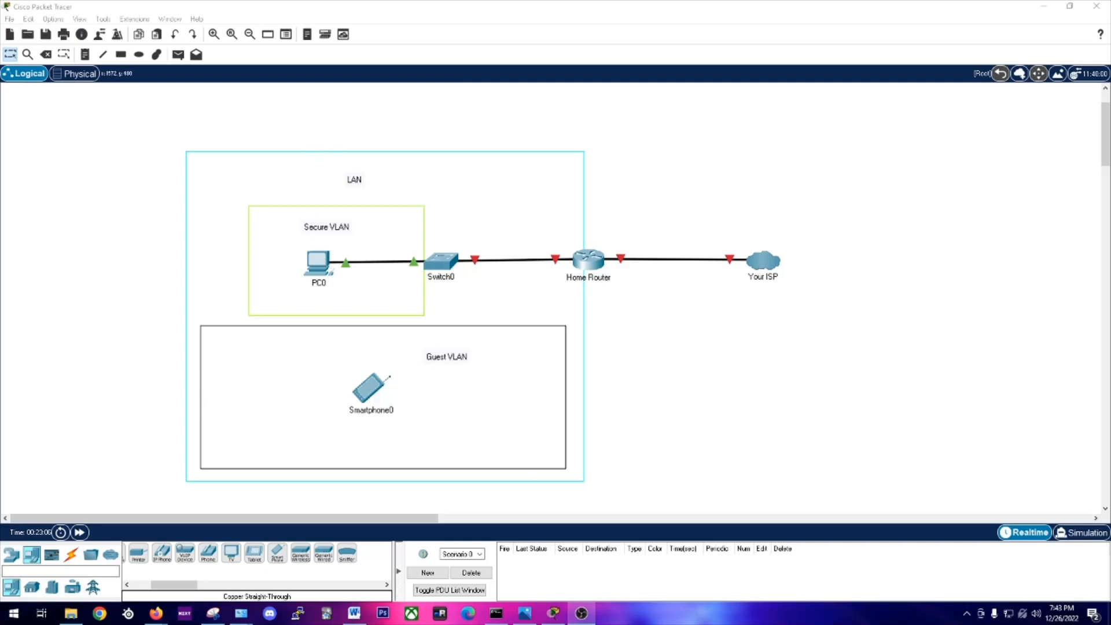
mouse_move(460, 348)
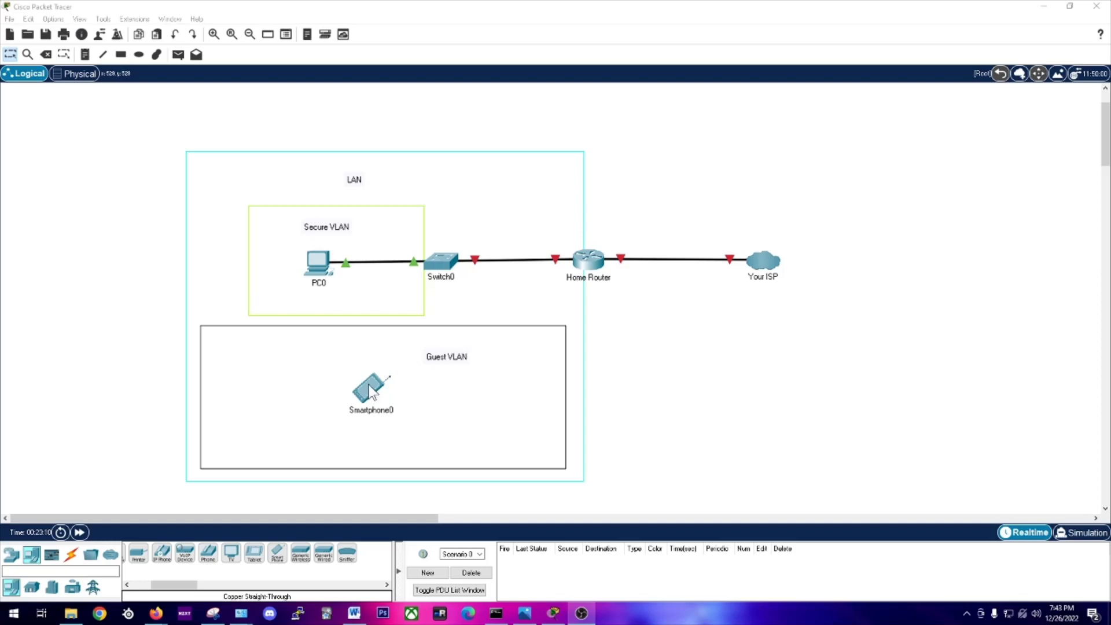
mouse_move(371, 396)
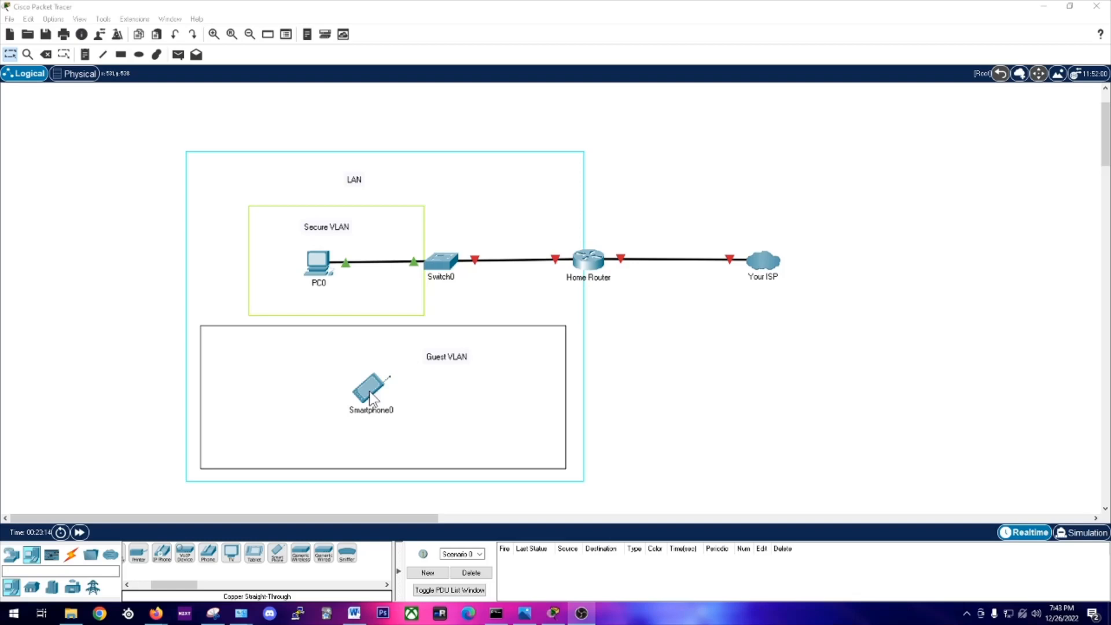
mouse_move(588, 265)
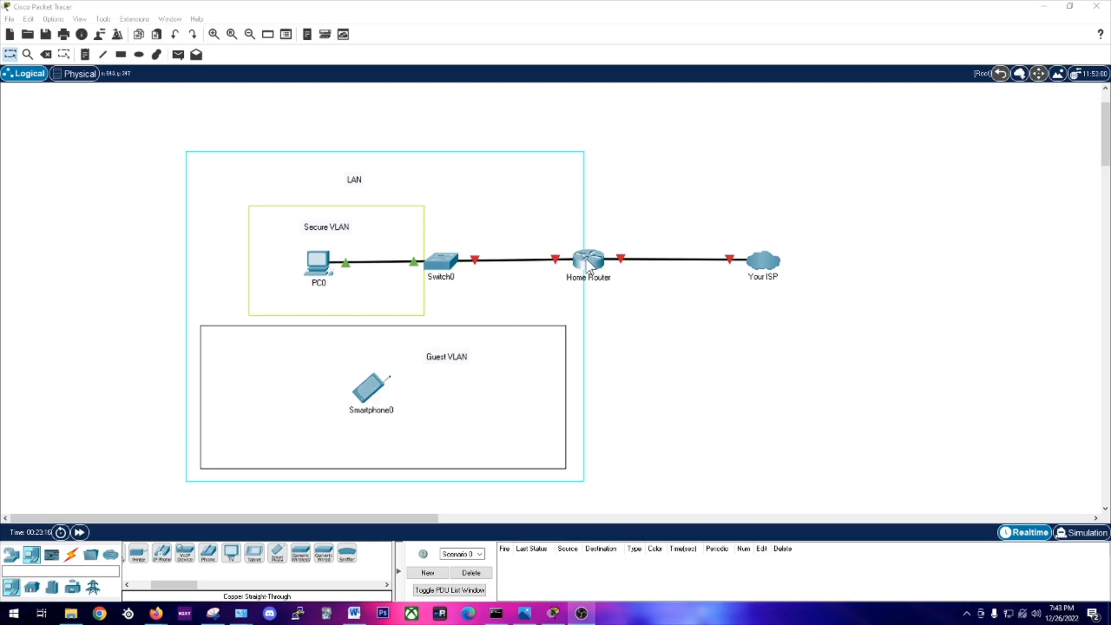
mouse_move(576, 254)
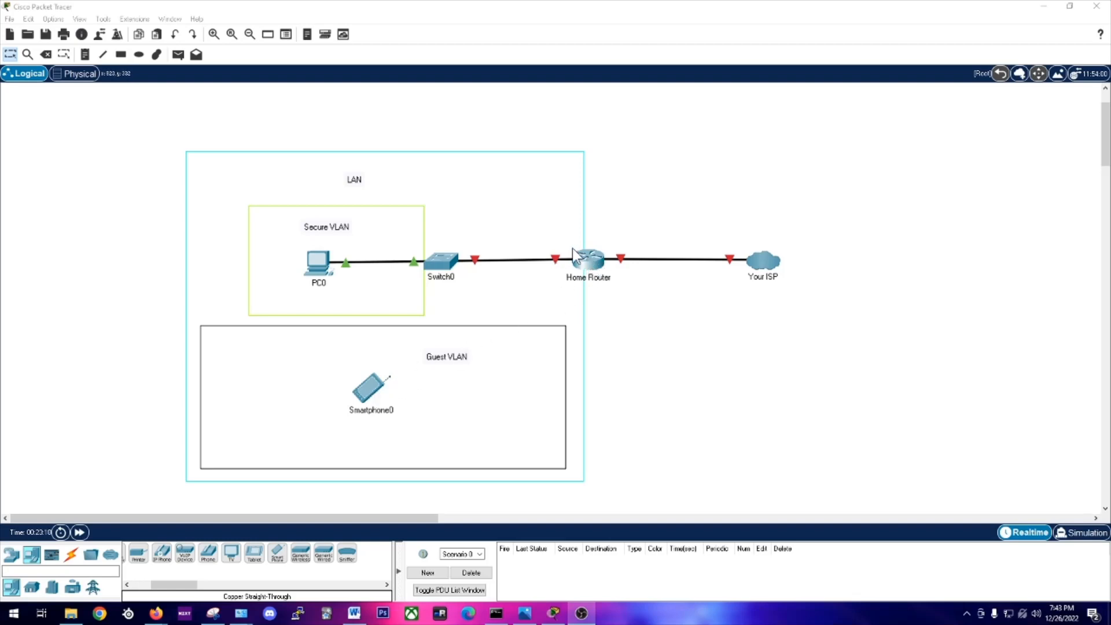
mouse_move(454, 418)
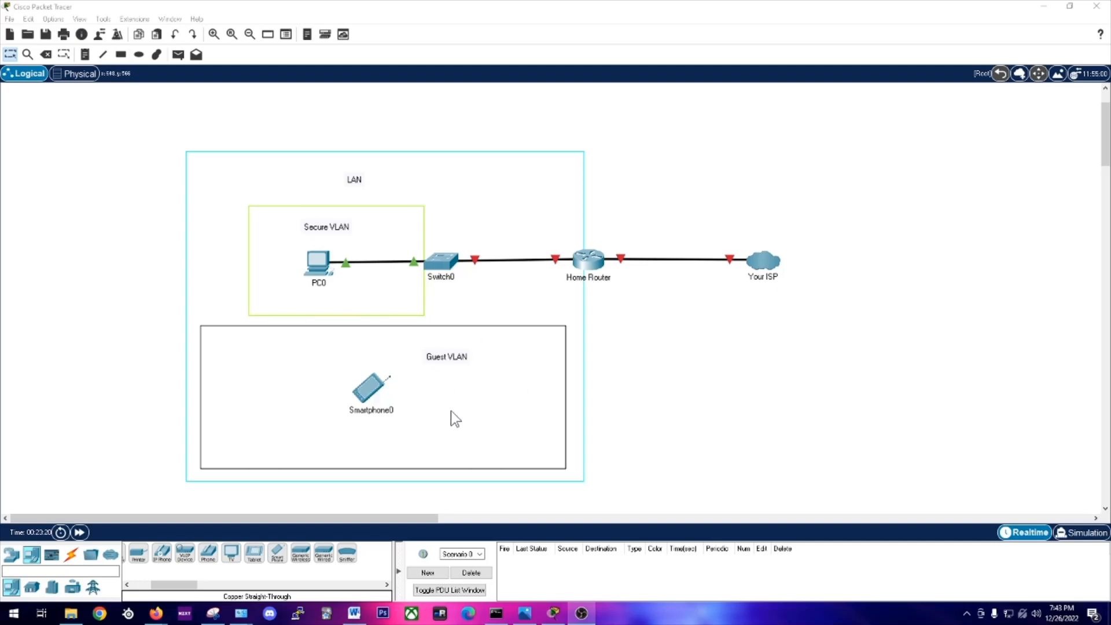
mouse_move(381, 401)
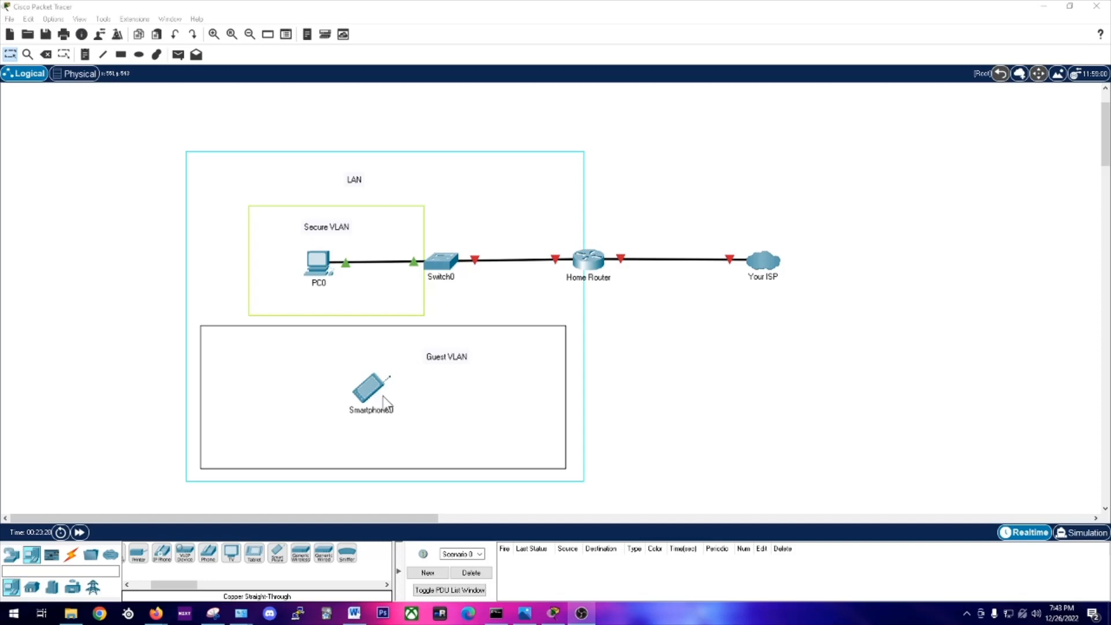
mouse_move(948, 275)
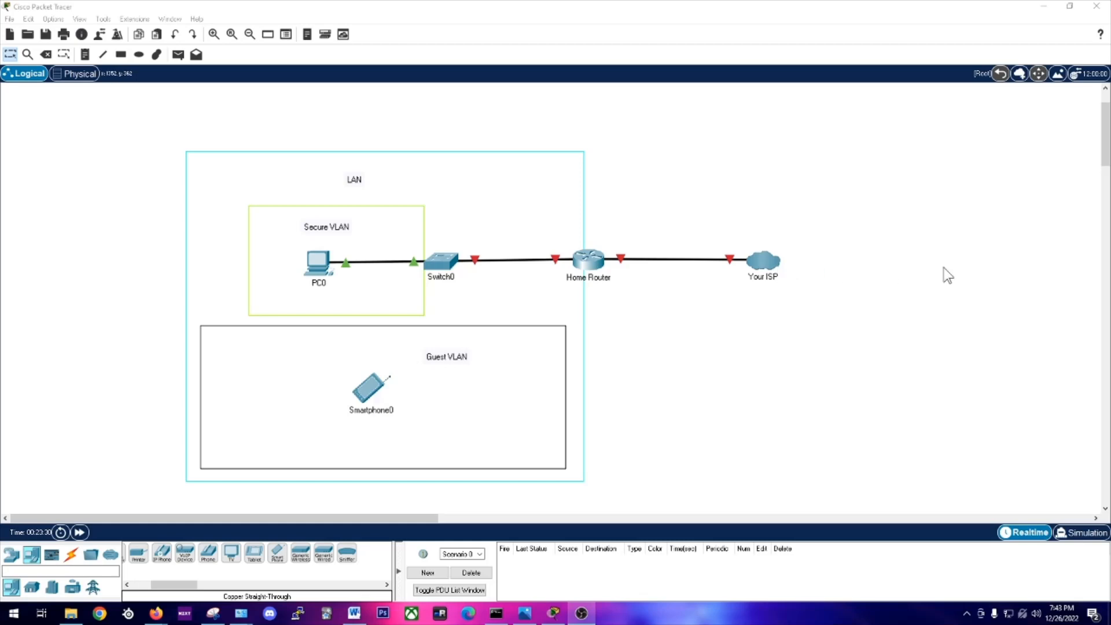
mouse_move(851, 269)
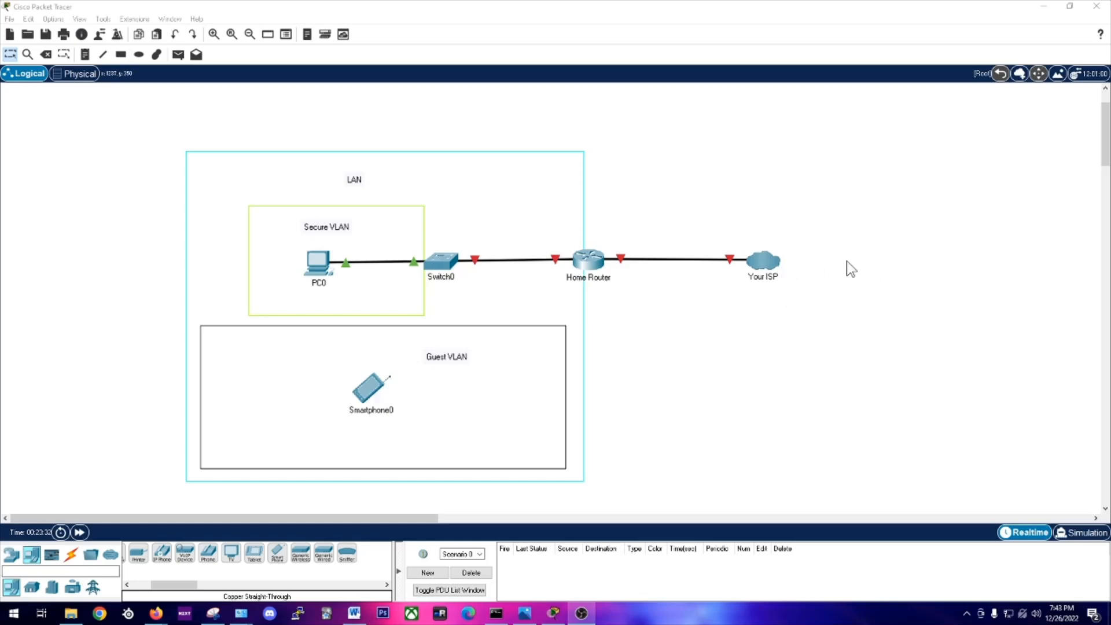
mouse_move(803, 266)
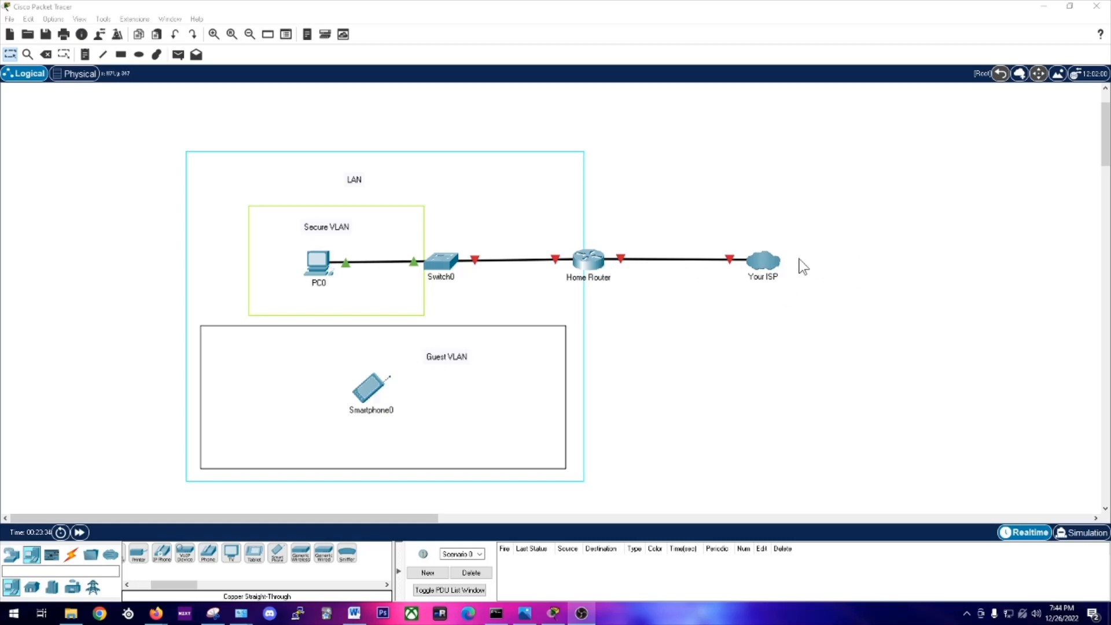
mouse_move(620, 268)
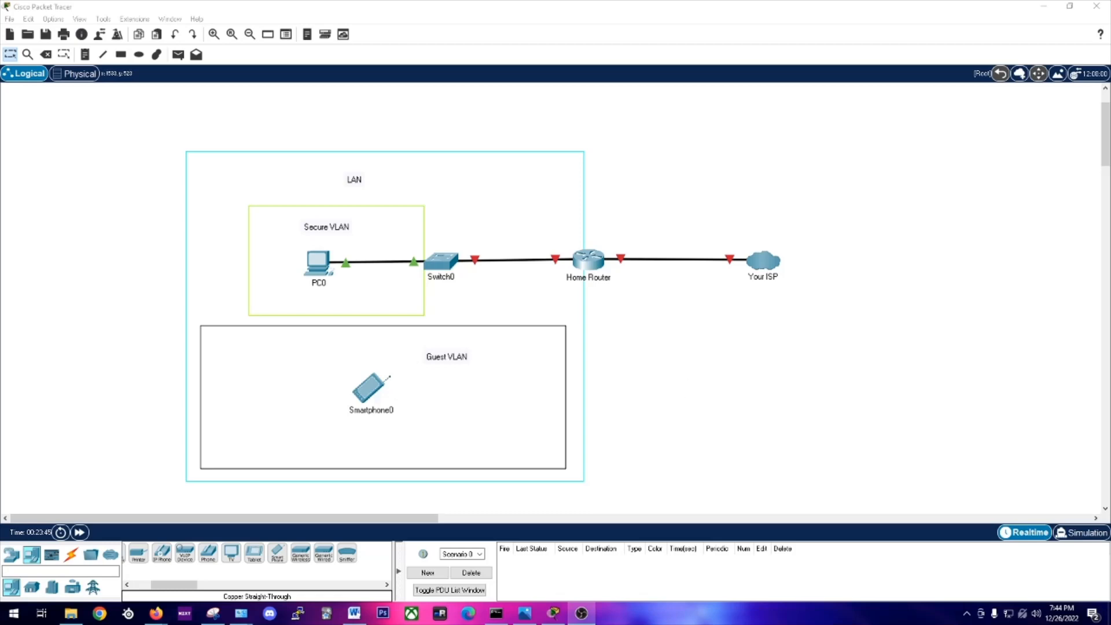
mouse_move(567, 333)
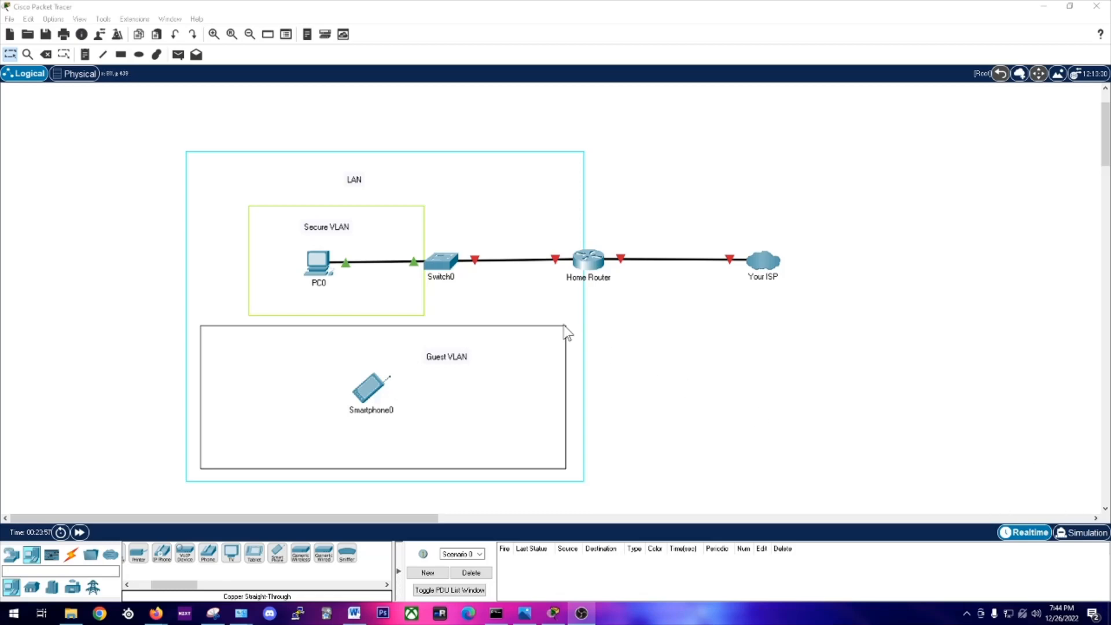
mouse_move(518, 317)
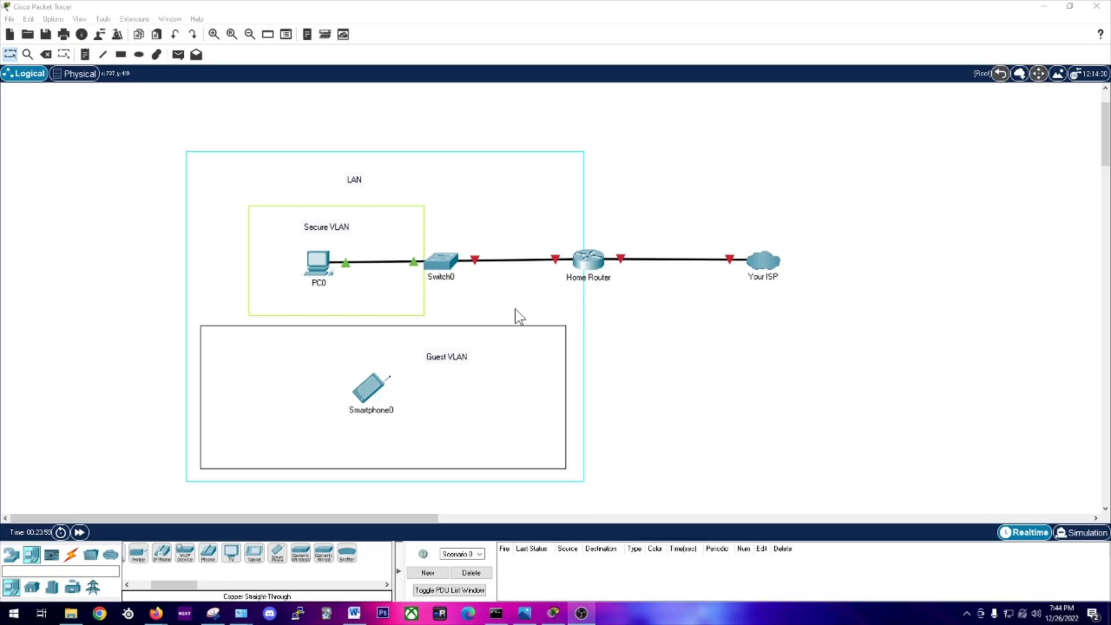
mouse_move(631, 274)
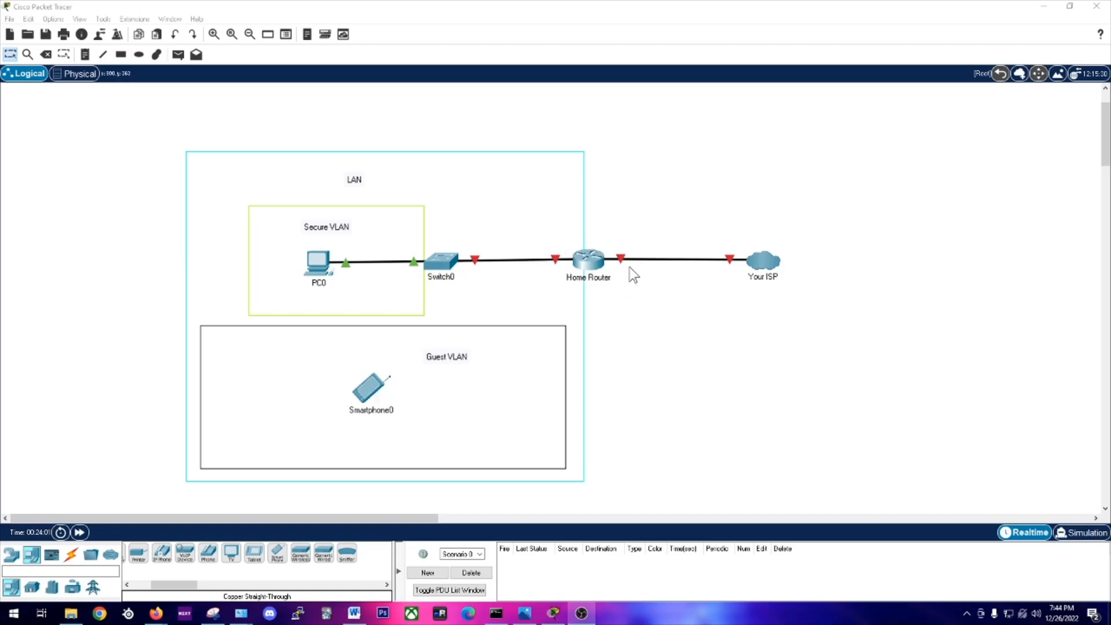
mouse_move(561, 254)
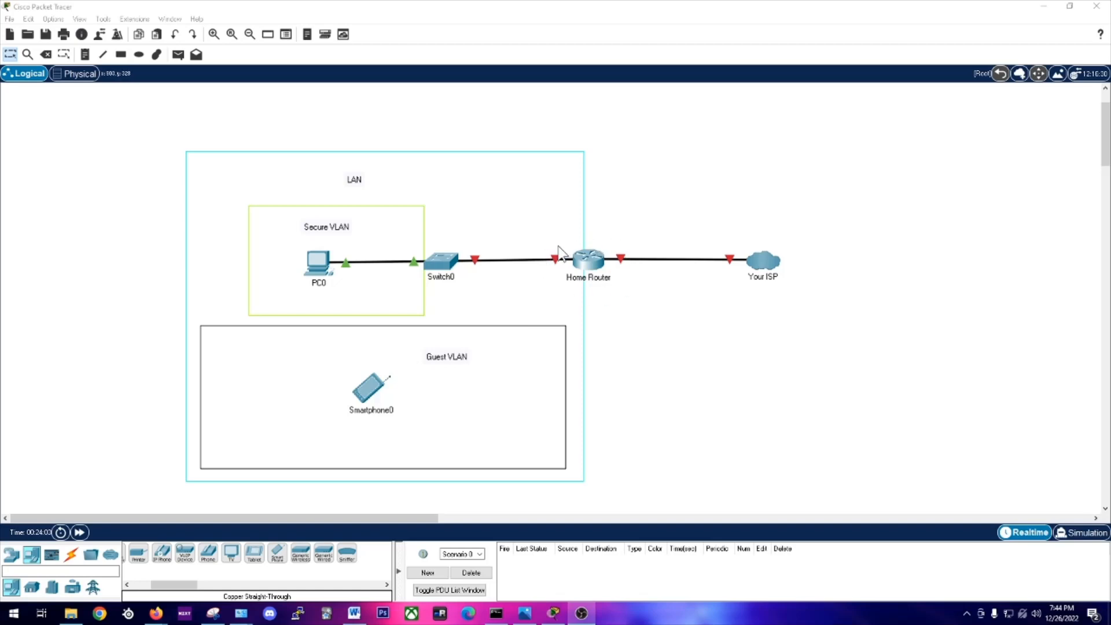
mouse_move(395, 391)
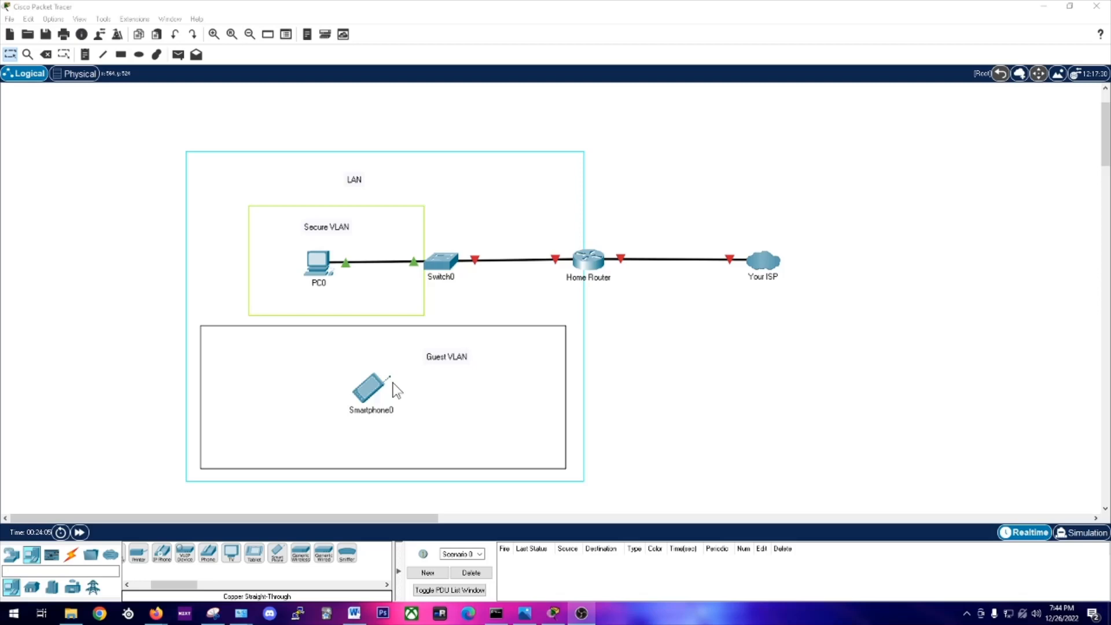
mouse_move(561, 281)
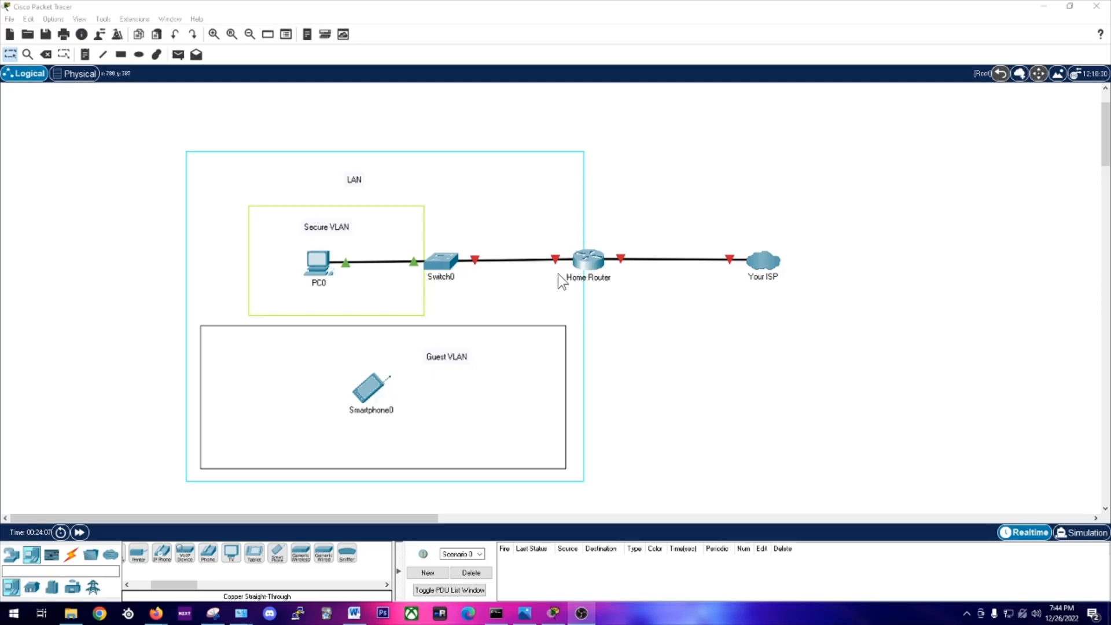
mouse_move(377, 403)
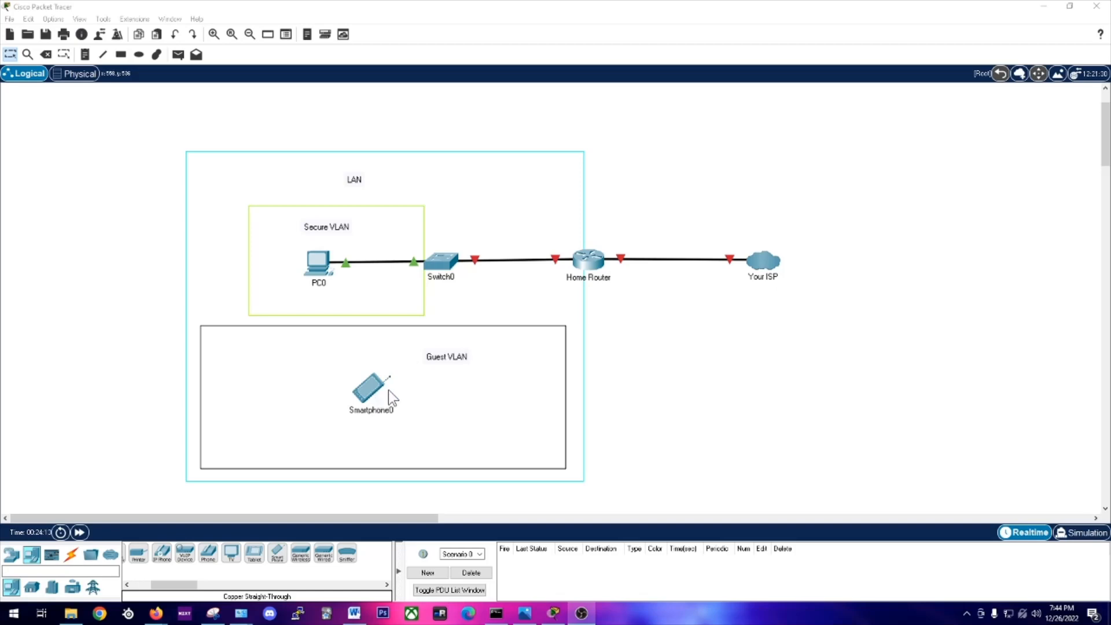
mouse_move(582, 278)
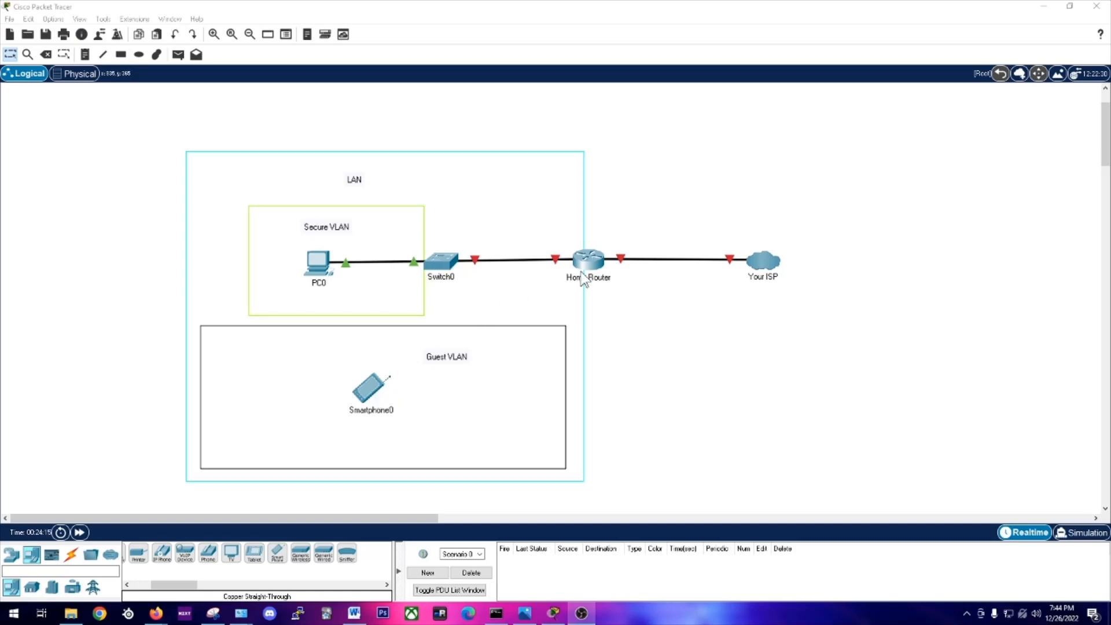
mouse_move(585, 277)
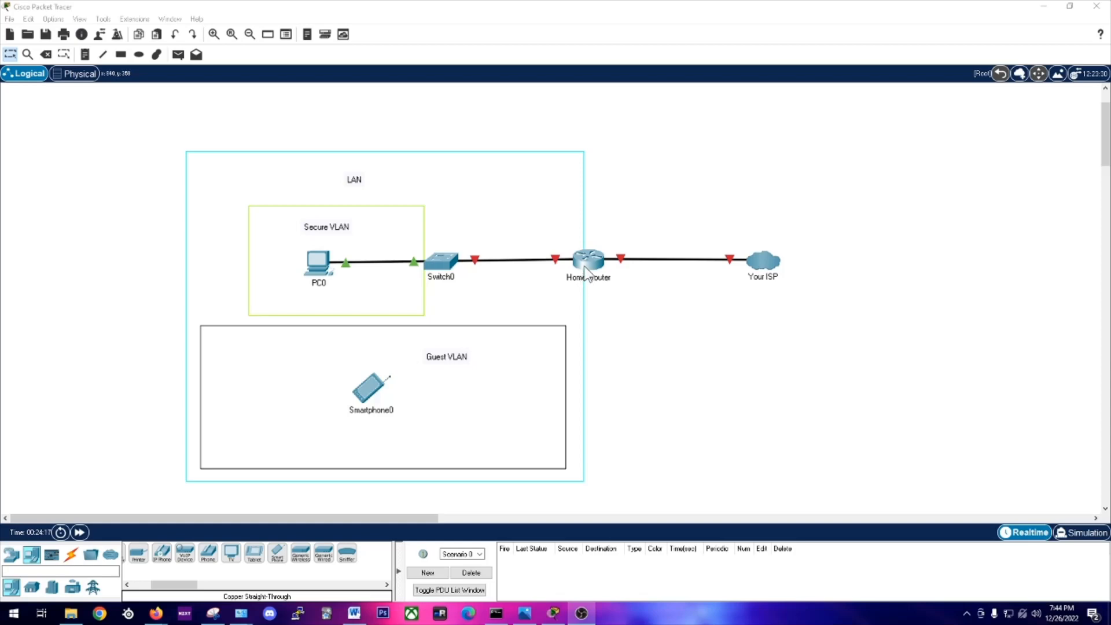
- In Services > DNS Forwarder, keep the forwarder enabled and enable Query DNS servers sequentially
left_click(100, 614)
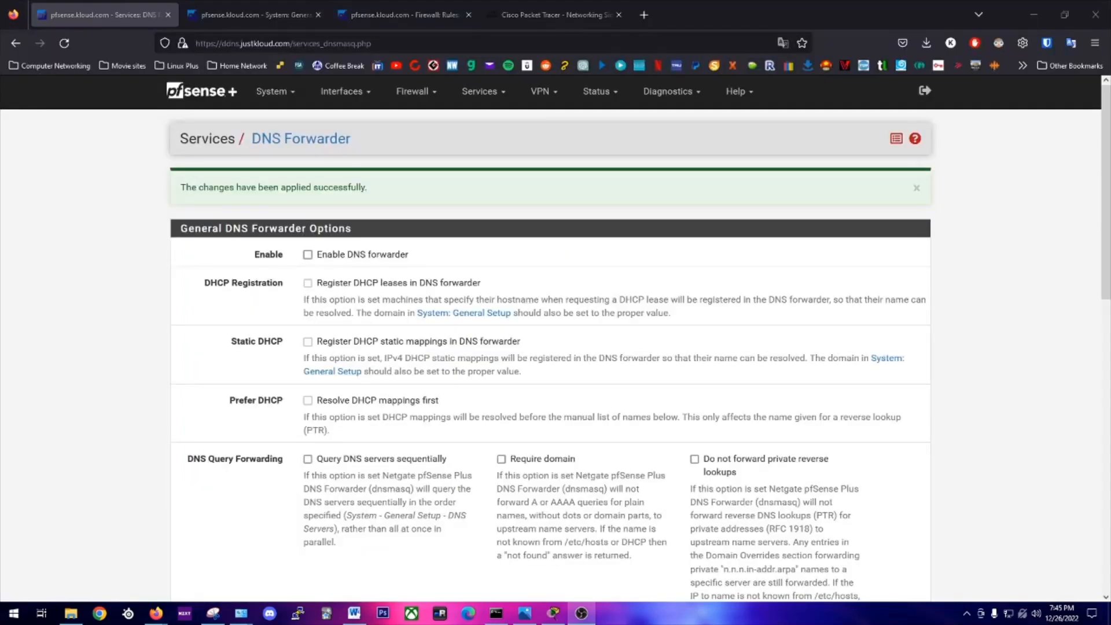
mouse_move(666, 383)
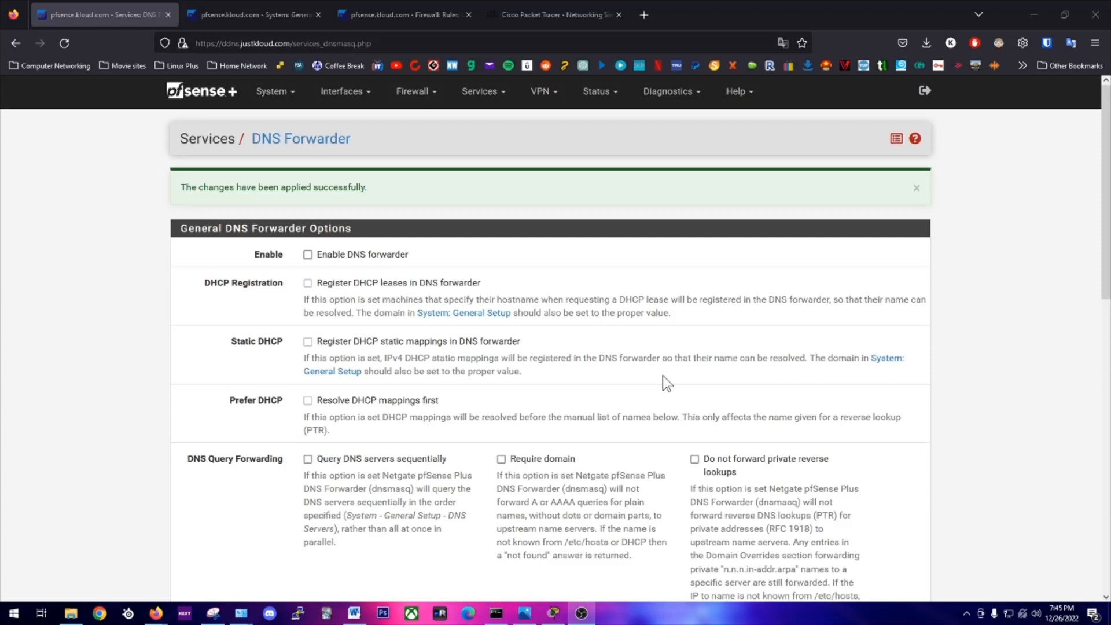
mouse_move(297, 96)
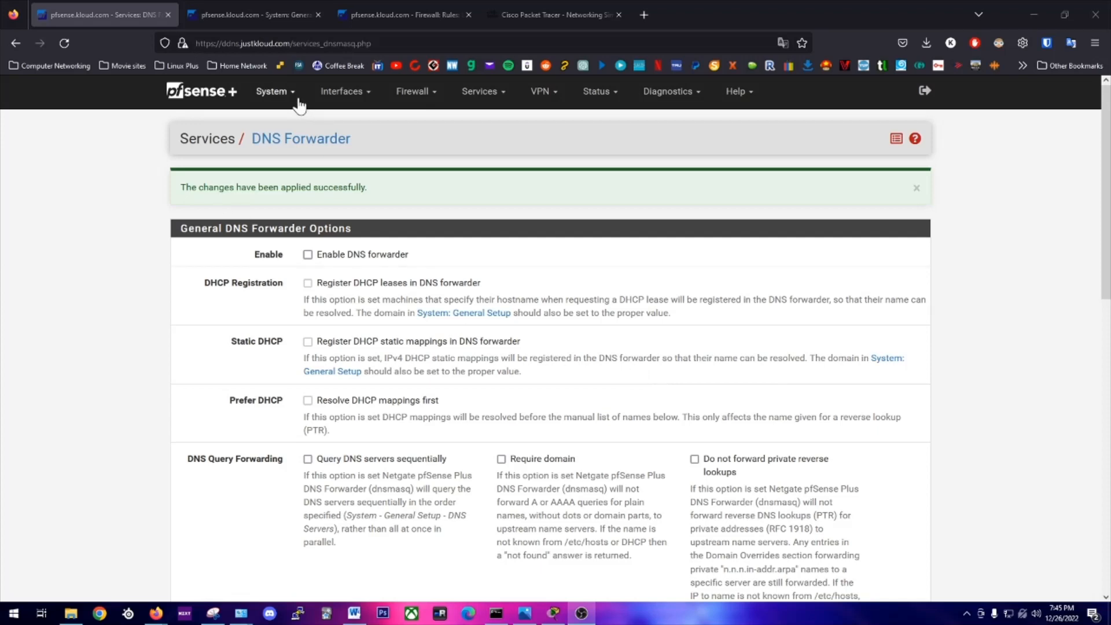
left_click(479, 90)
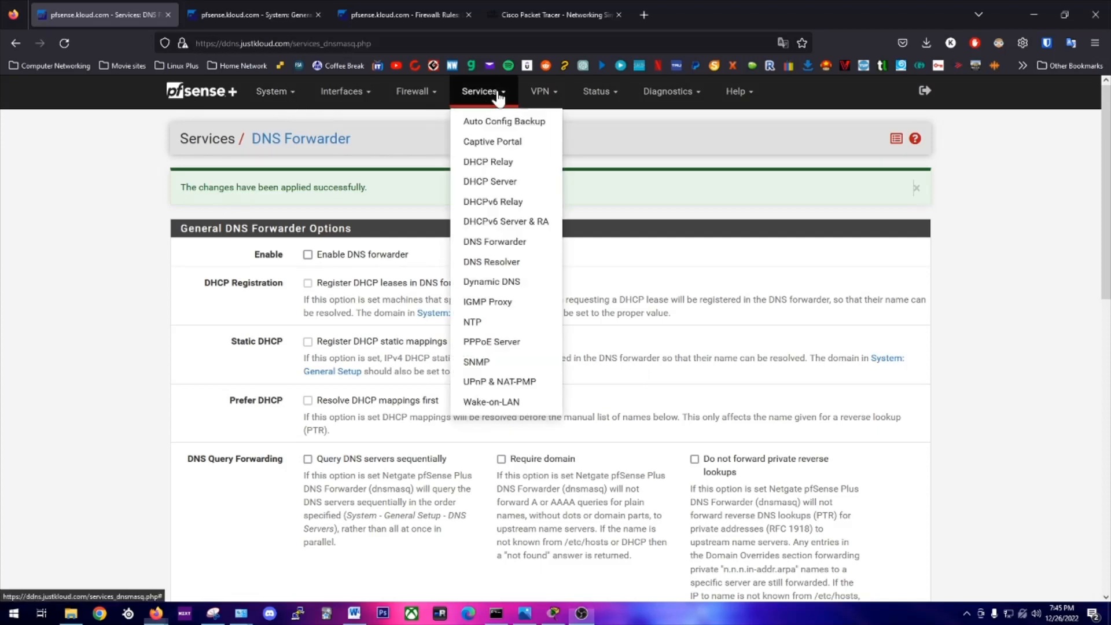
mouse_move(494, 242)
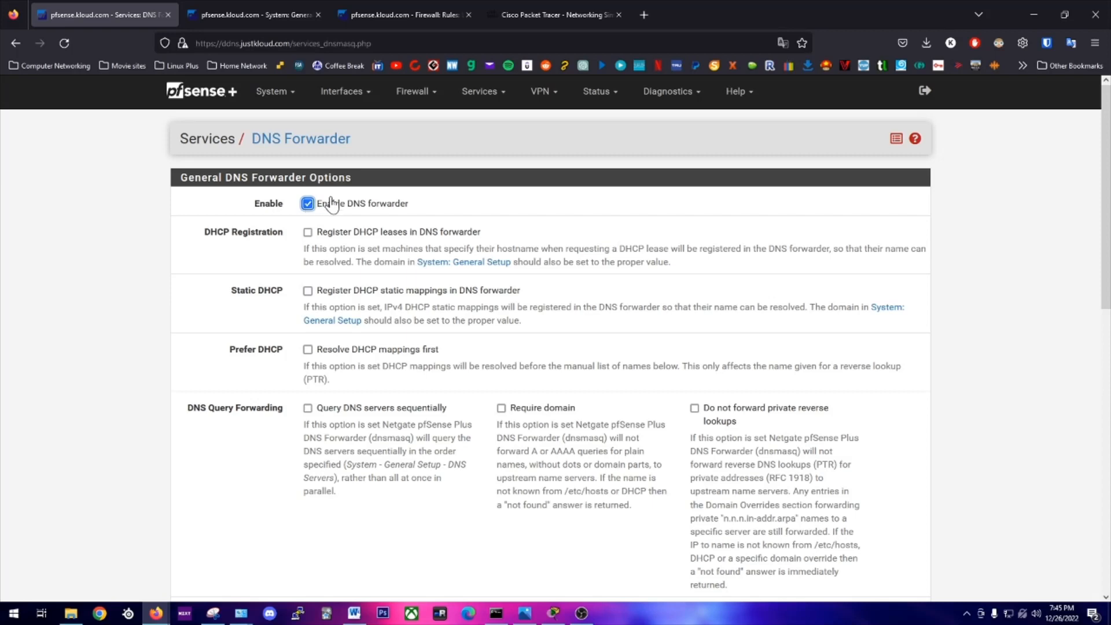
mouse_move(293, 198)
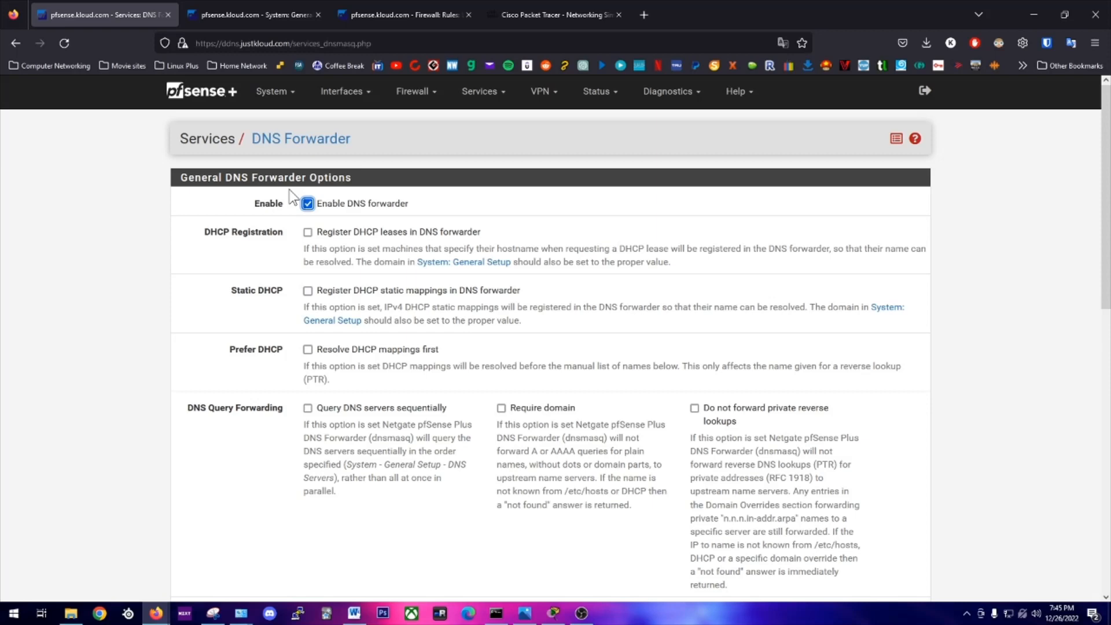
mouse_move(383, 297)
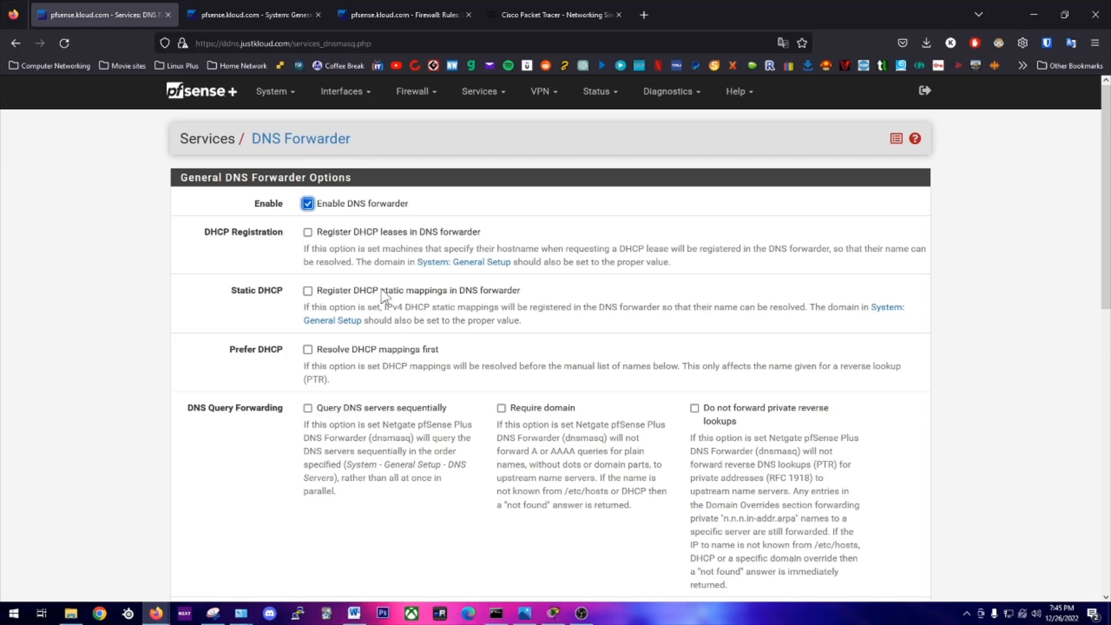
mouse_move(308, 408)
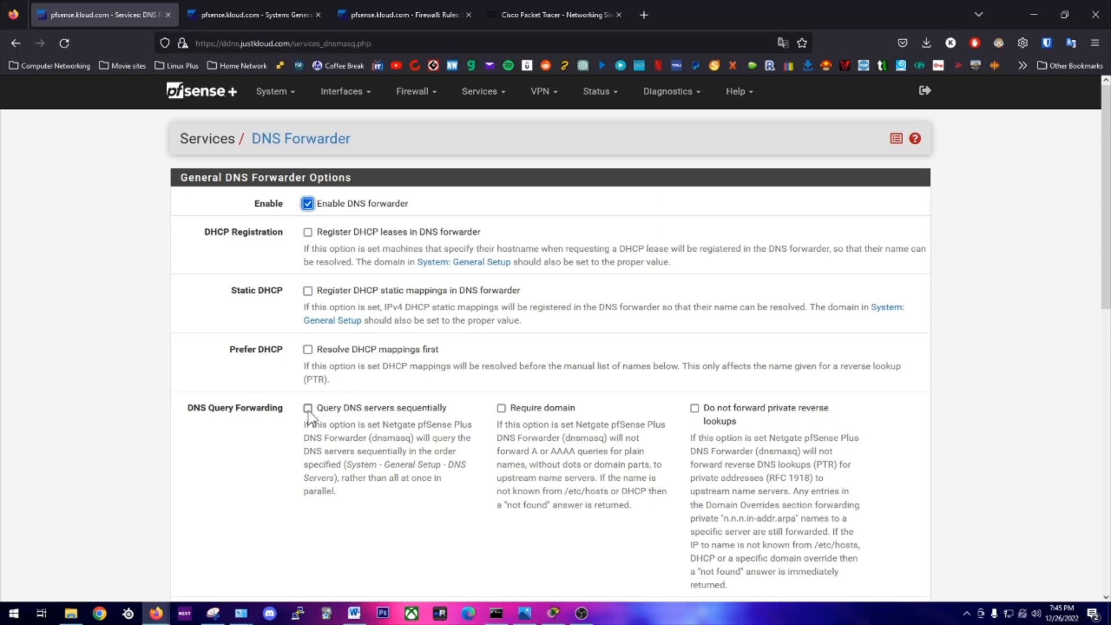
left_click(308, 407)
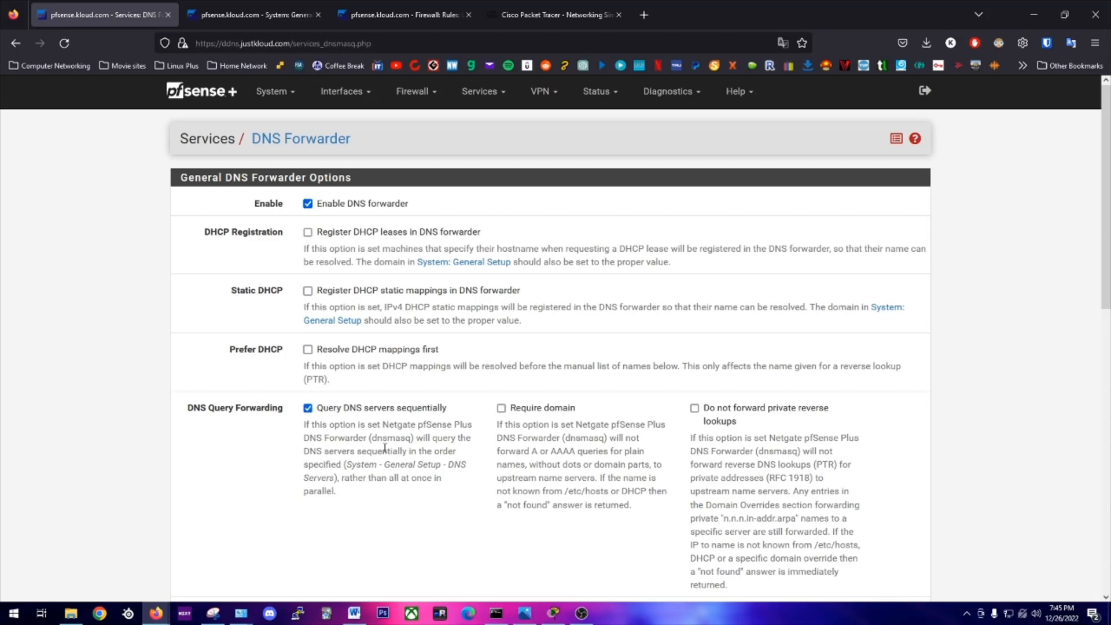
mouse_move(368, 455)
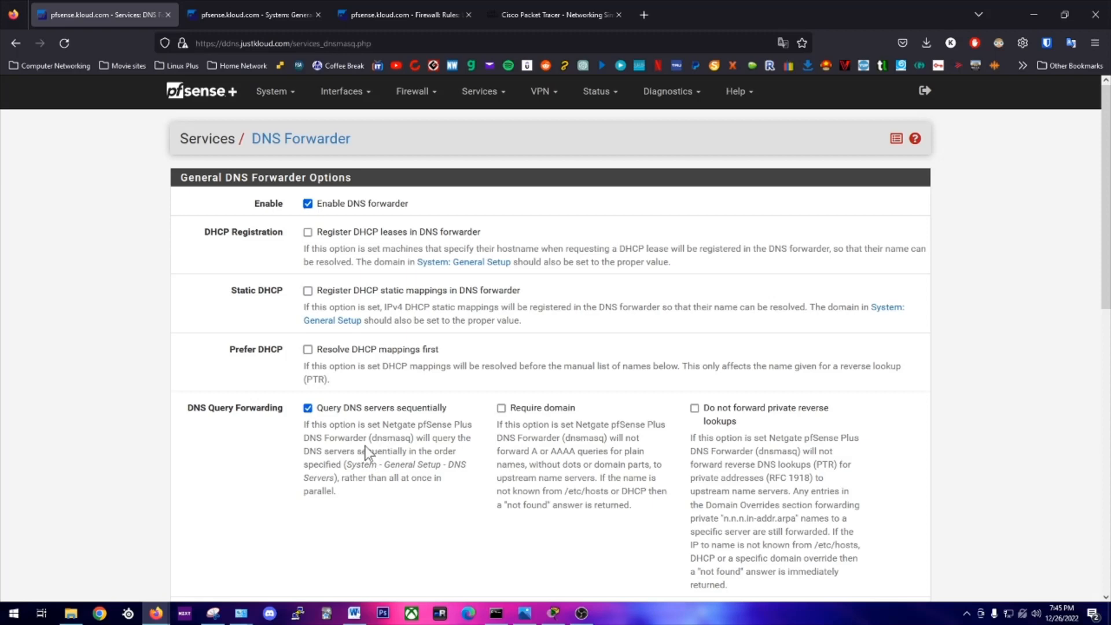
mouse_move(384, 421)
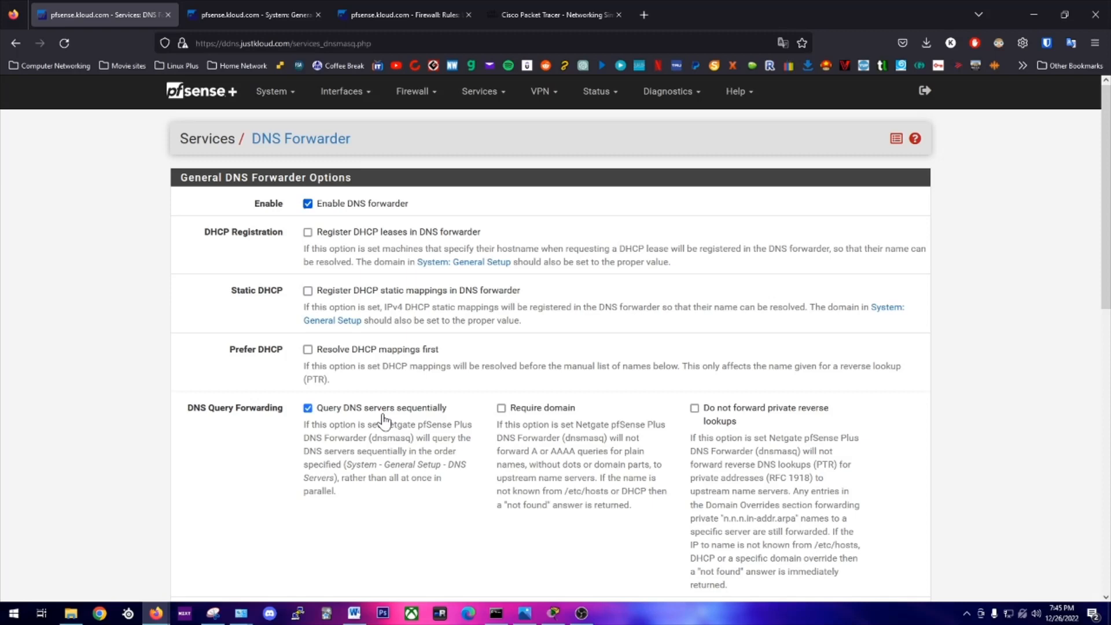
mouse_move(310, 428)
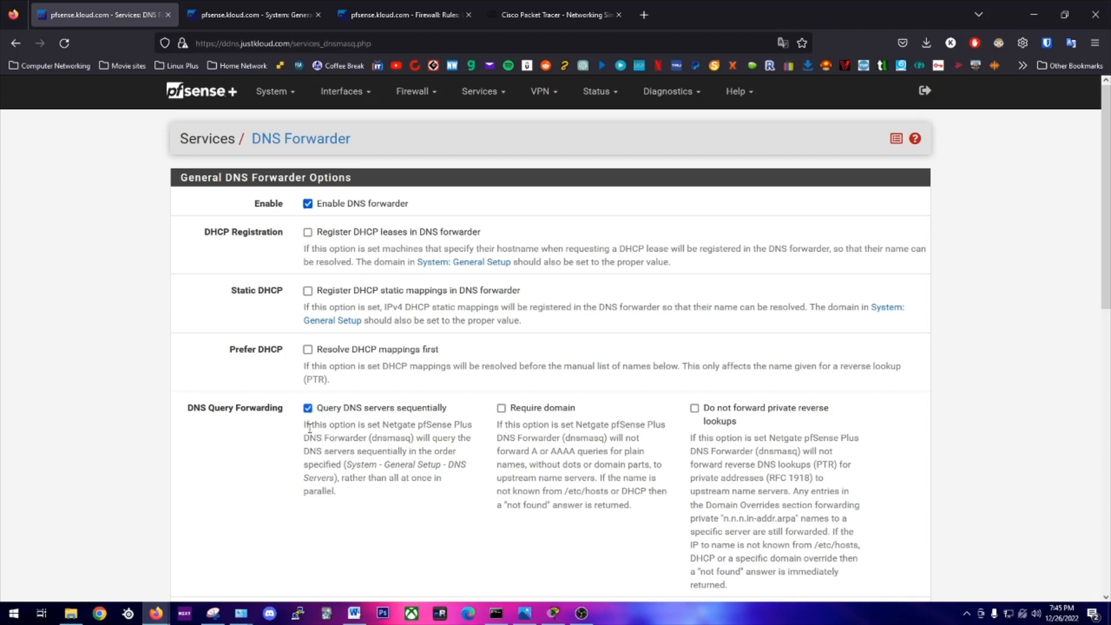
mouse_move(375, 434)
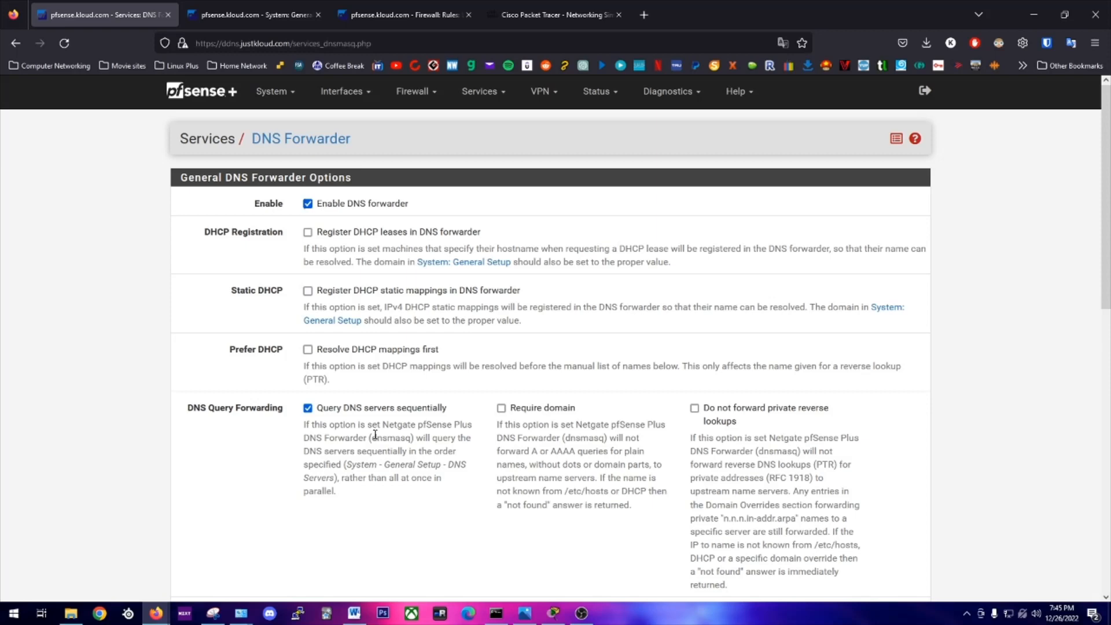
mouse_move(374, 448)
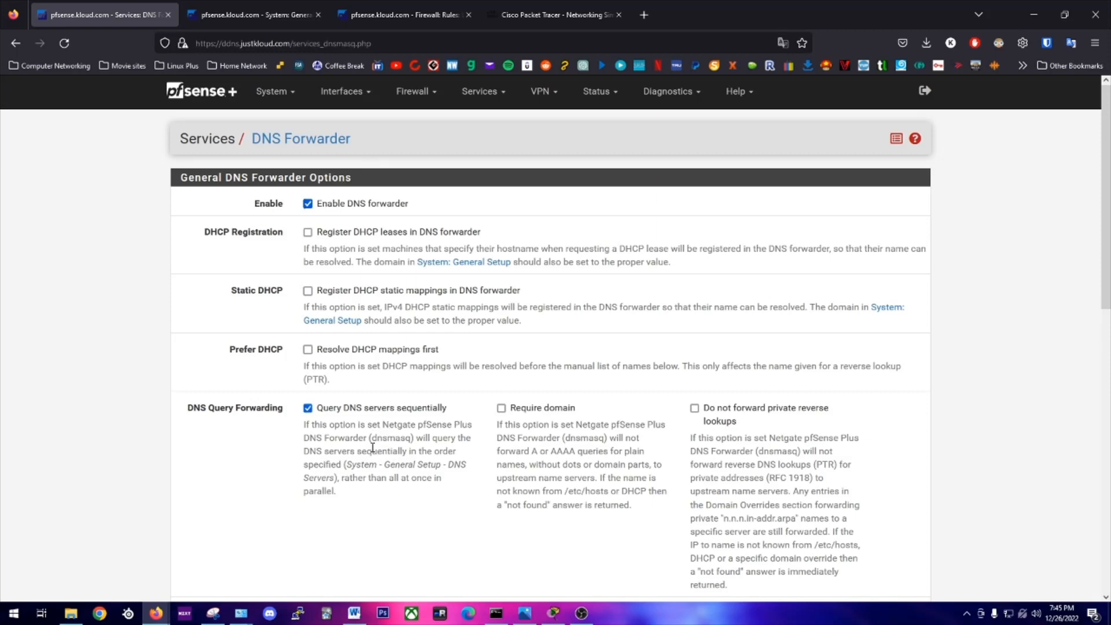
- Review the ddns.justkloud.com → 10.1.1.1 host override, then start adding a new one
scroll("down", 3)
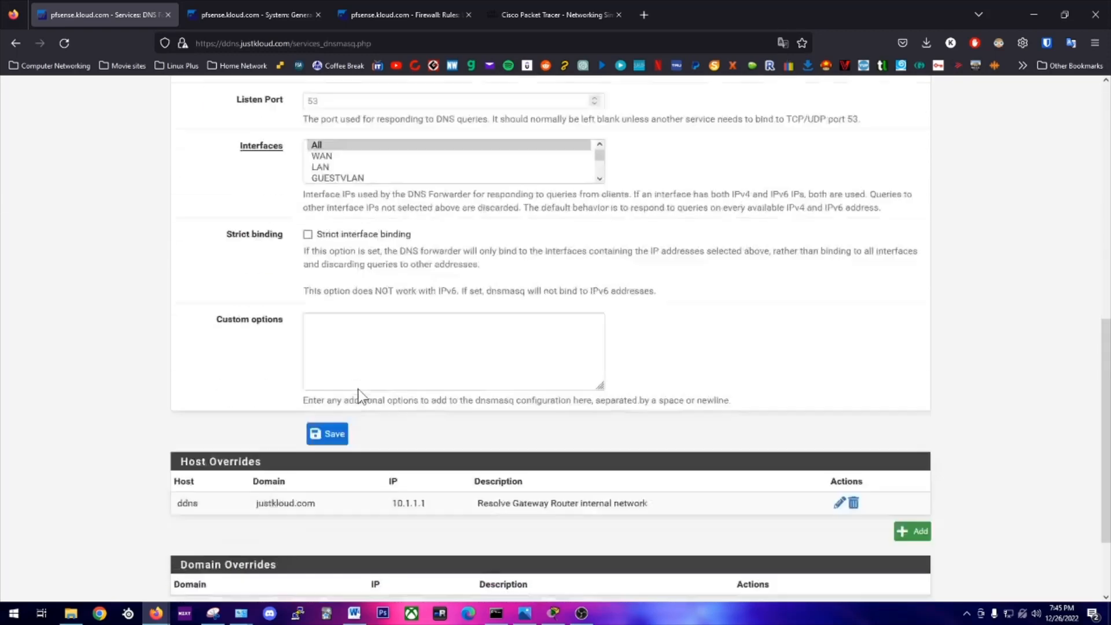
scroll("down", 3)
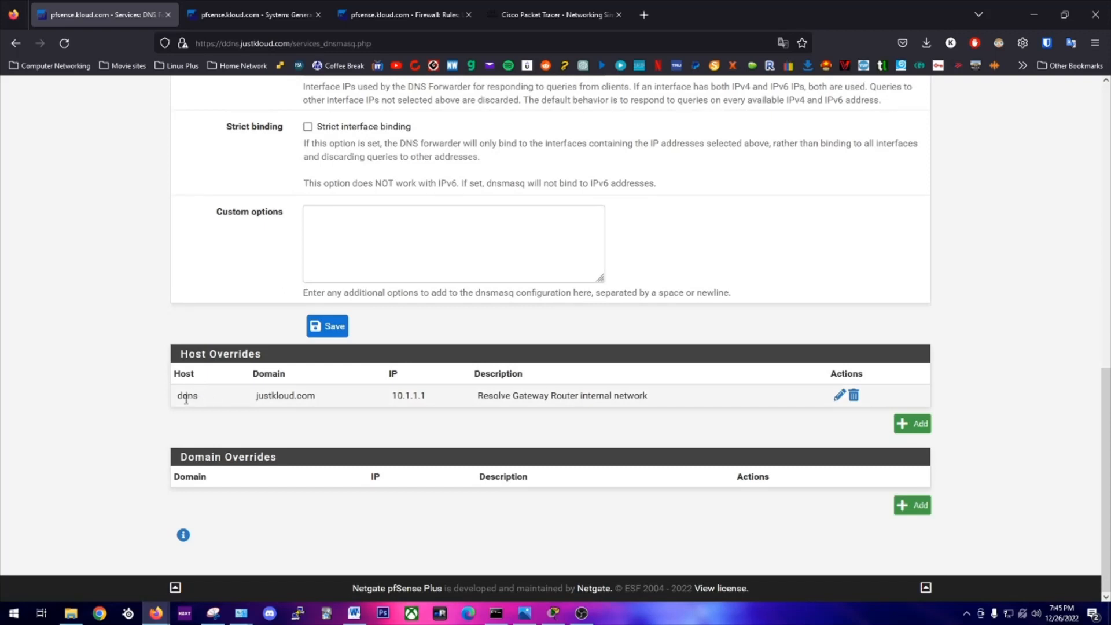
double_click(264, 396)
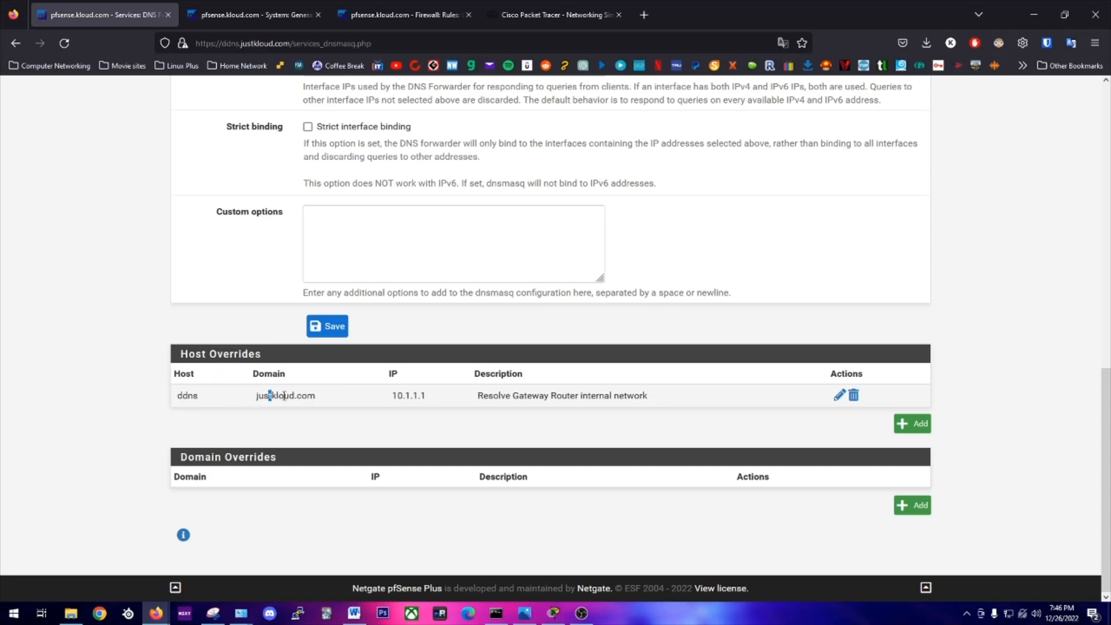
double_click(409, 396)
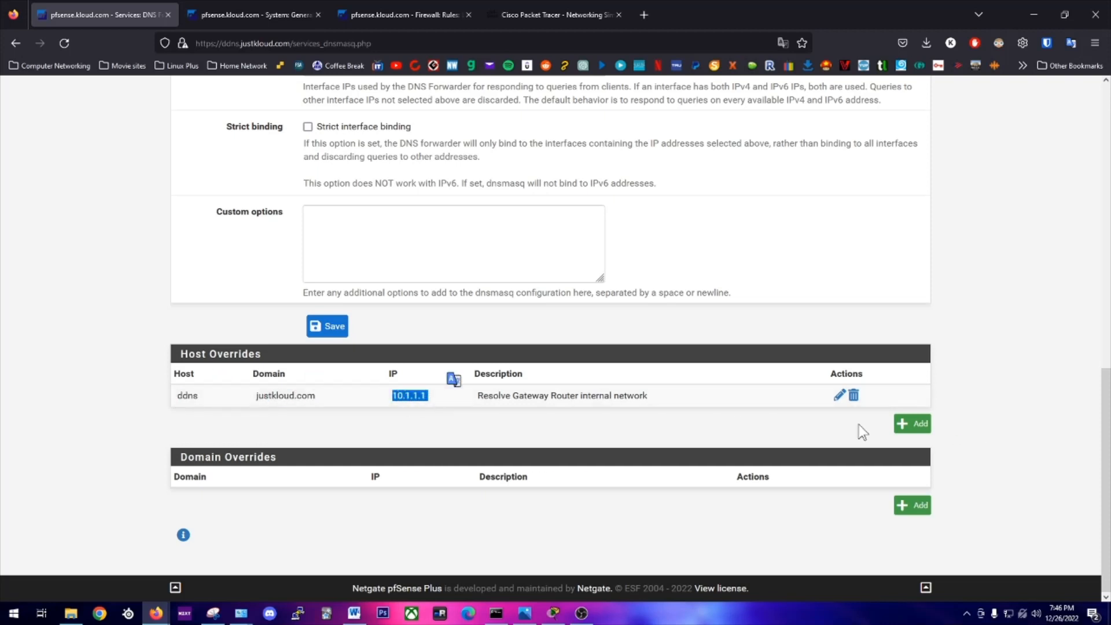
left_click(913, 424)
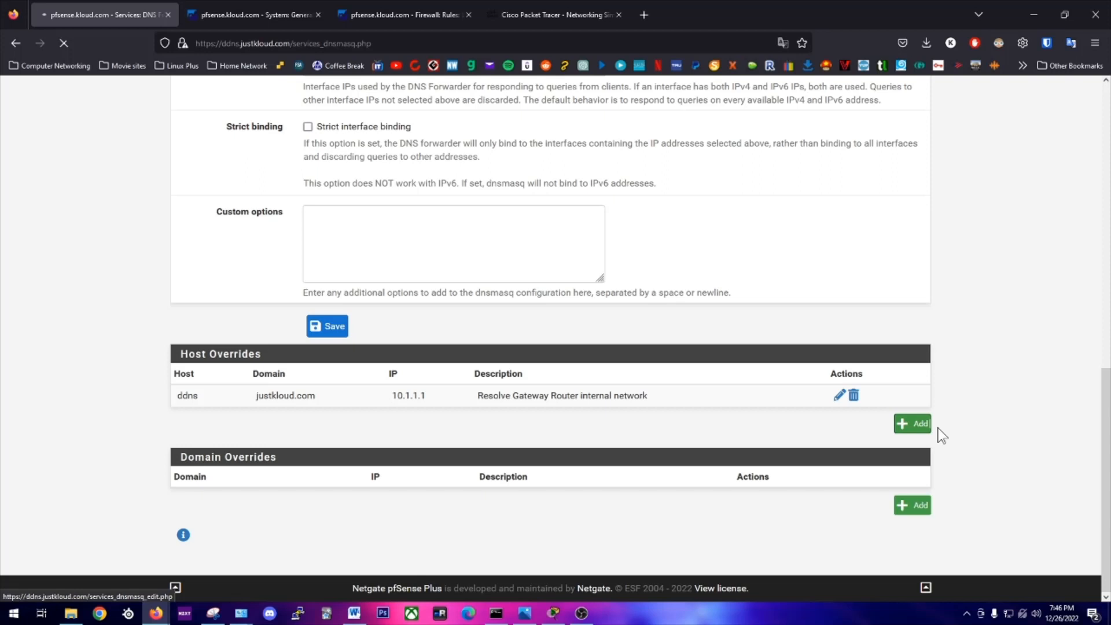
- Fill the new host override with host ddns and domain justkloud.com
left_click(912, 423)
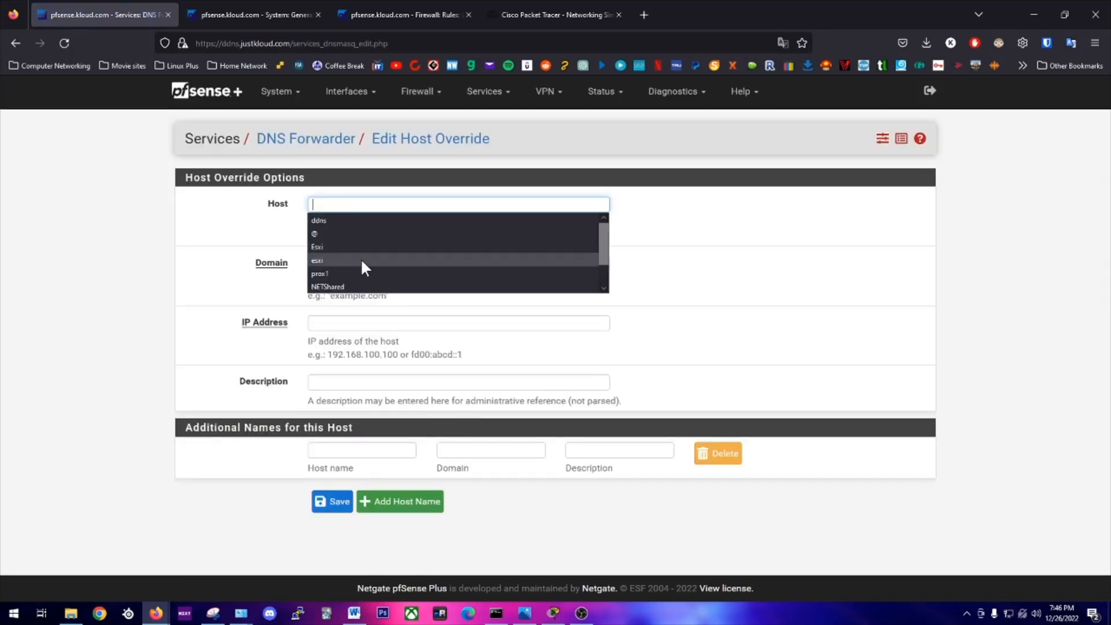
left_click(319, 220)
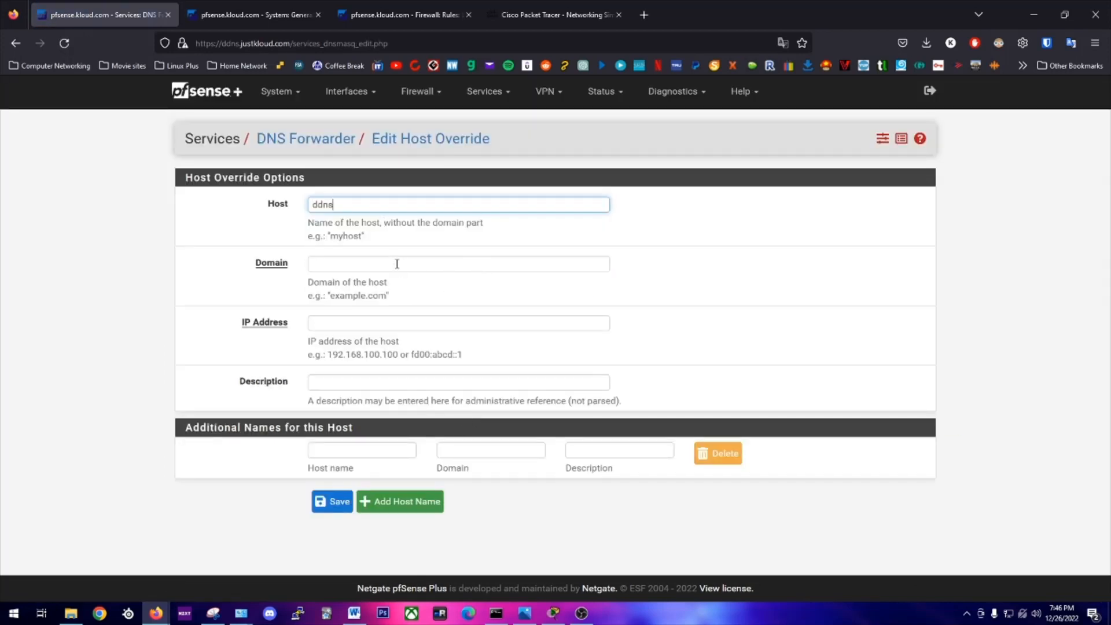
left_click(458, 264)
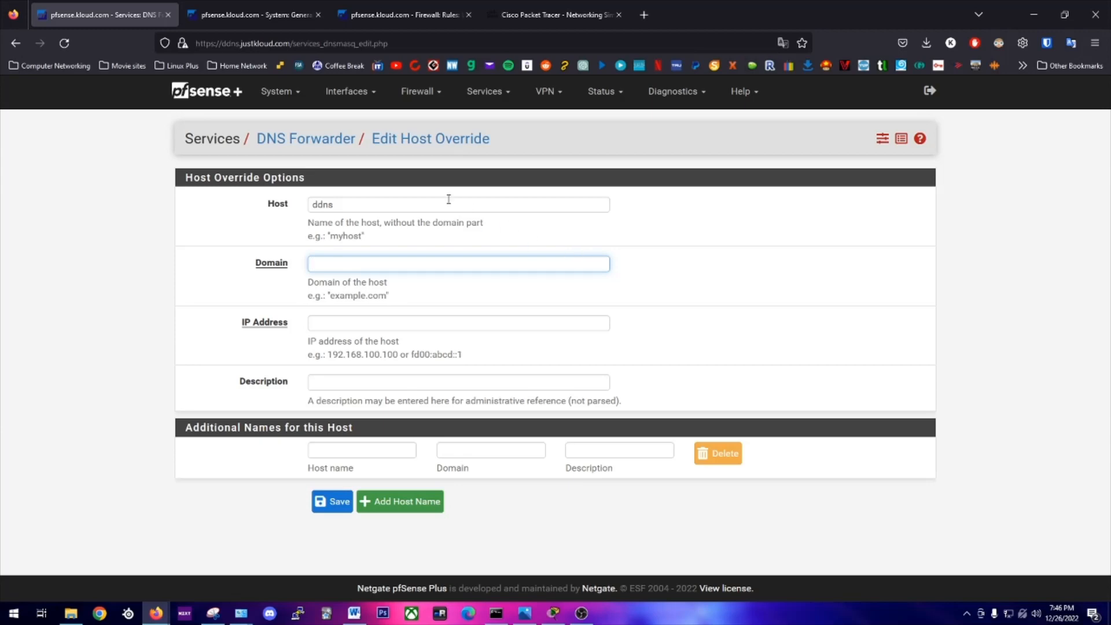
mouse_move(449, 260)
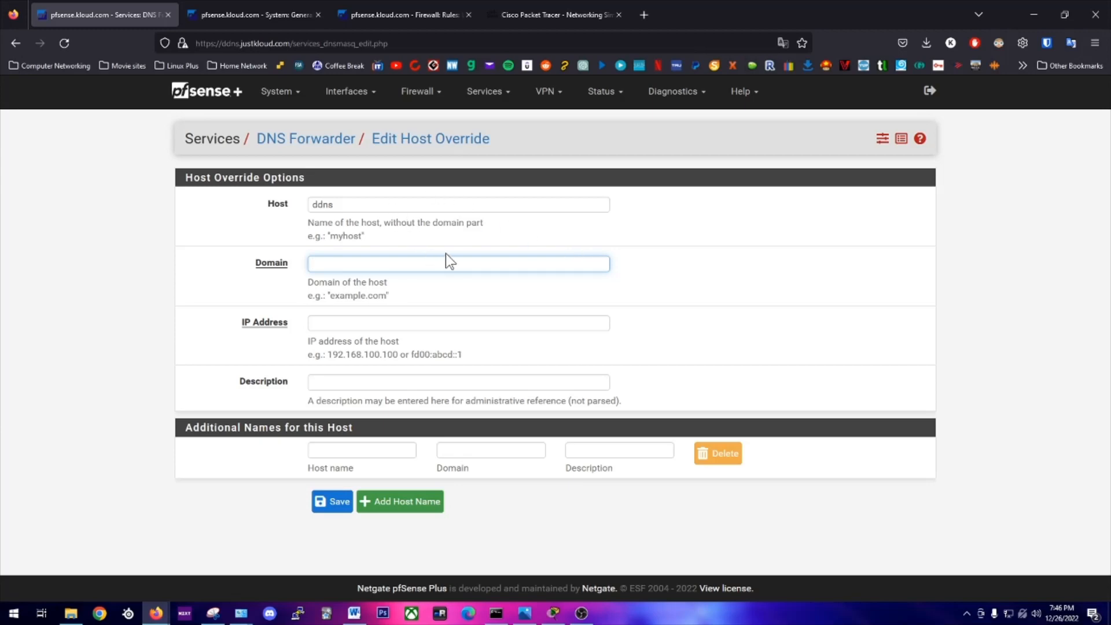
left_click(459, 263)
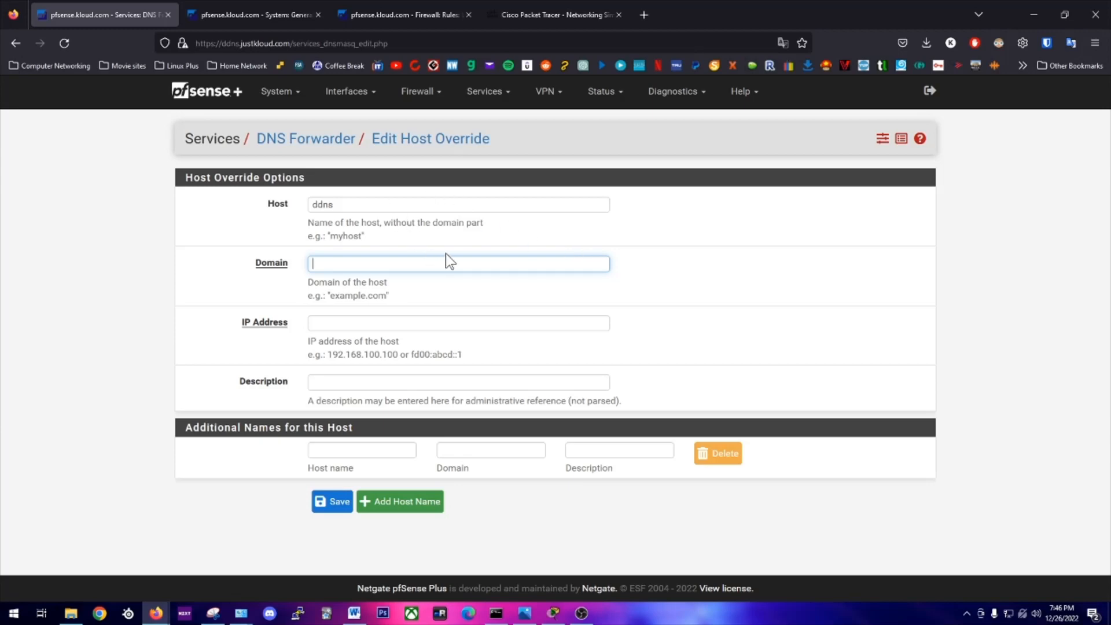
type("justkloud.com")
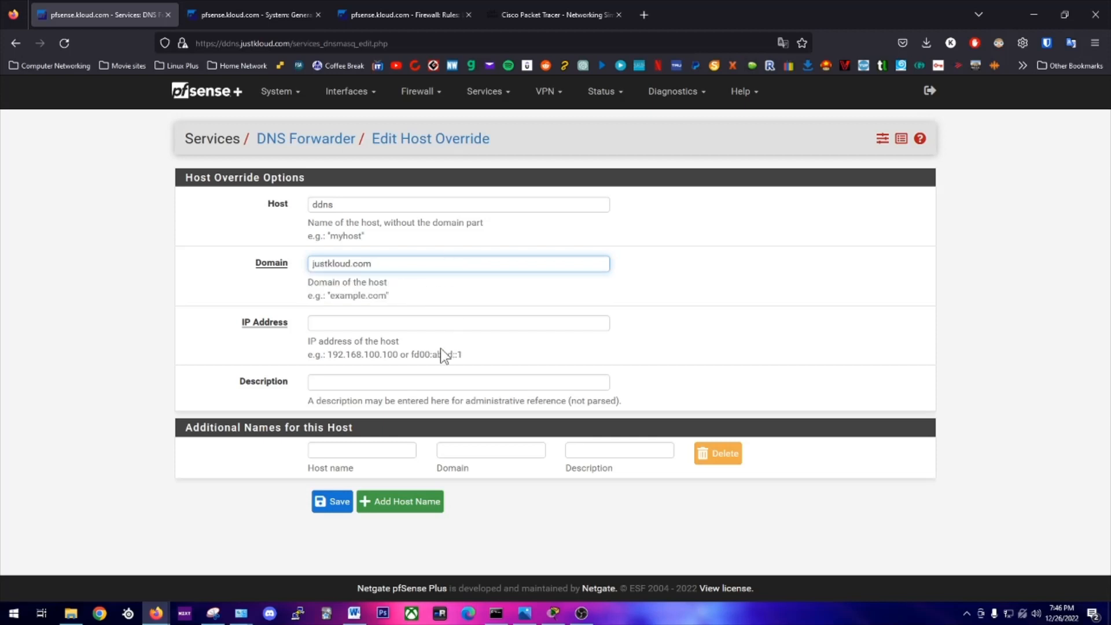
left_click(458, 323)
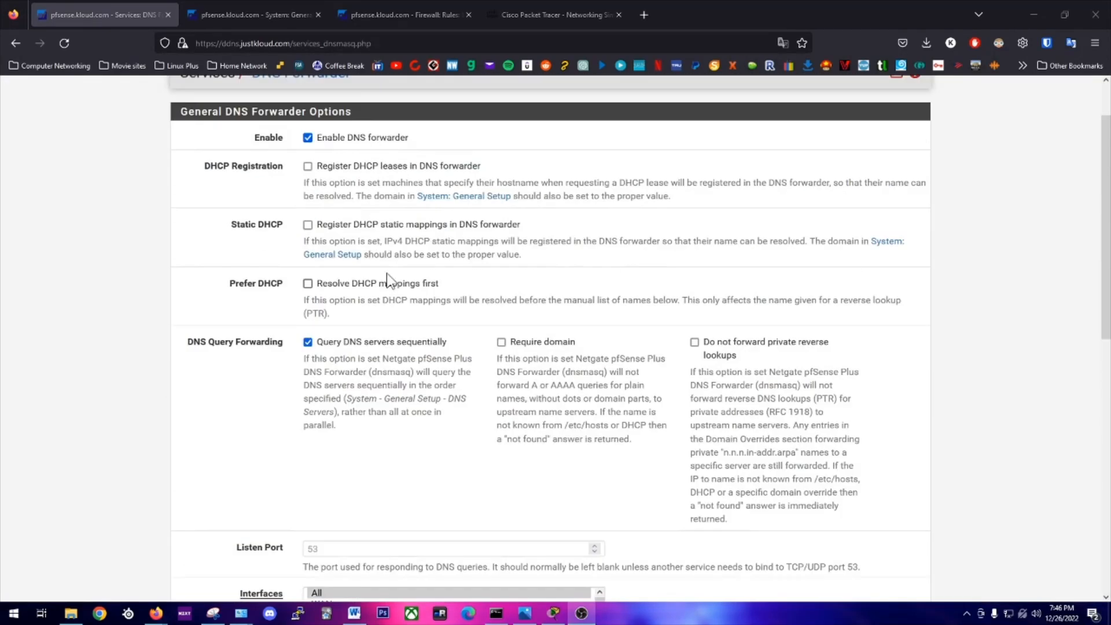
scroll("down", 3)
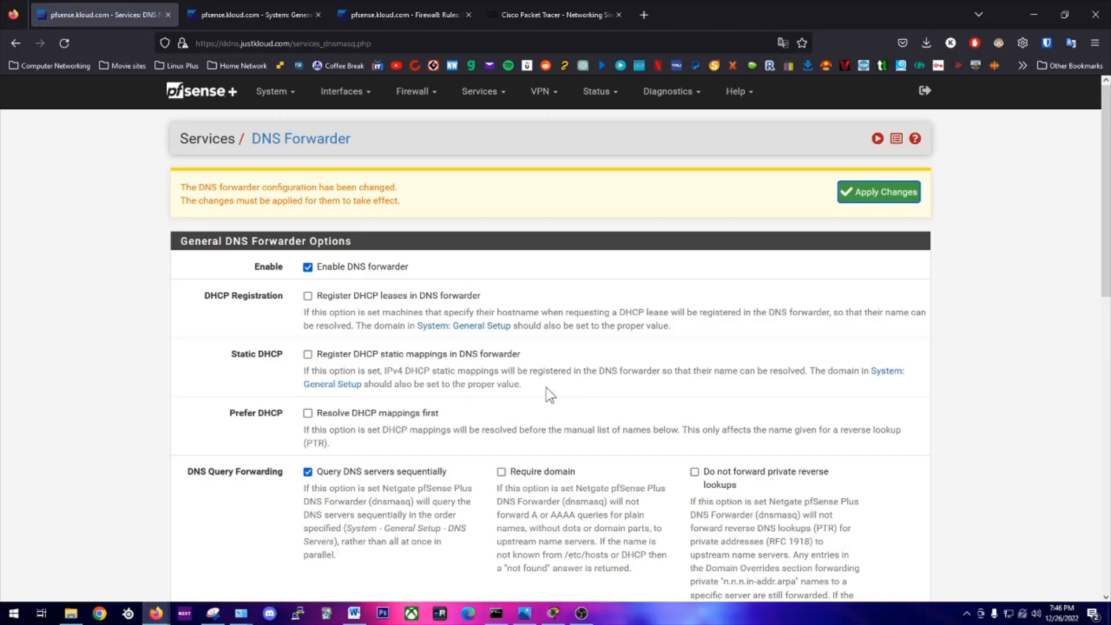
left_click(879, 191)
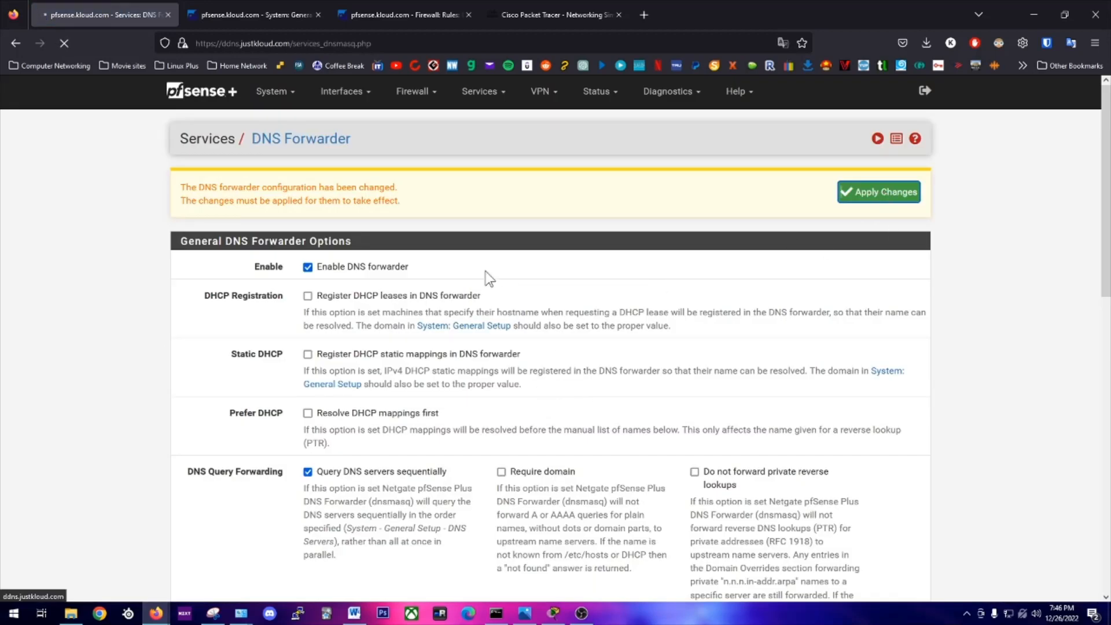
mouse_move(485, 276)
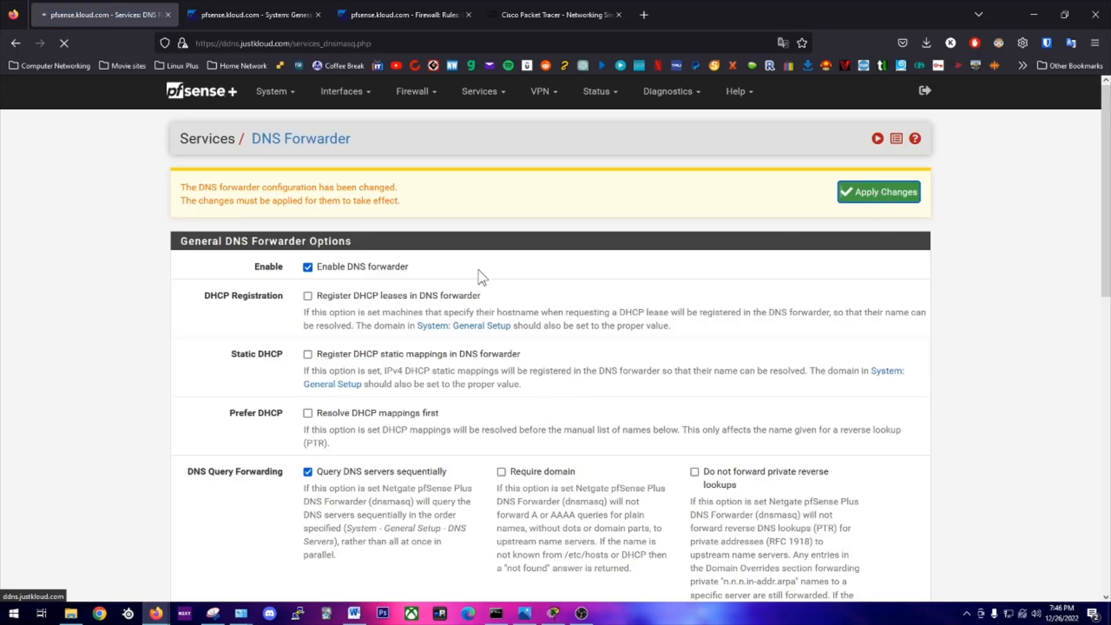
mouse_move(440, 265)
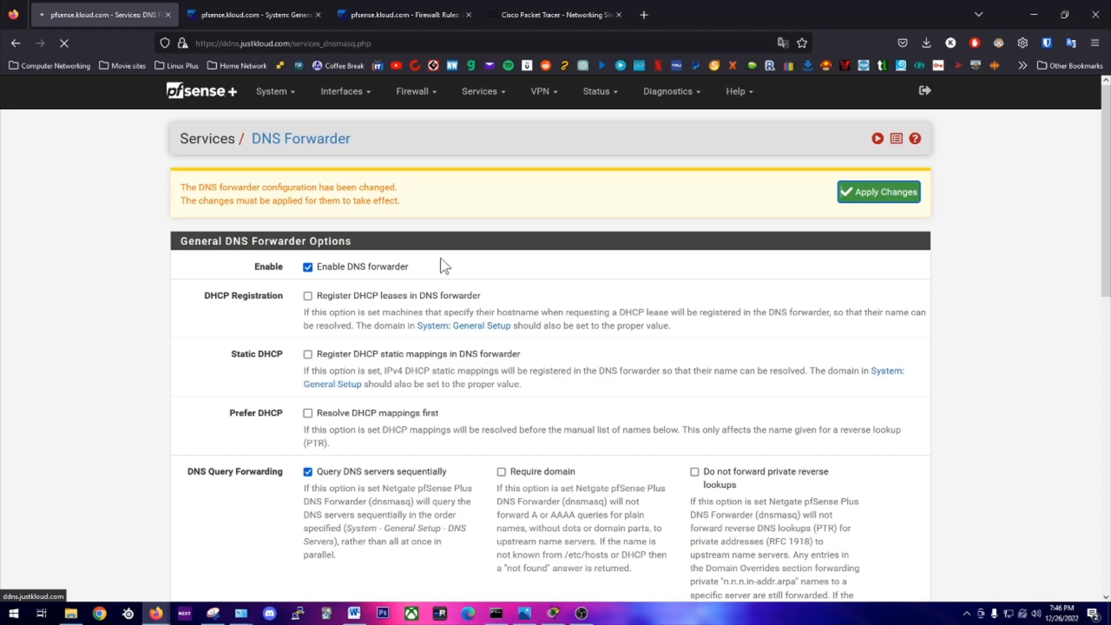
mouse_move(445, 237)
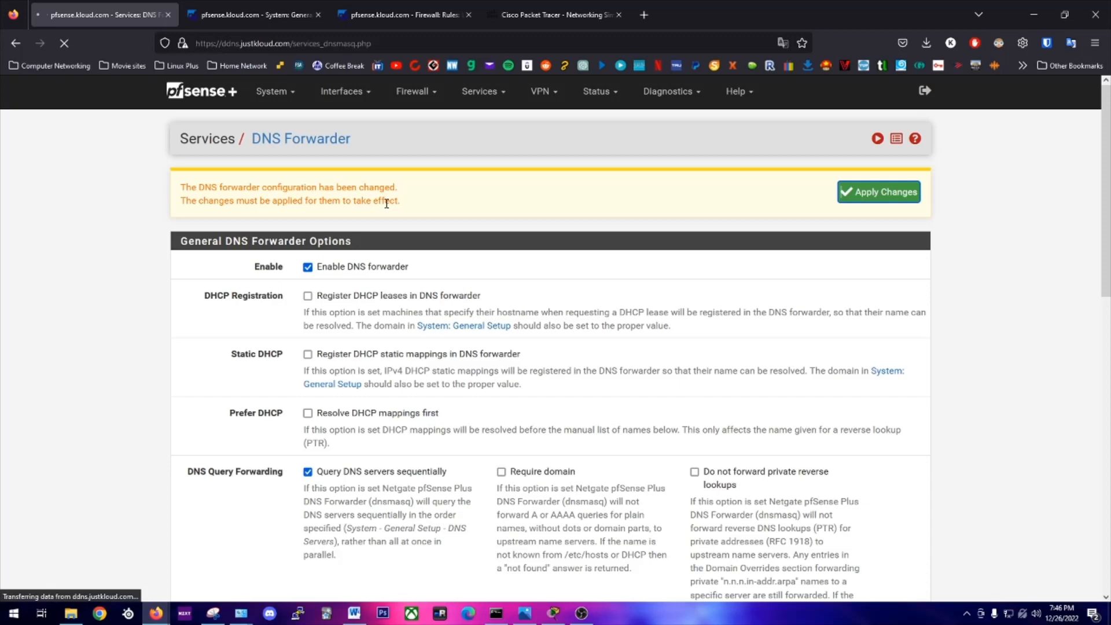
left_click(274, 90)
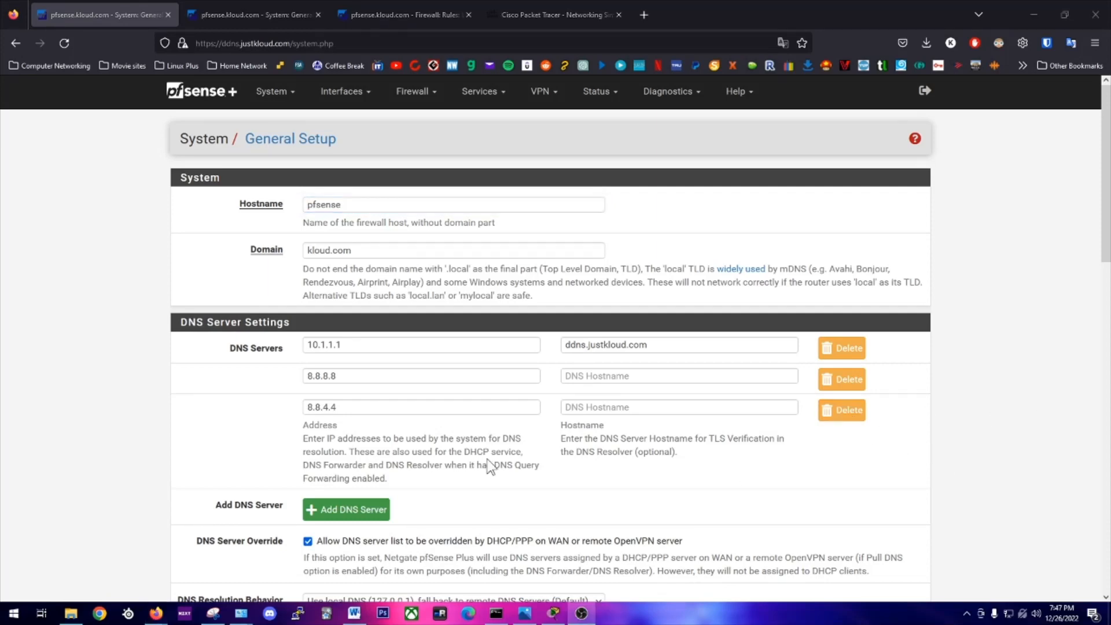
- Add a blank DNS server row in General Setup beside 10.1.1.1, 8.8.8.8 and 8.8.4.4
left_click(346, 509)
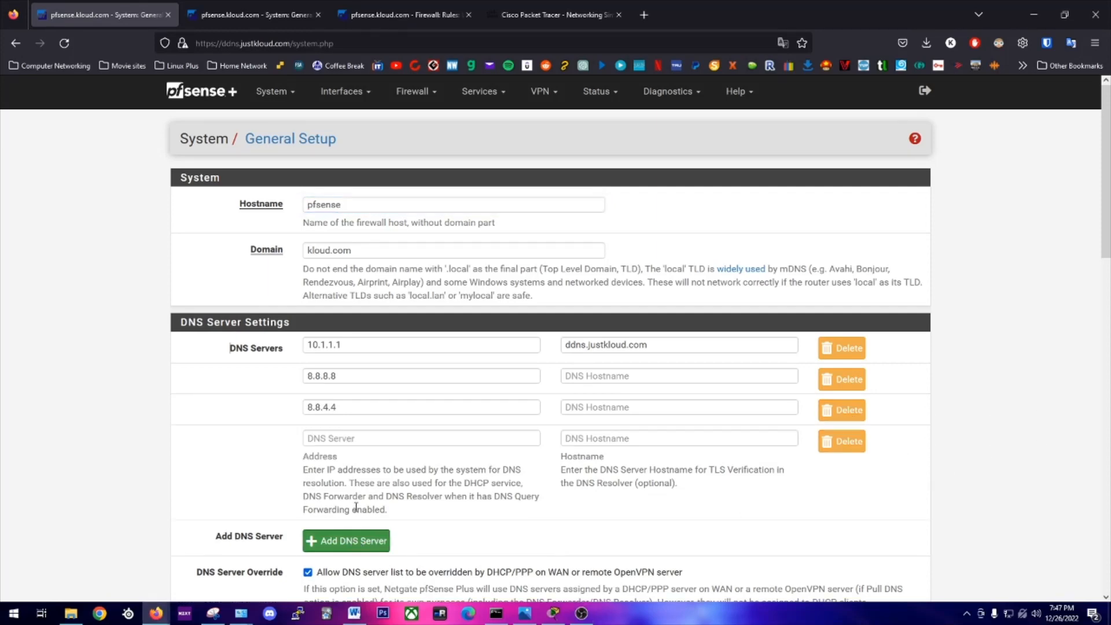
left_click(420, 438)
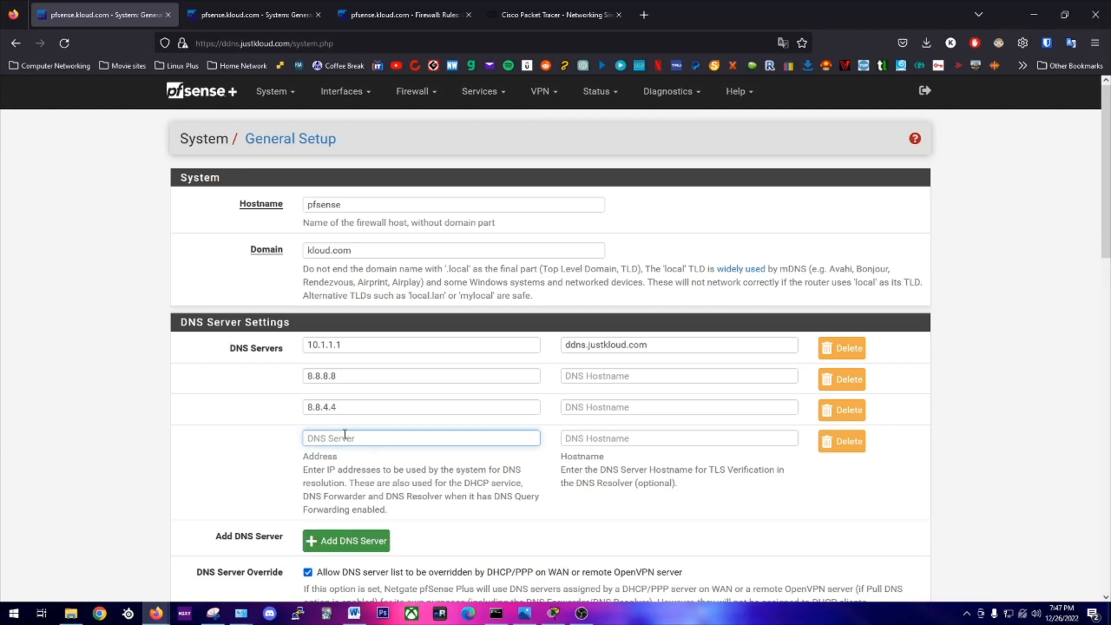
mouse_move(293, 353)
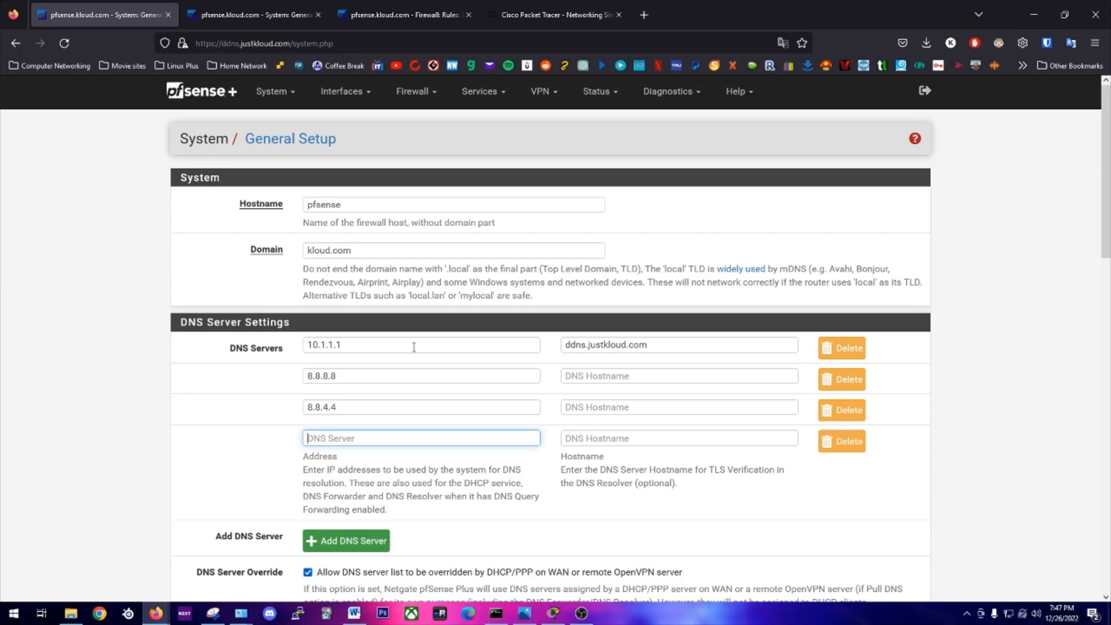
mouse_move(666, 360)
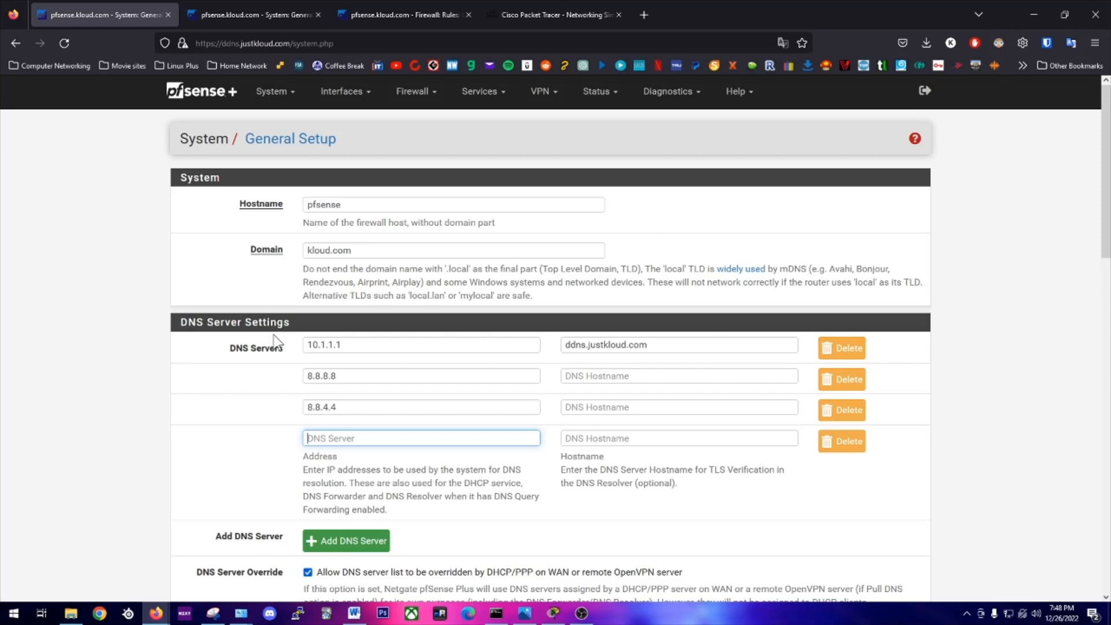
mouse_move(546, 361)
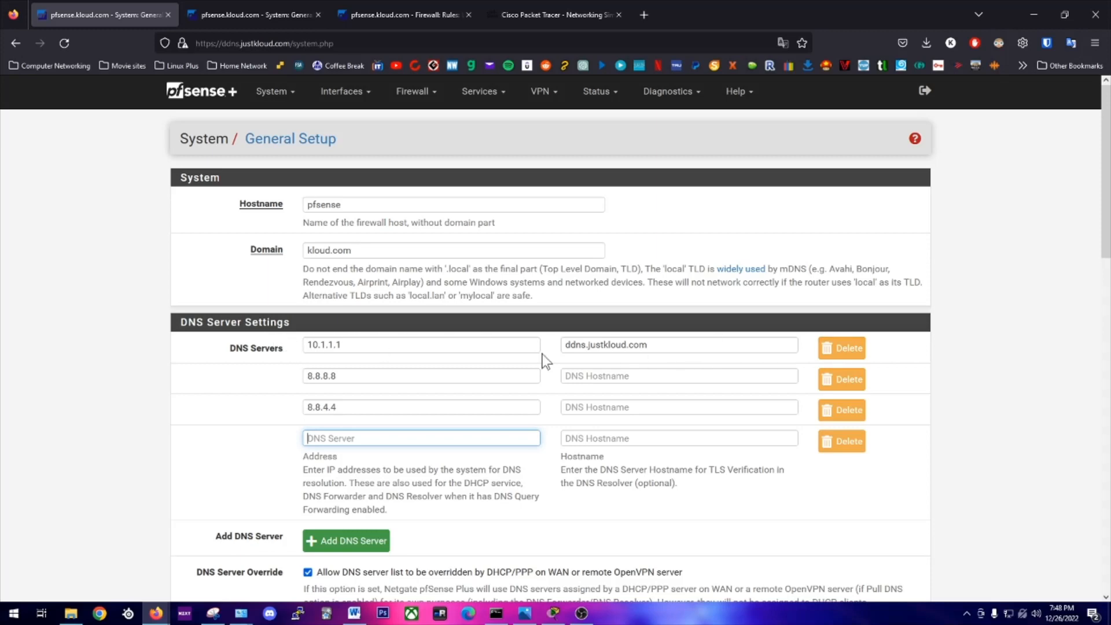
mouse_move(361, 408)
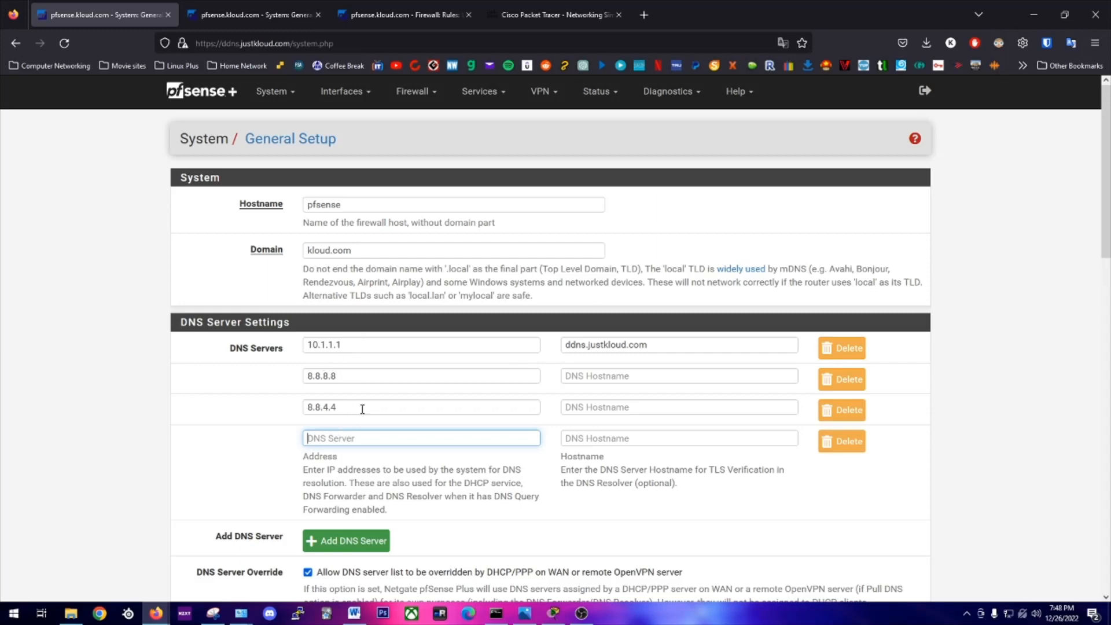
mouse_move(353, 375)
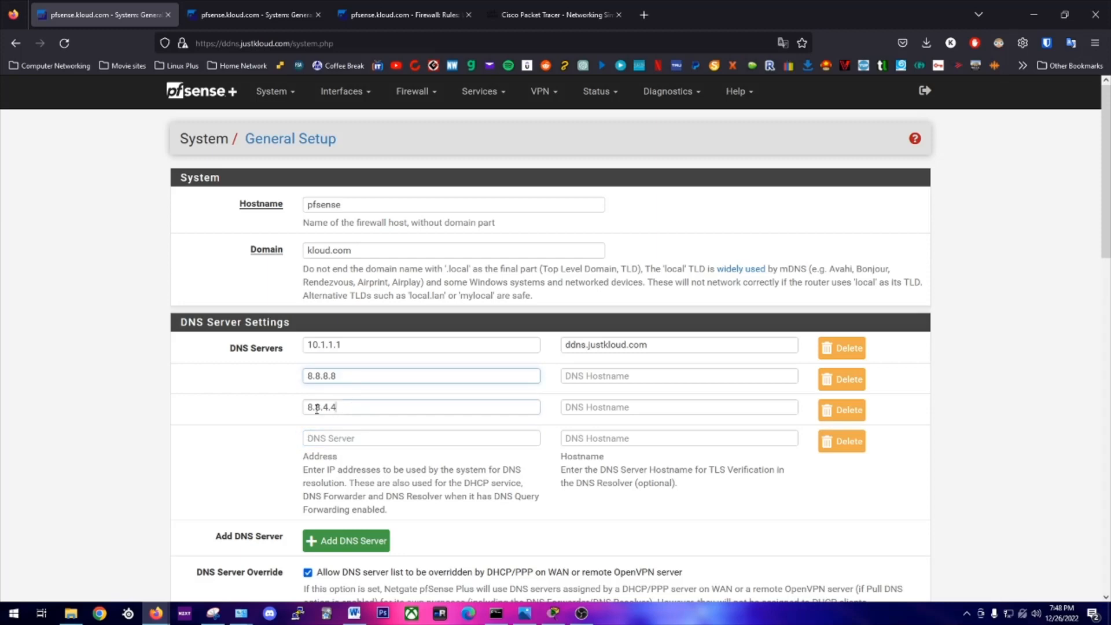
triple_click(421, 375)
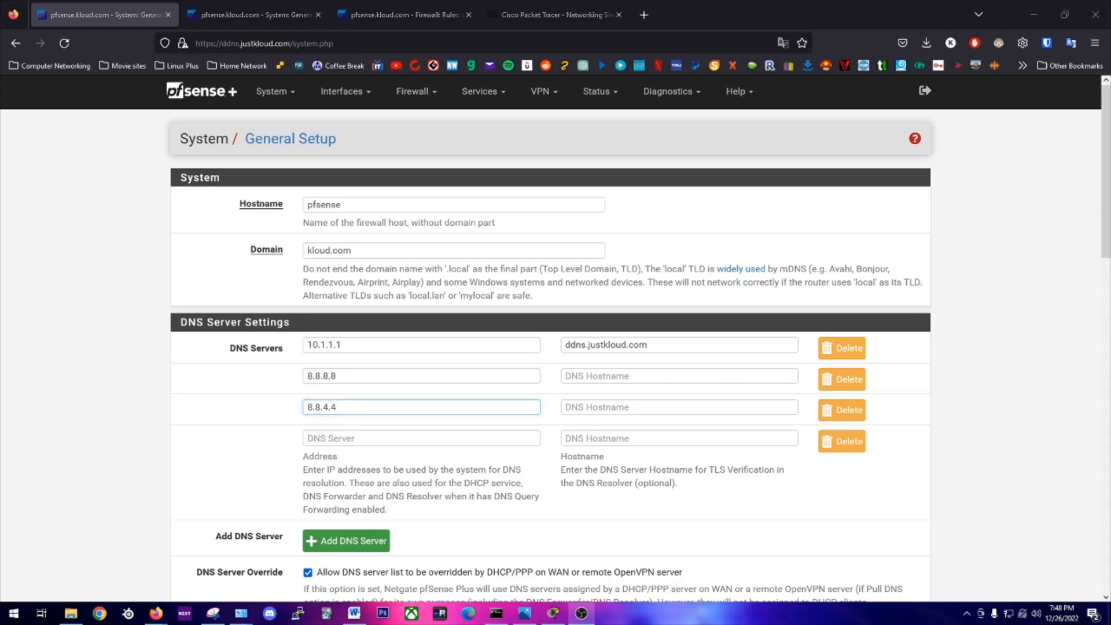
- Scroll through General Setup and bring up the Services menu
scroll("down", 3)
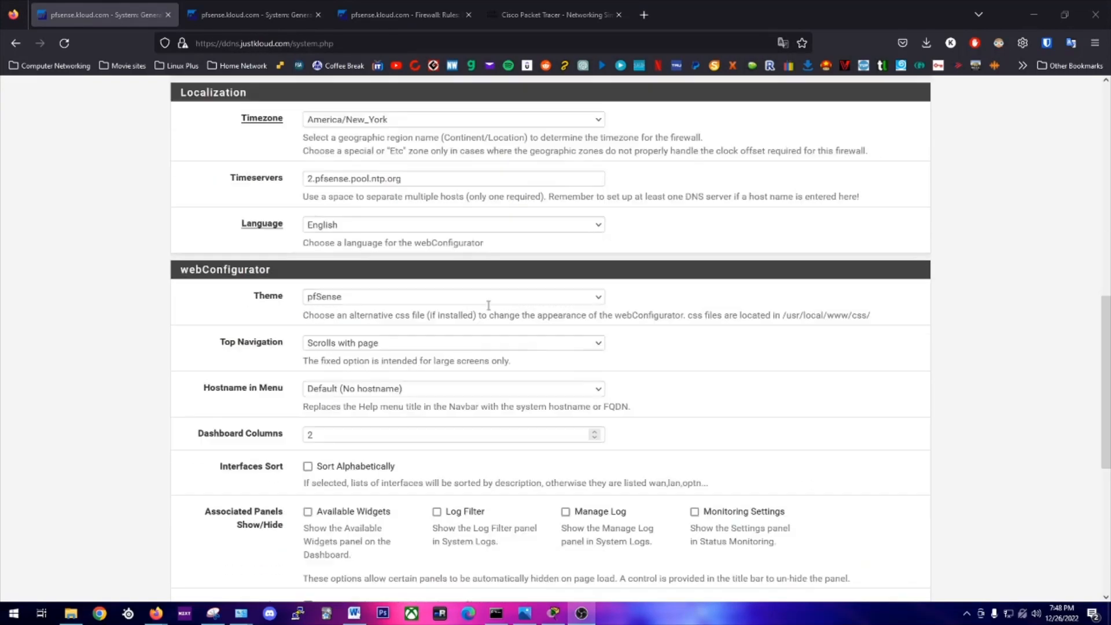
scroll("up", 3)
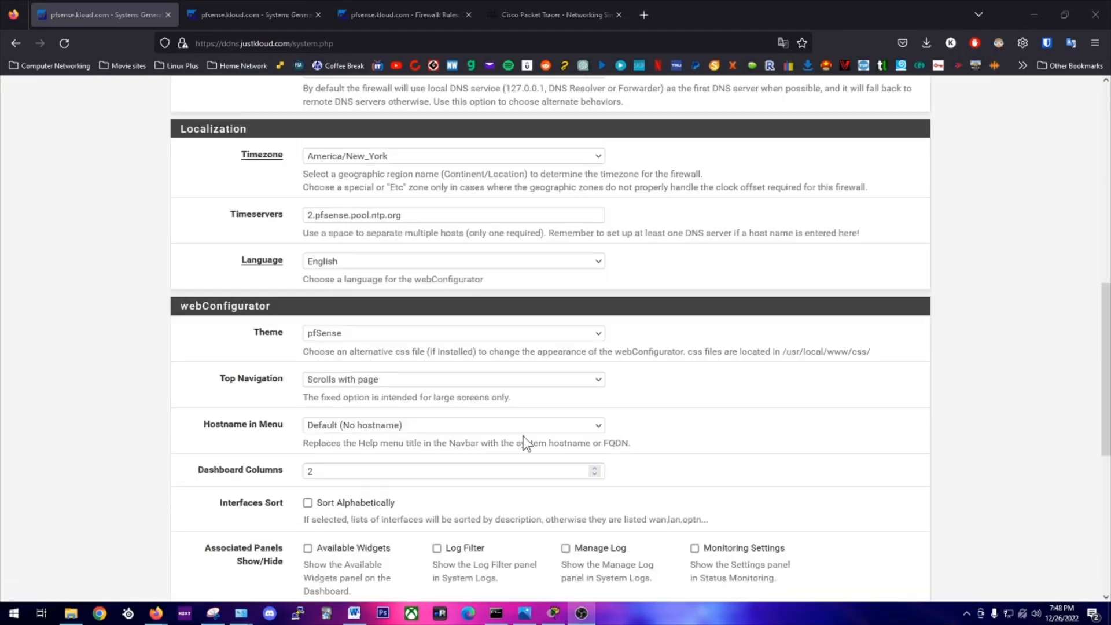
scroll("up", 3)
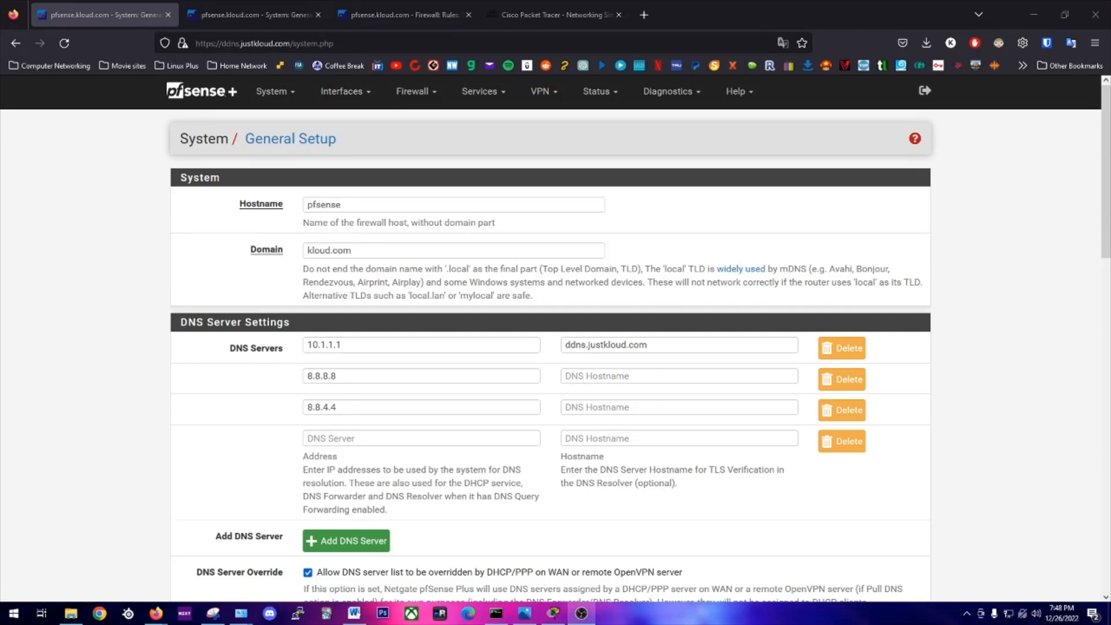
left_click(482, 90)
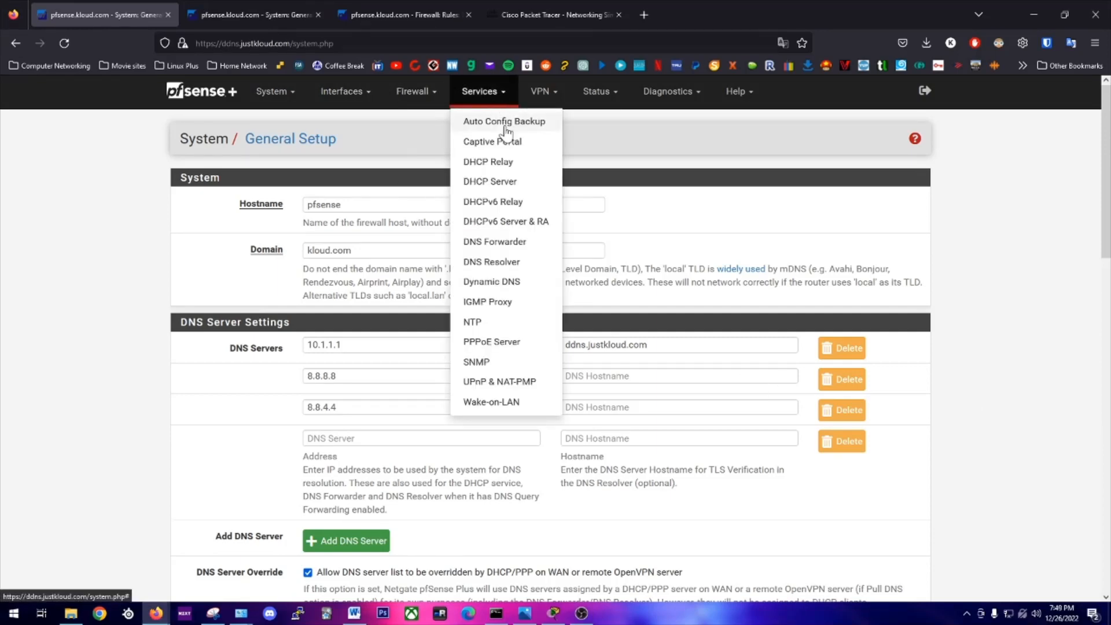
- Return to the DNS Forwarder page and review its enabled, sequential-query options and host override
left_click(494, 241)
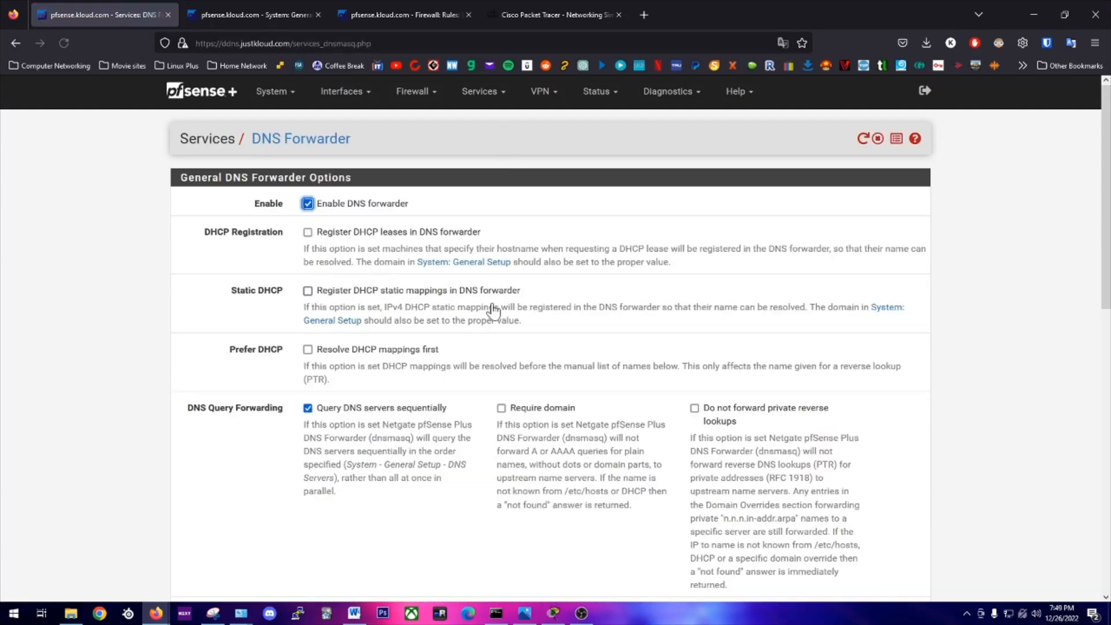
scroll("down", 3)
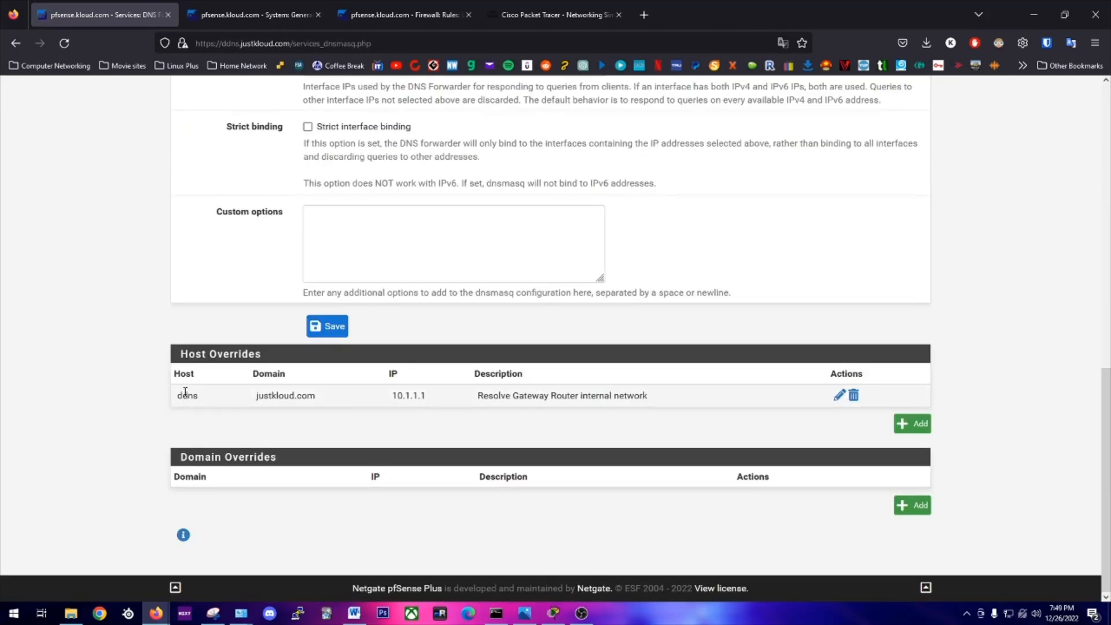
mouse_move(274, 384)
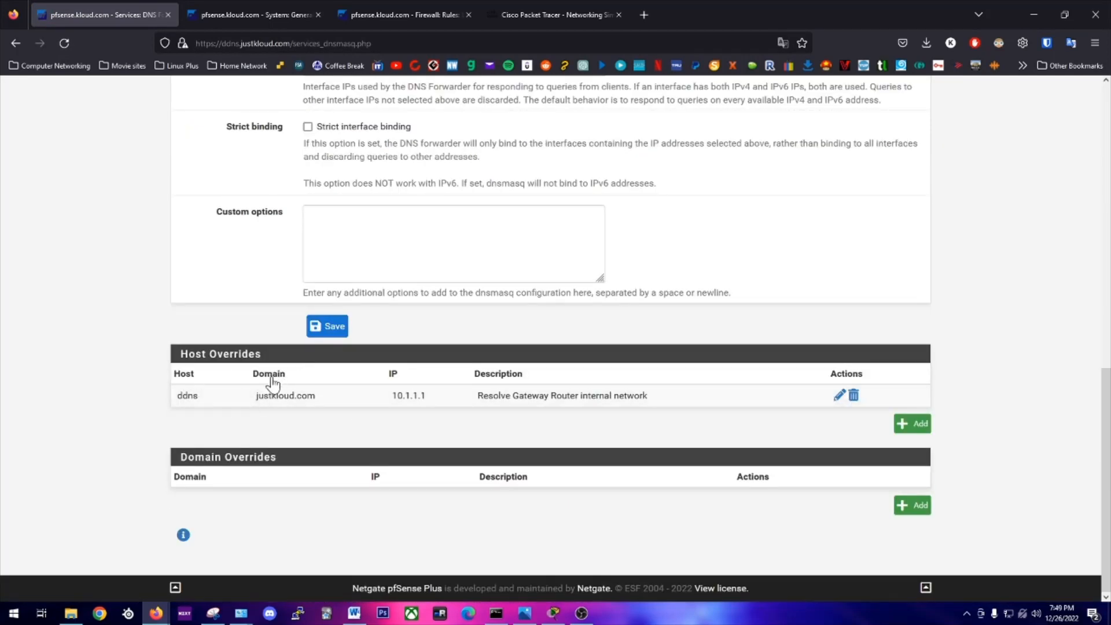
mouse_move(374, 388)
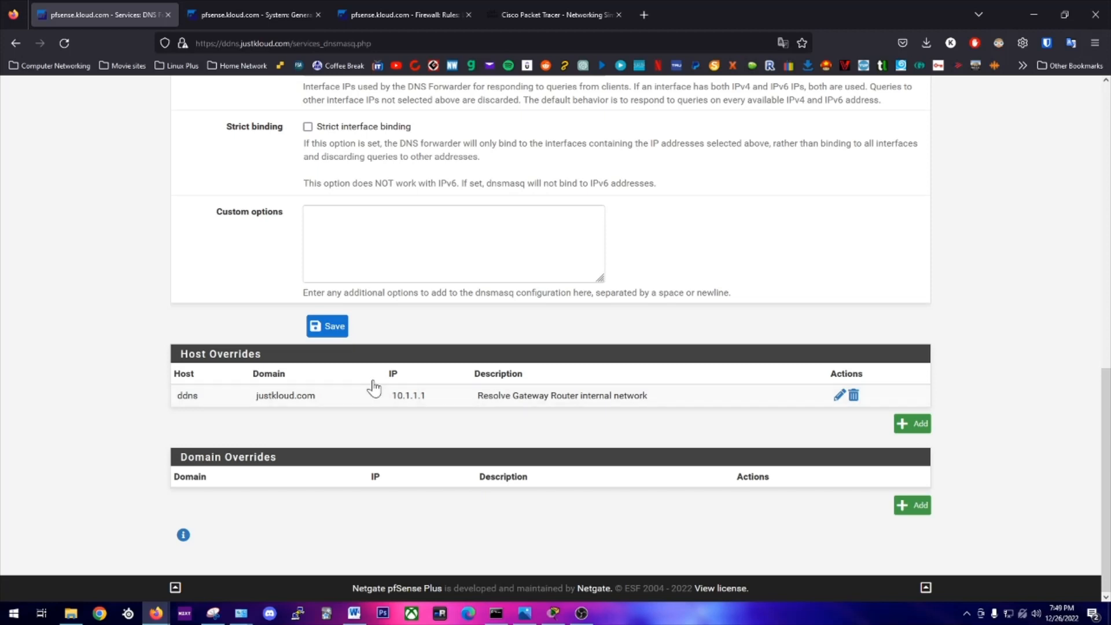
mouse_move(452, 421)
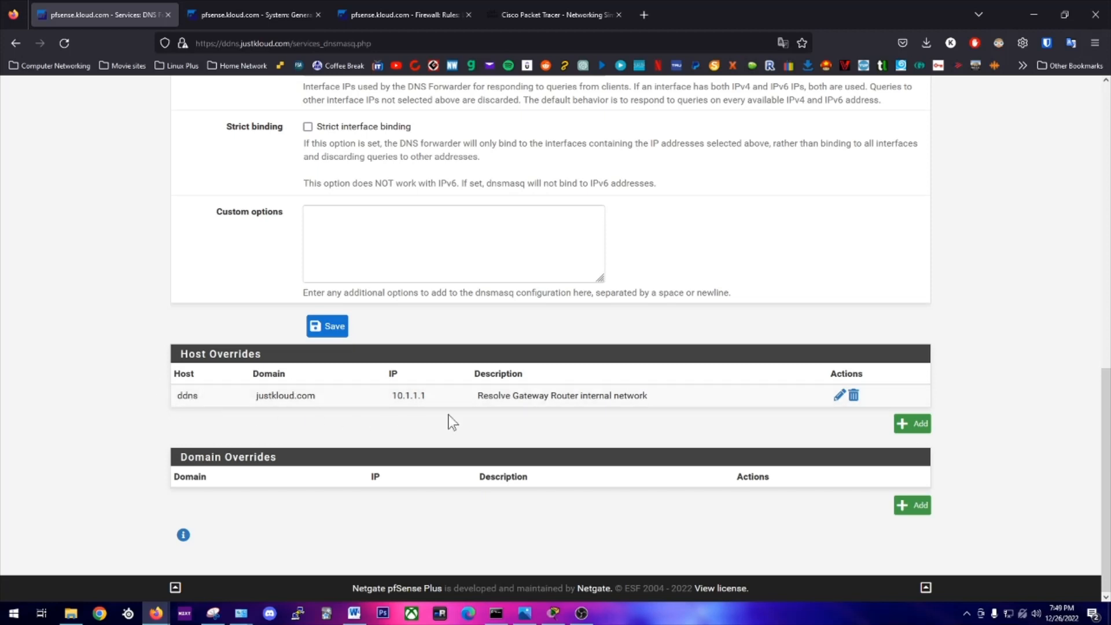
mouse_move(158, 397)
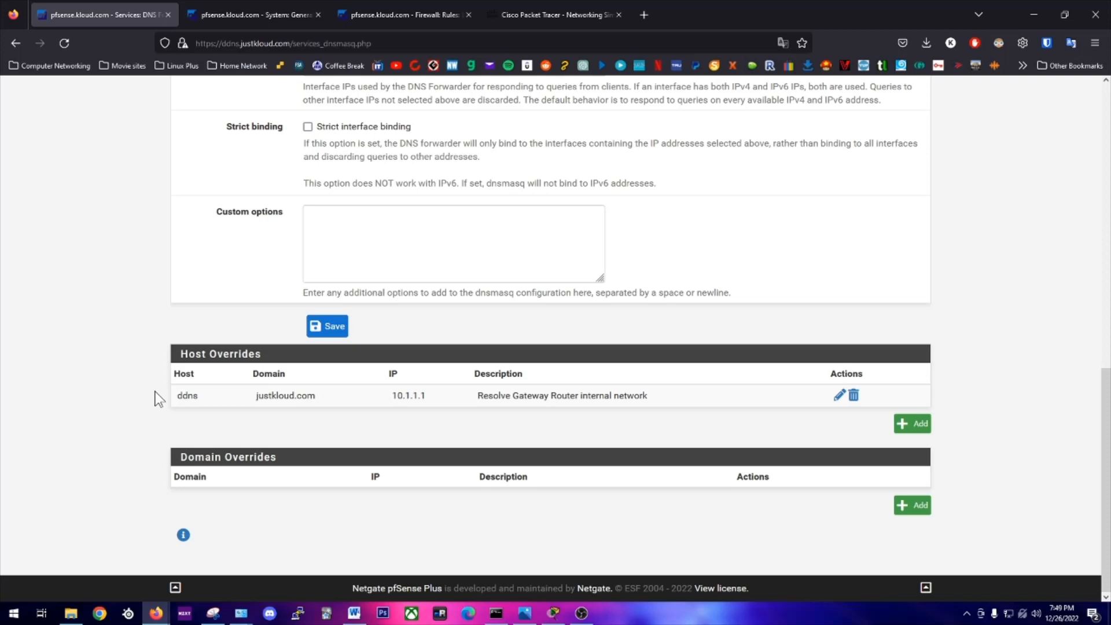
mouse_move(185, 404)
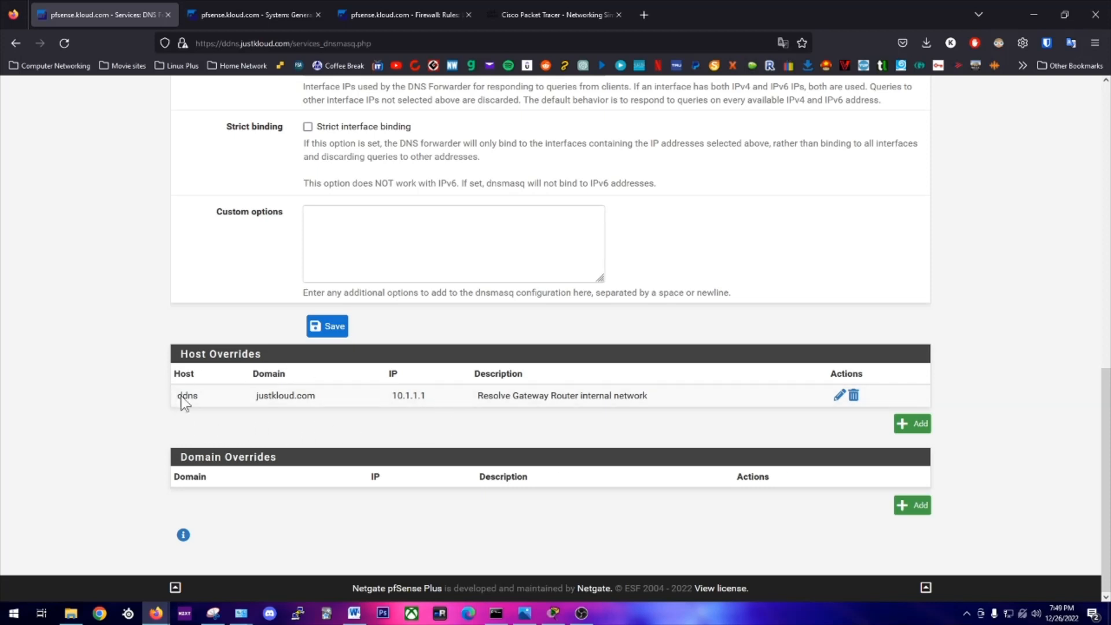
mouse_move(319, 404)
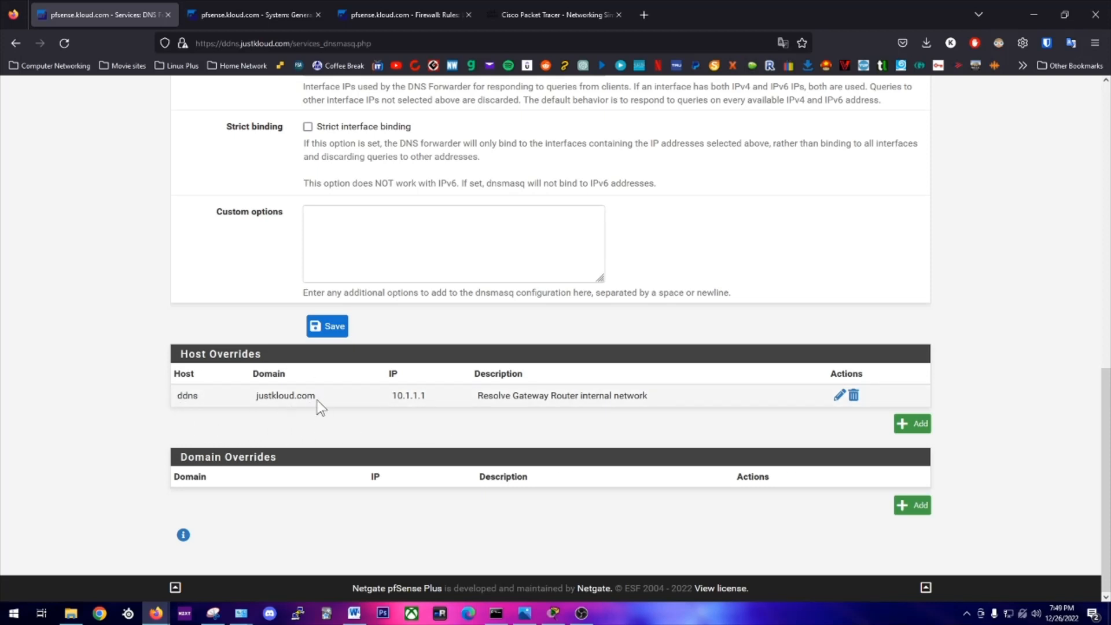
mouse_move(514, 387)
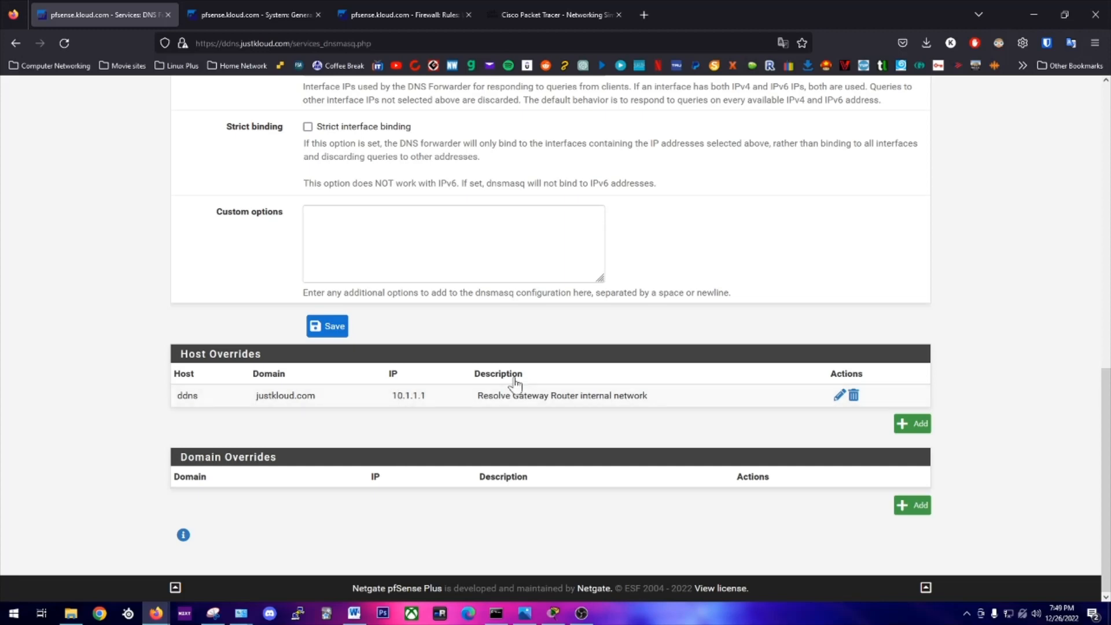
scroll("up", 3)
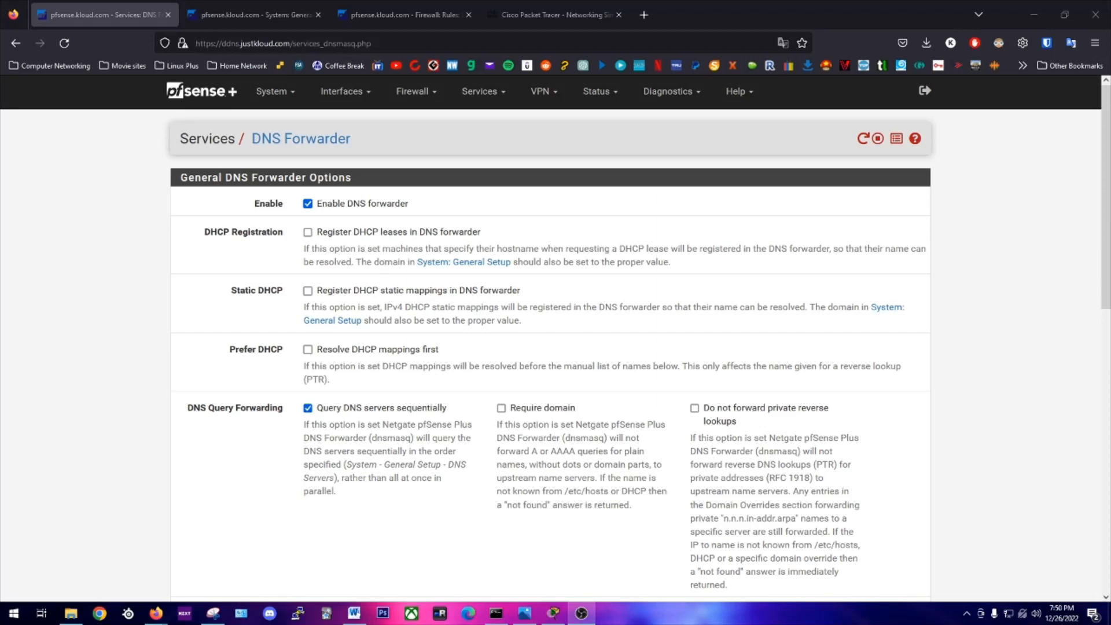
mouse_move(977, 414)
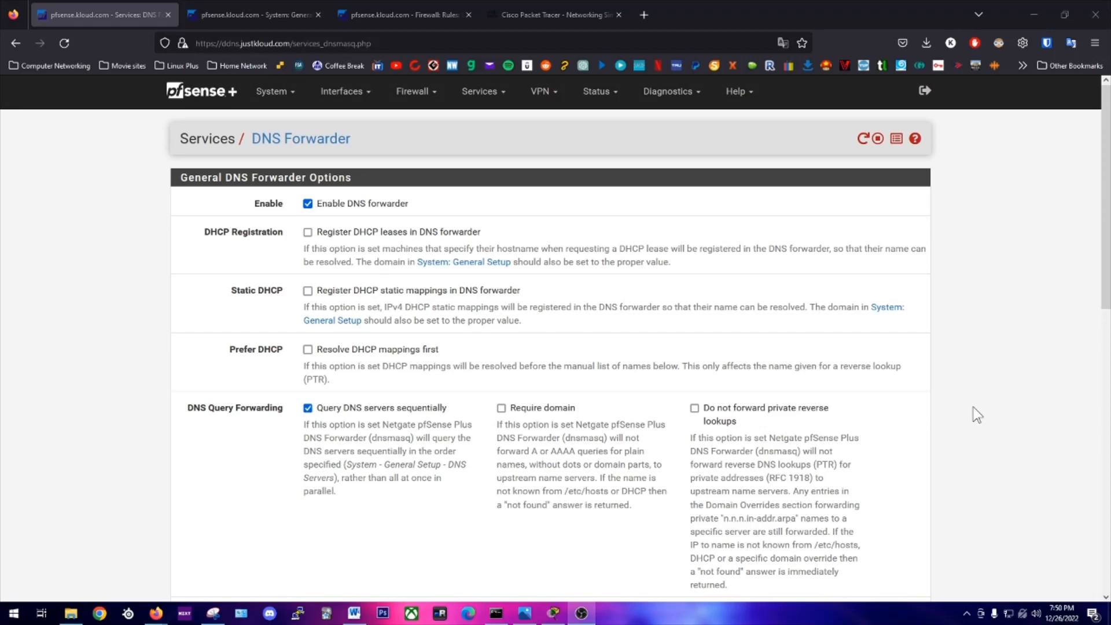
mouse_move(576, 460)
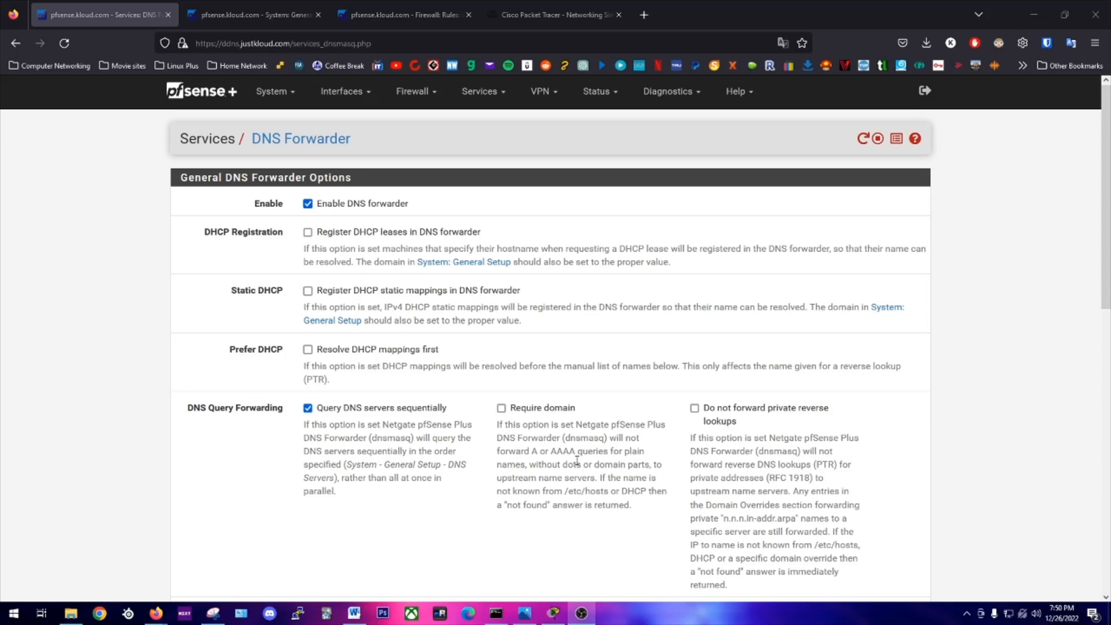
mouse_move(327, 557)
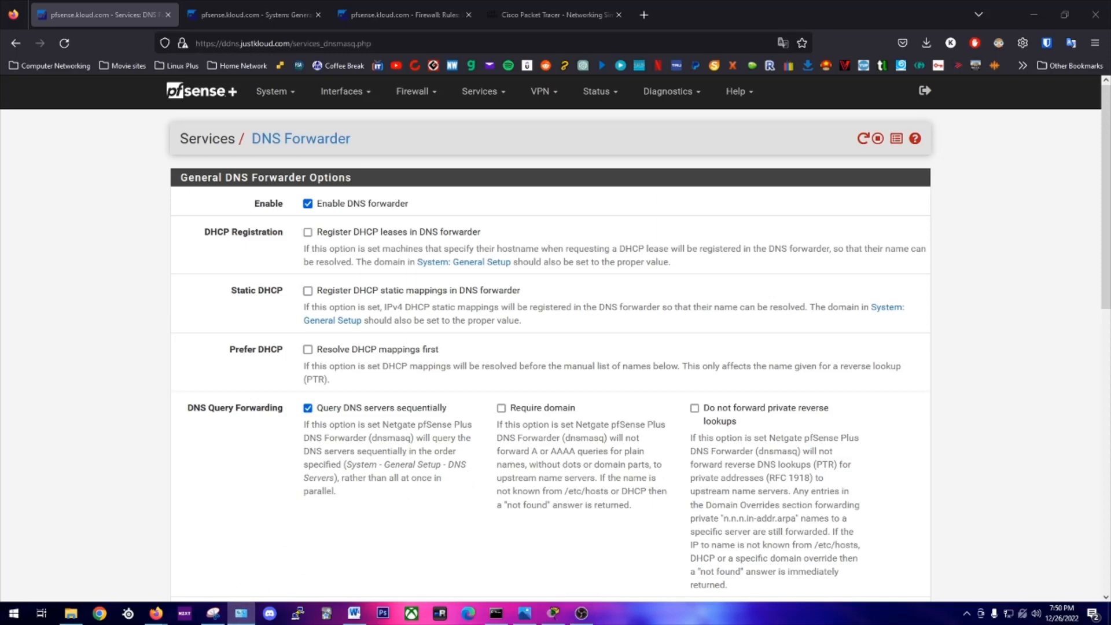
- Reach Ethernet 2's properties via Control Panel's Network and Sharing Center
left_click(40, 614)
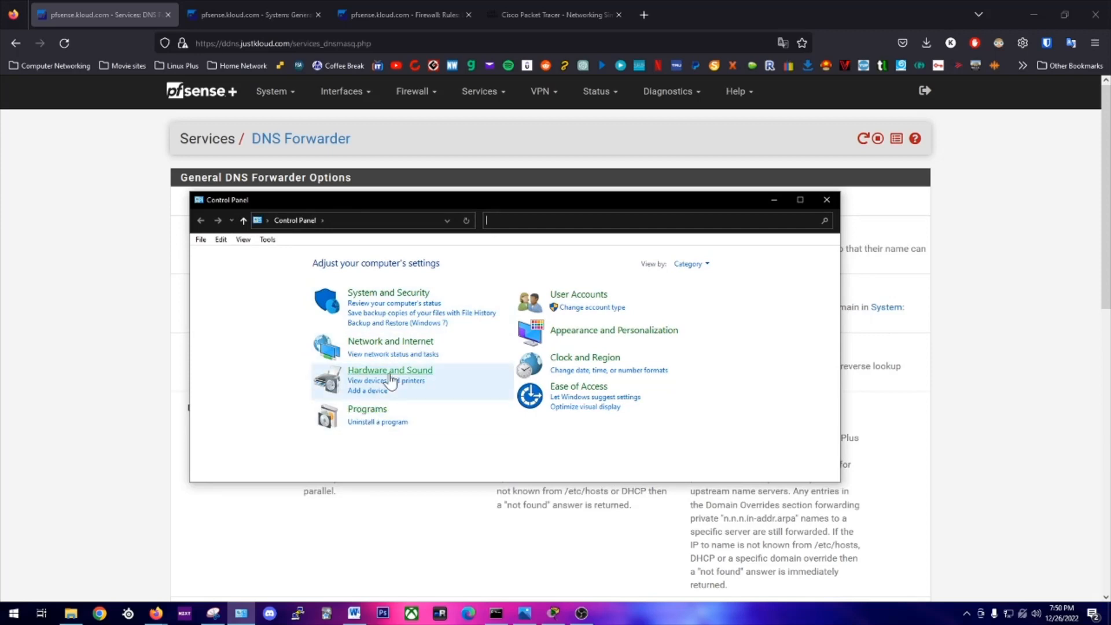
left_click(390, 341)
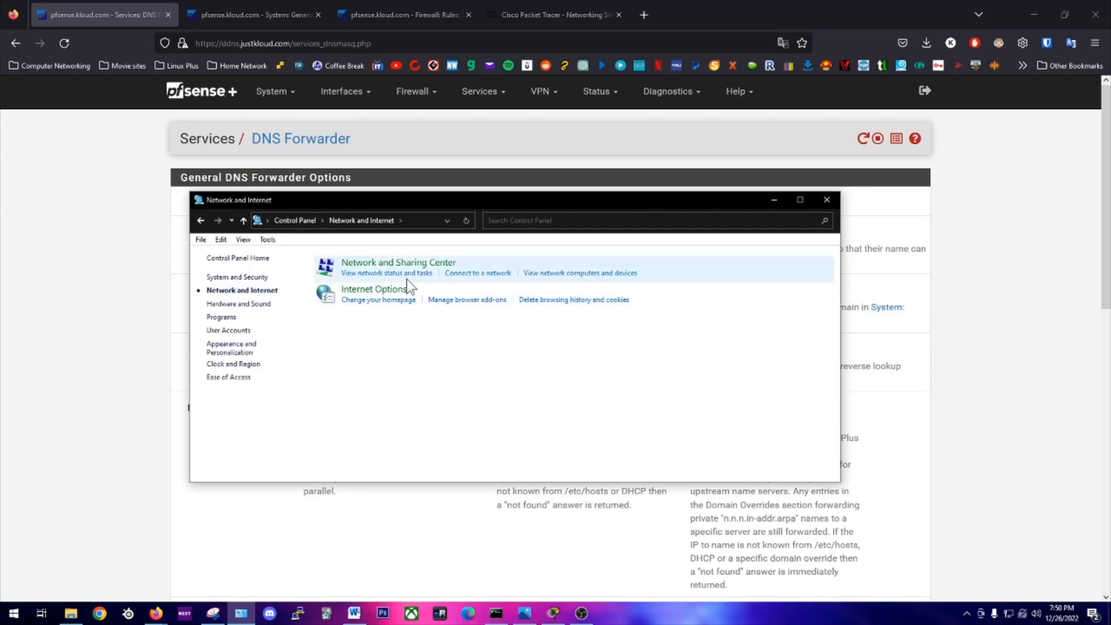
left_click(397, 263)
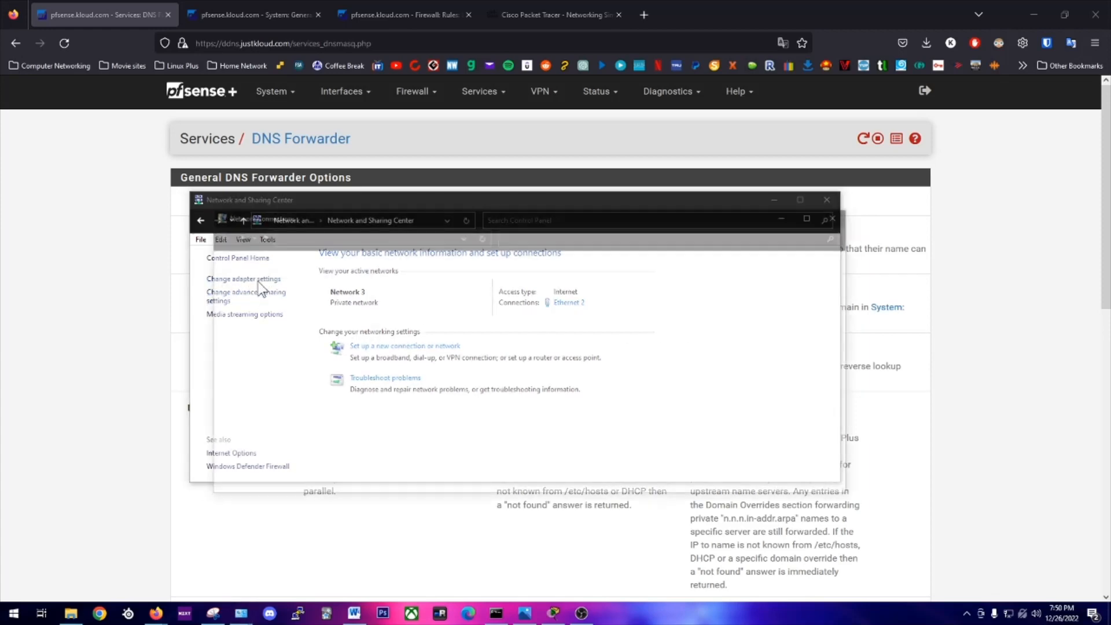
right_click(406, 293)
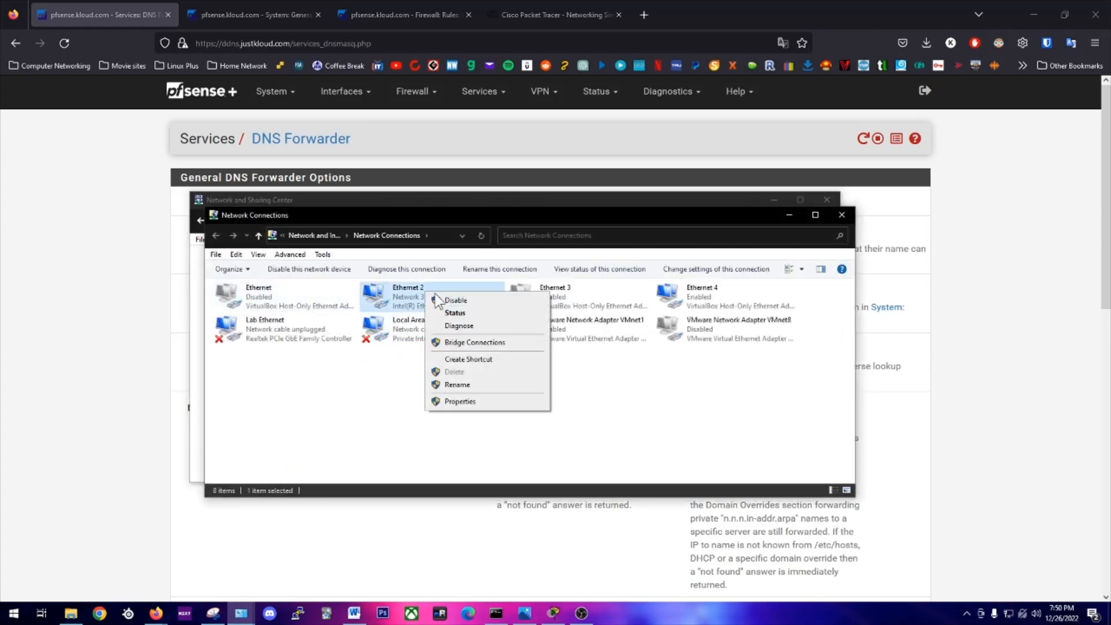
left_click(460, 402)
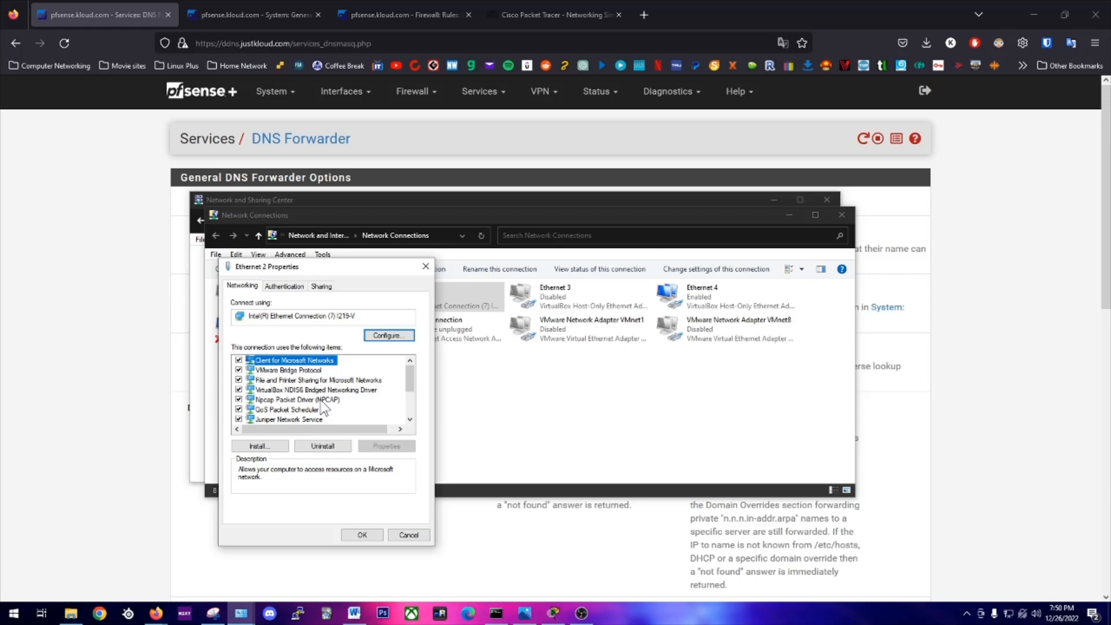
- Set Ethernet 2's IPv4 DNS to obtain automatically instead of 8.8.8.8 and close the network windows
scroll("down", 3)
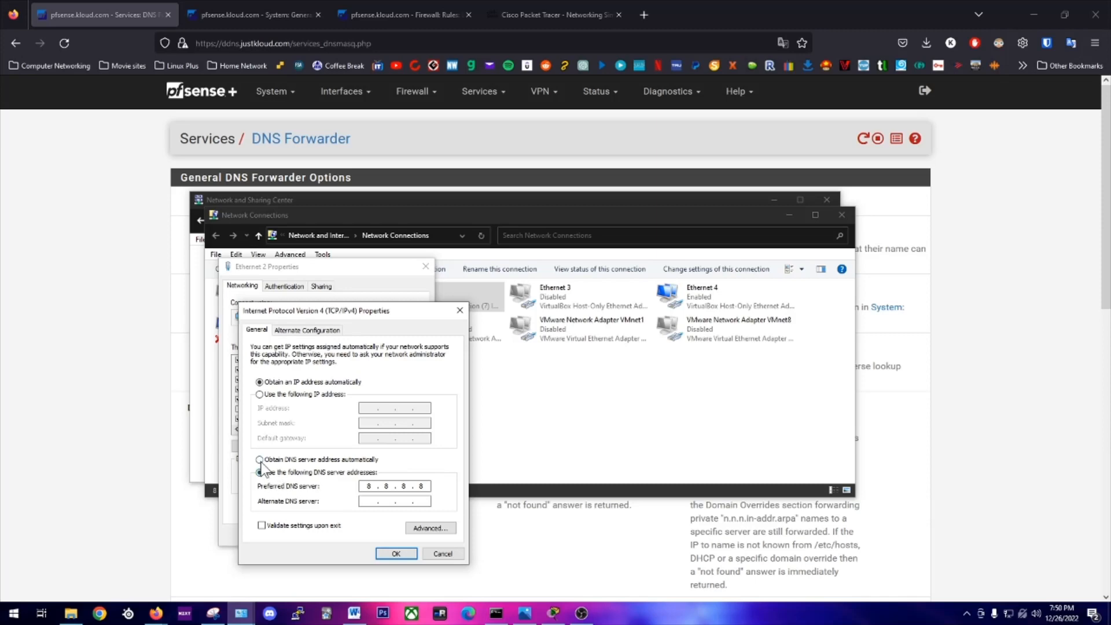
left_click(259, 459)
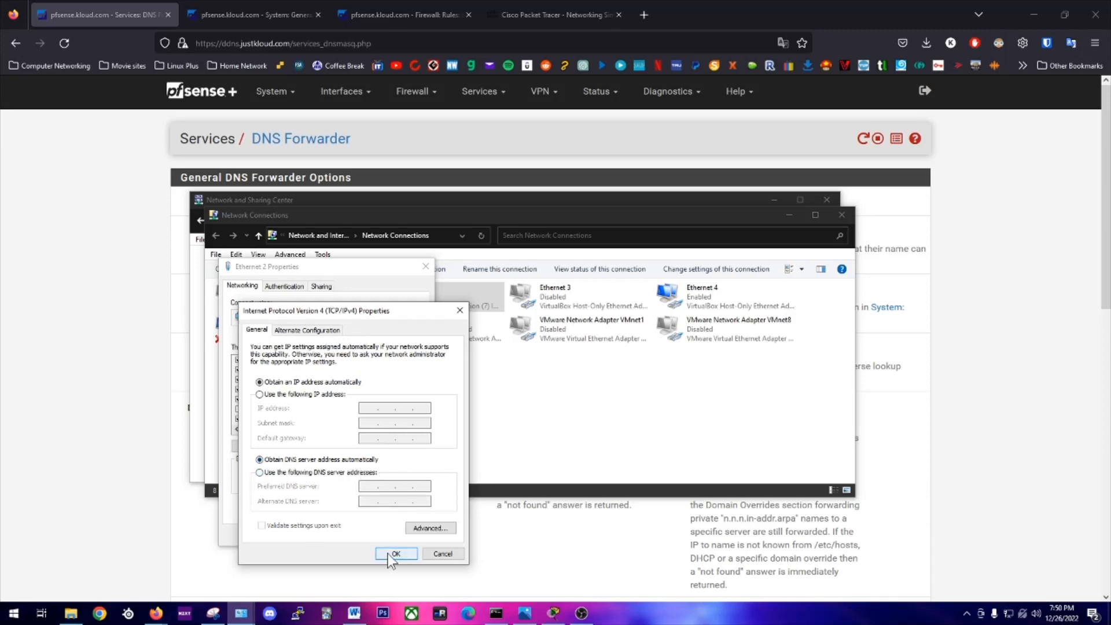
left_click(395, 553)
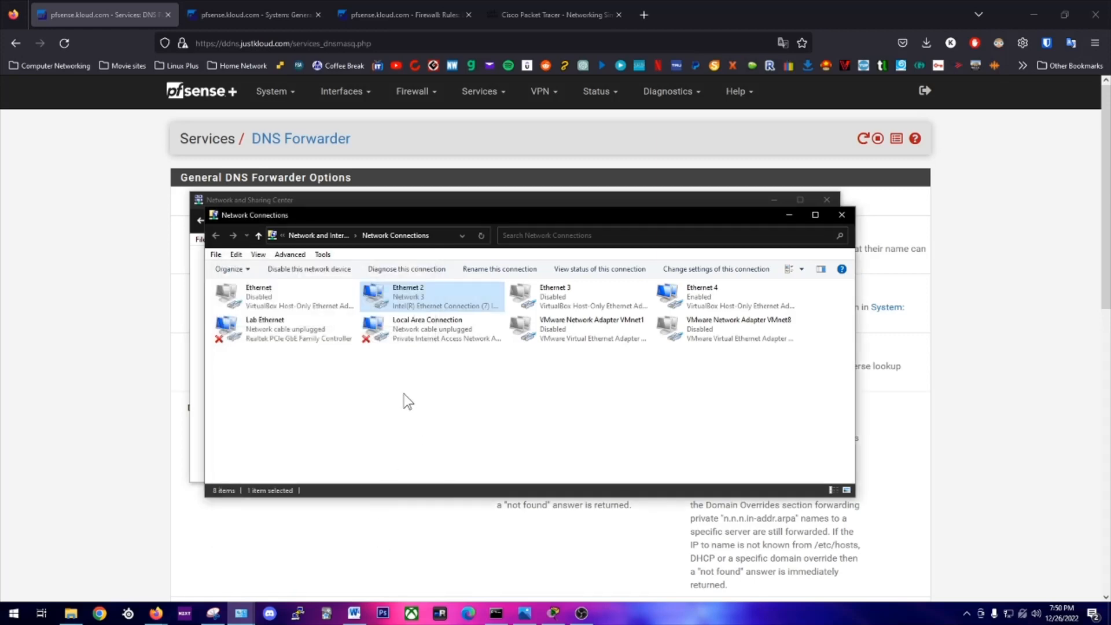
left_click(407, 400)
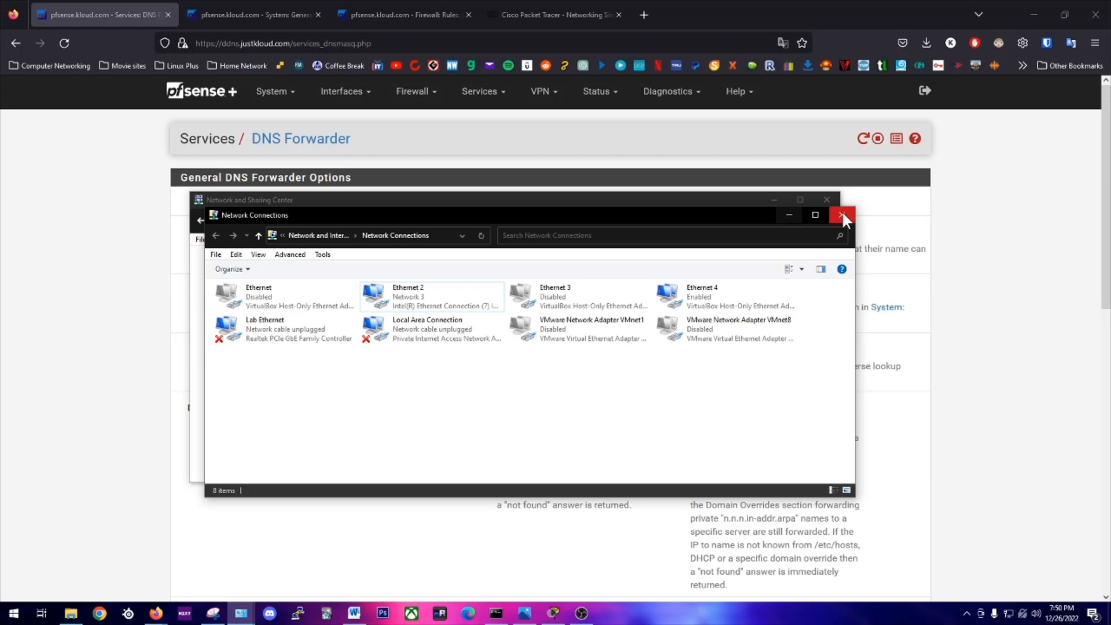
mouse_move(829, 220)
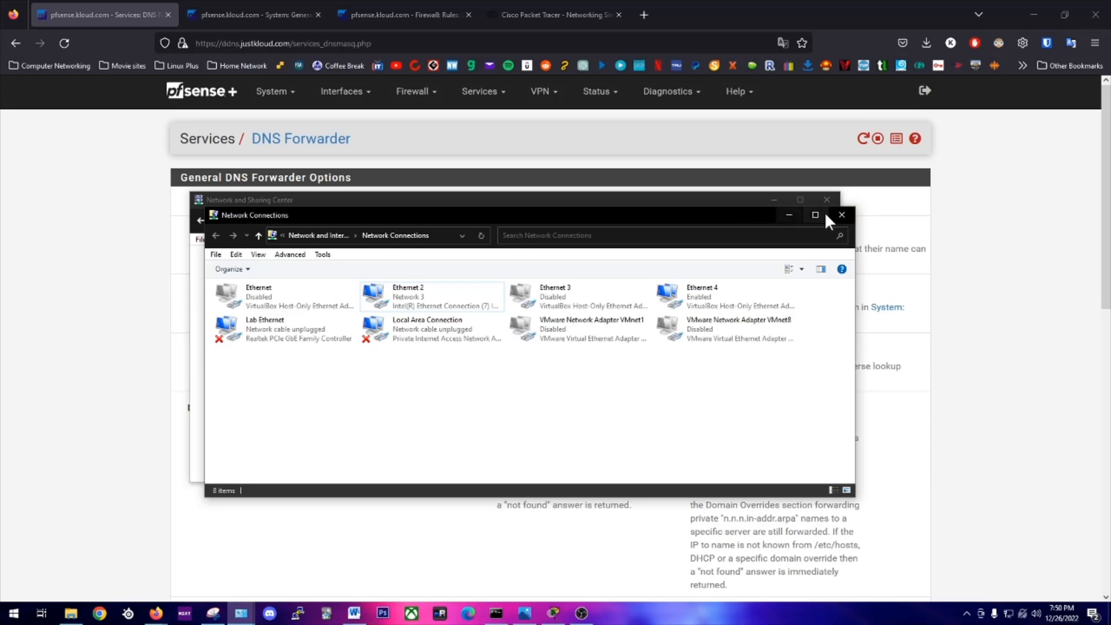
left_click(841, 215)
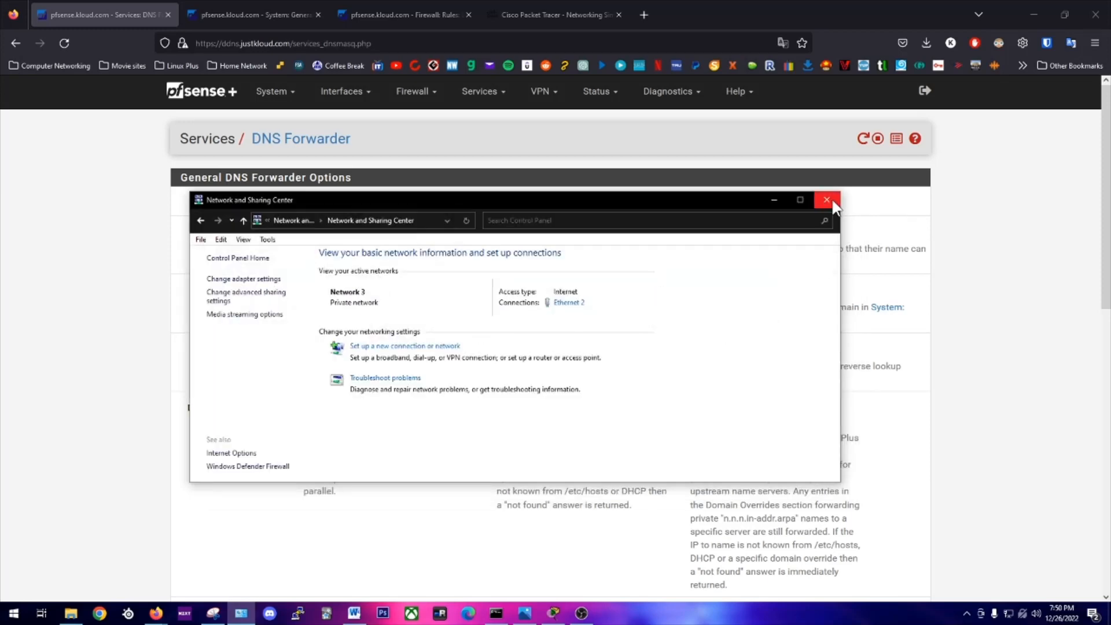
left_click(10, 613)
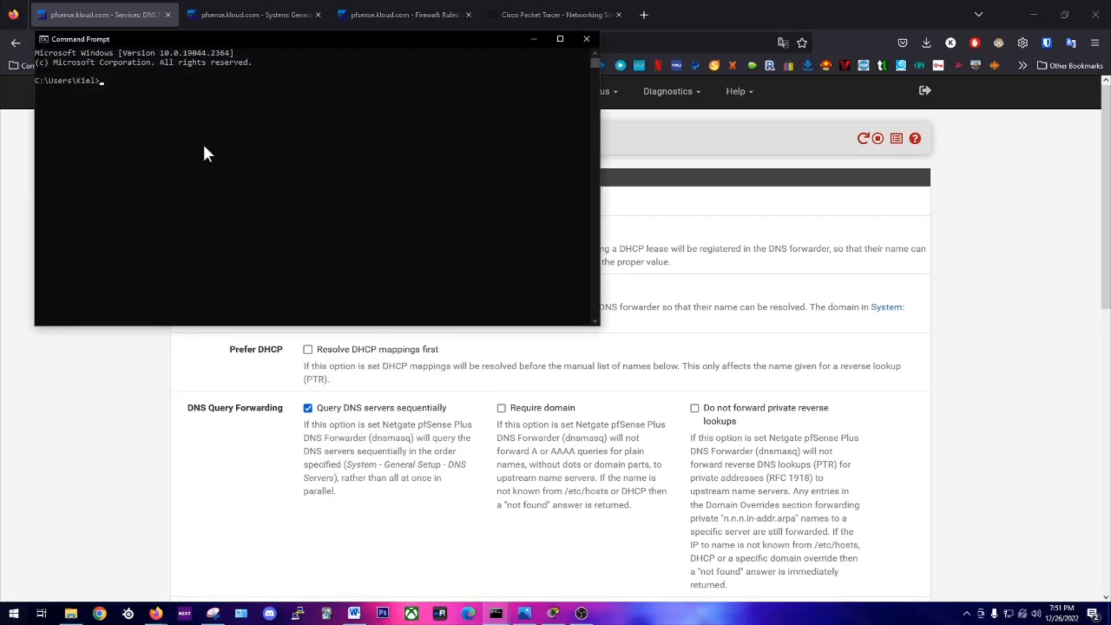
- Run ipconfig /all | findstr to list the current DNS server settings
type("ip")
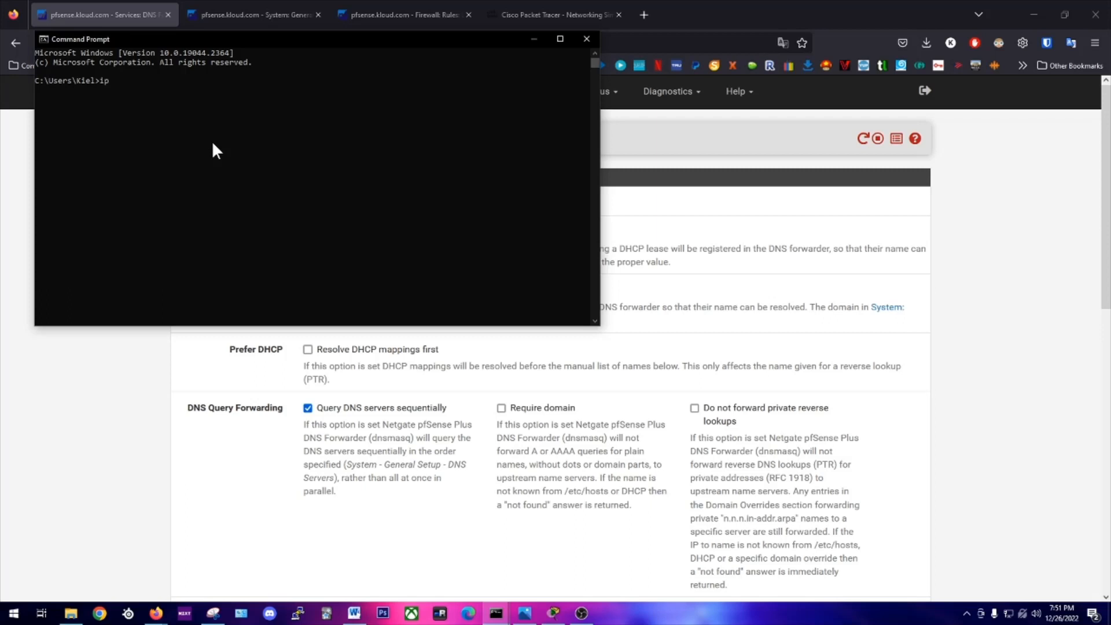
type("config /all")
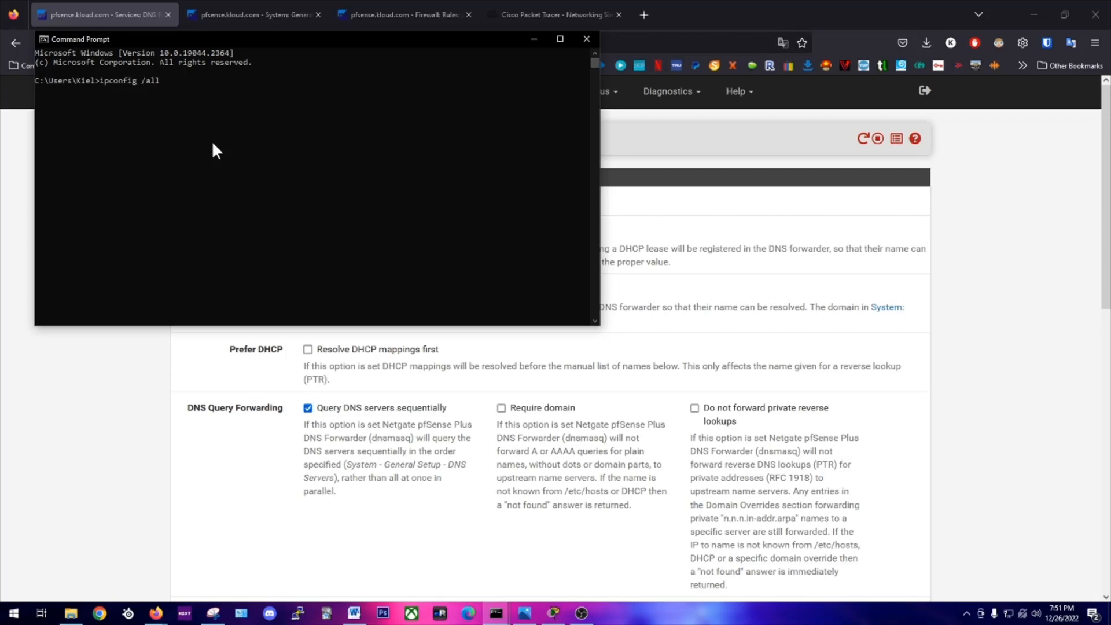
type("| findstr")
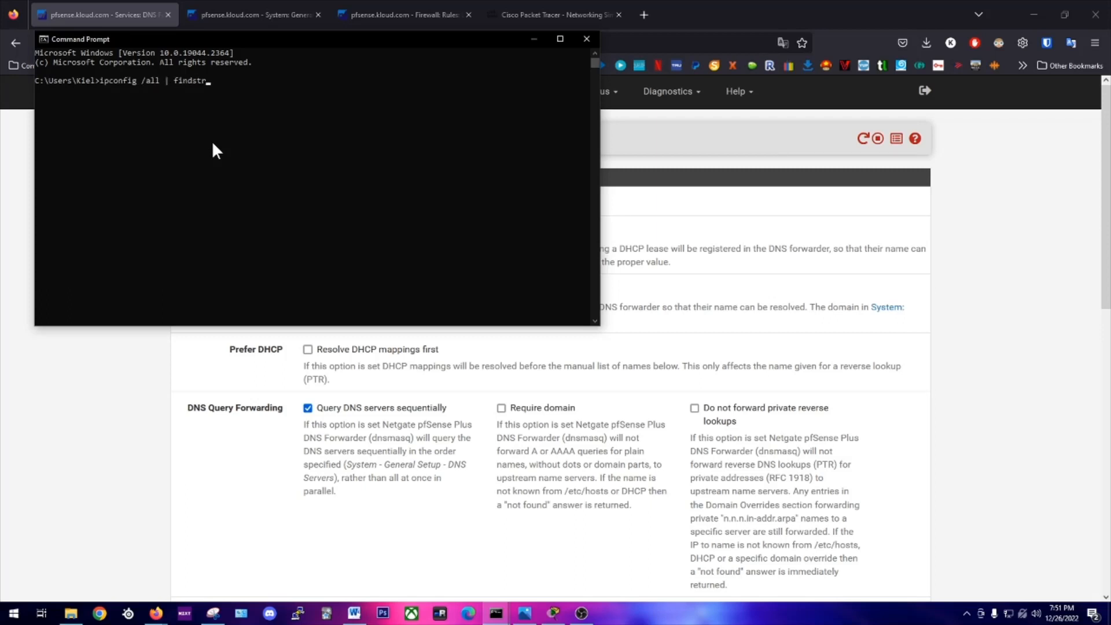
key("Return")
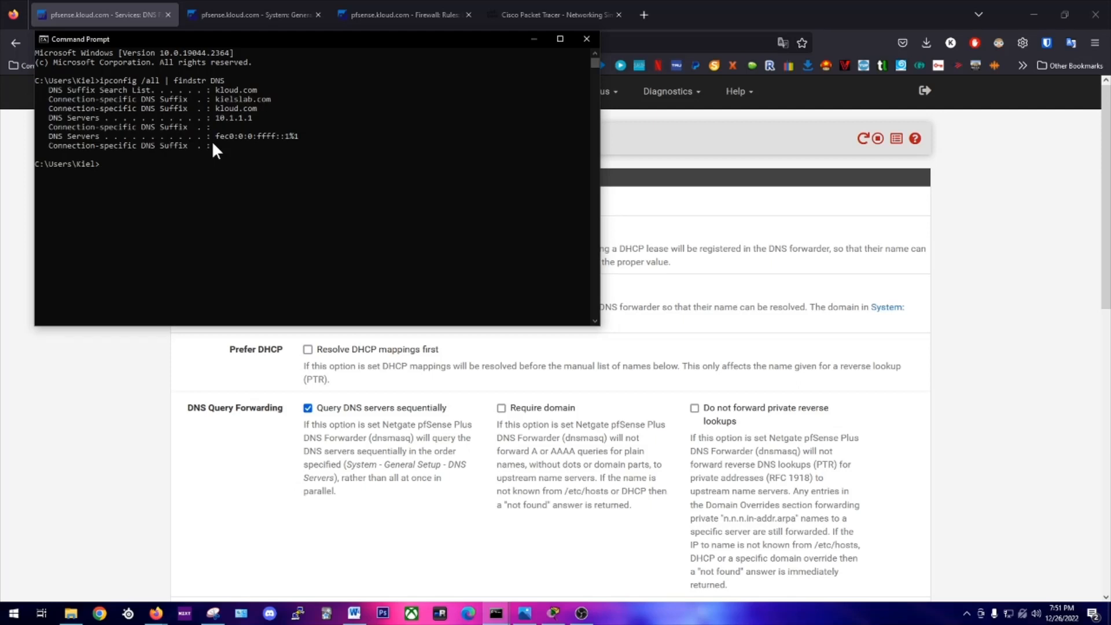
mouse_move(121, 130)
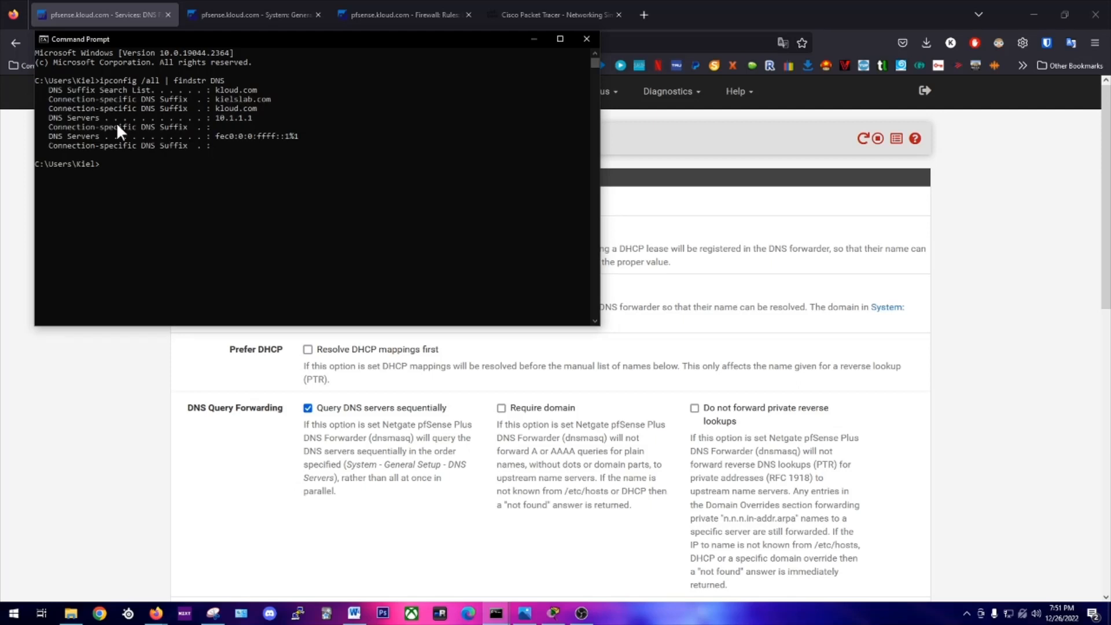
mouse_move(250, 124)
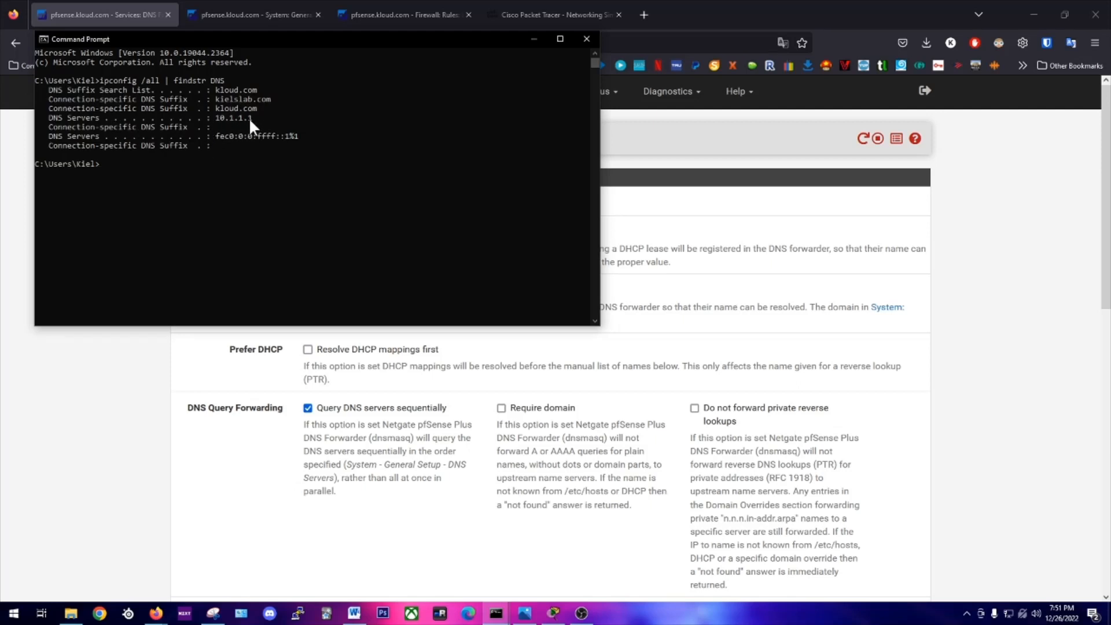
mouse_move(257, 189)
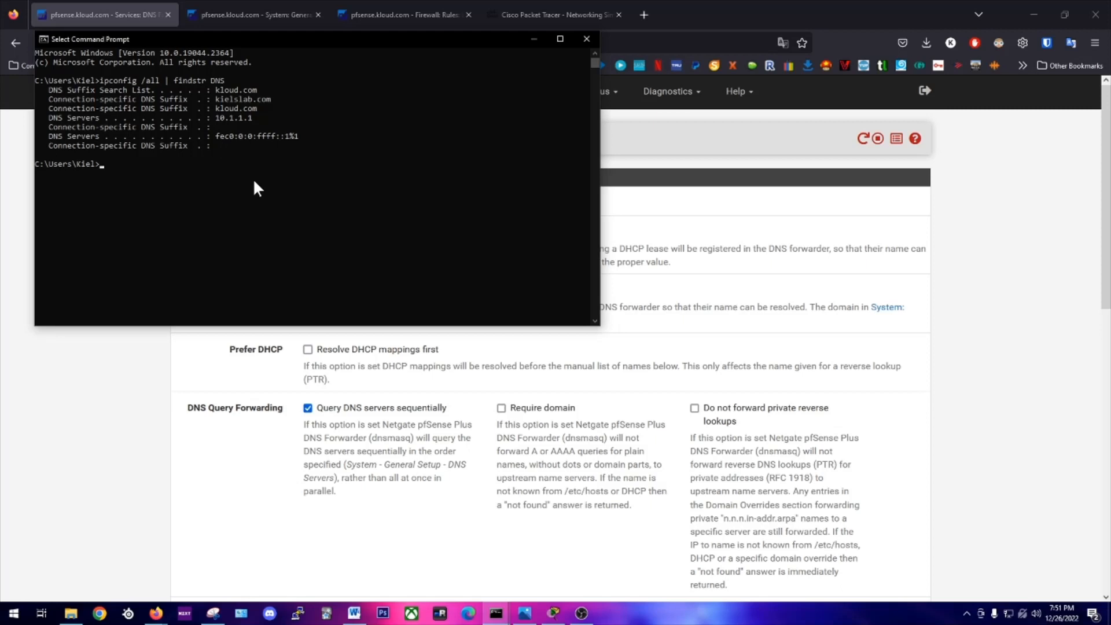
mouse_move(258, 185)
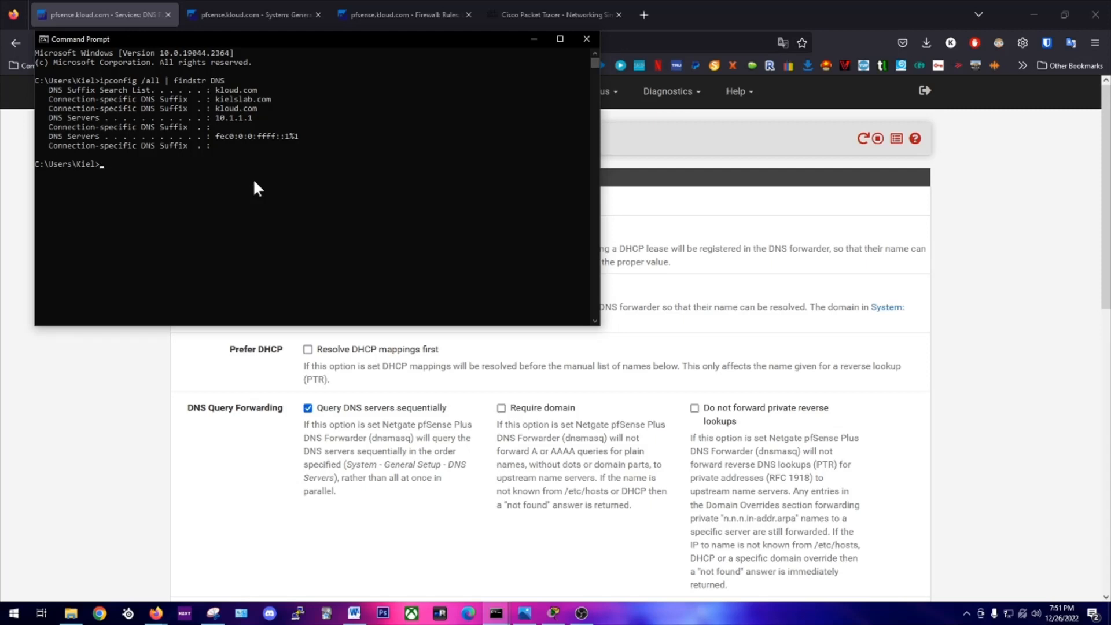
- Release and renew the lease, confirm DNS server 10.1.1.1 with findstr DNS, and close Command Prompt
type("ip")
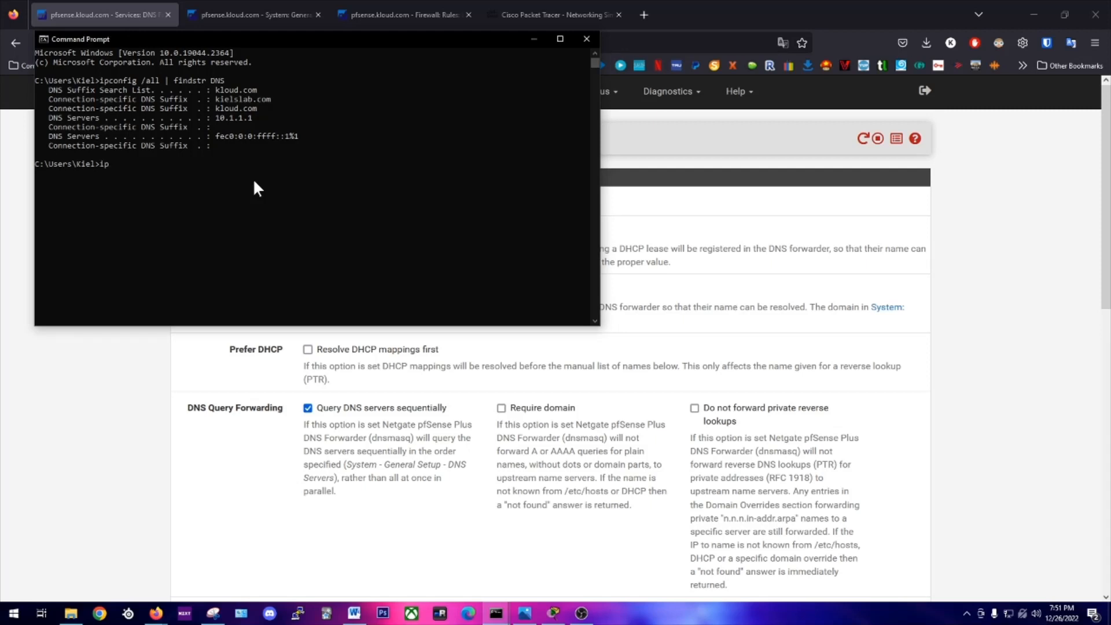
type("config /")
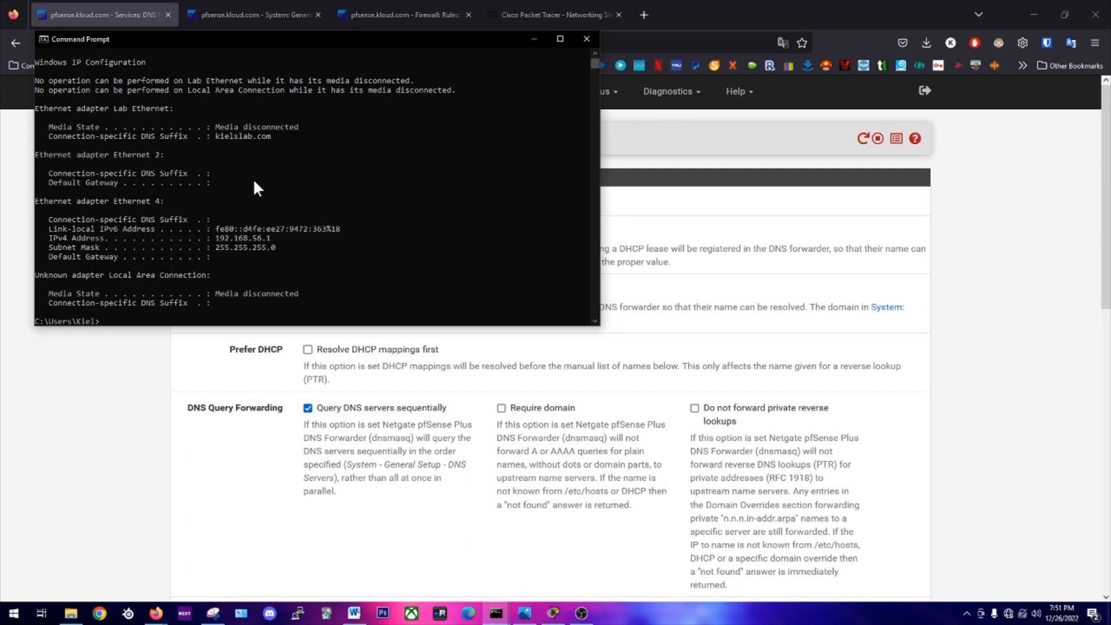
type("ipconfig /releas")
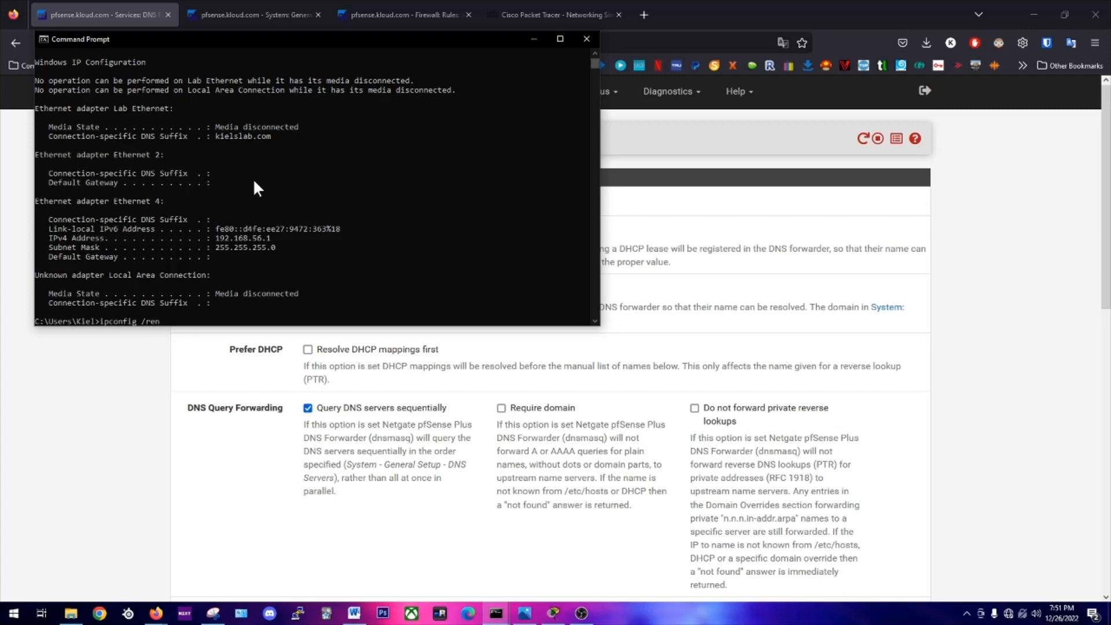
key("Return")
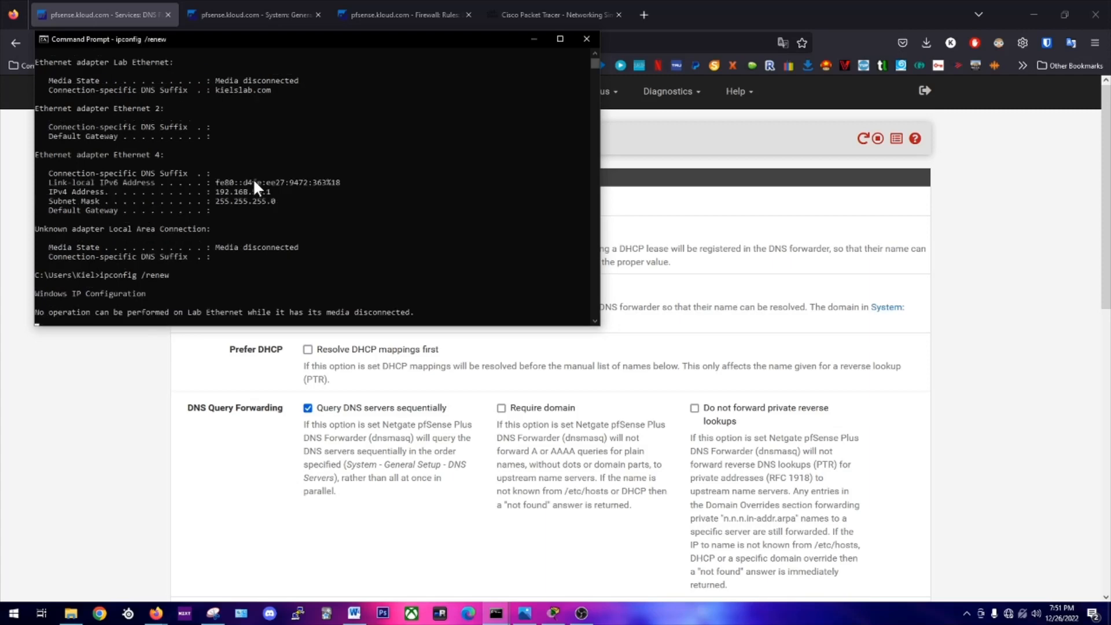
mouse_move(179, 219)
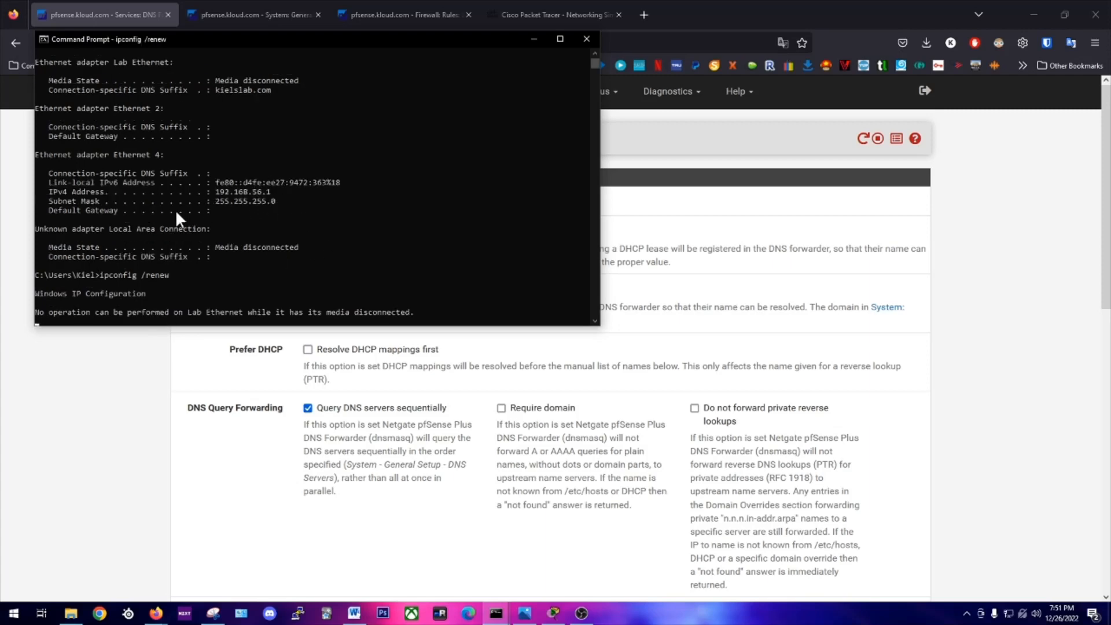
key("Return")
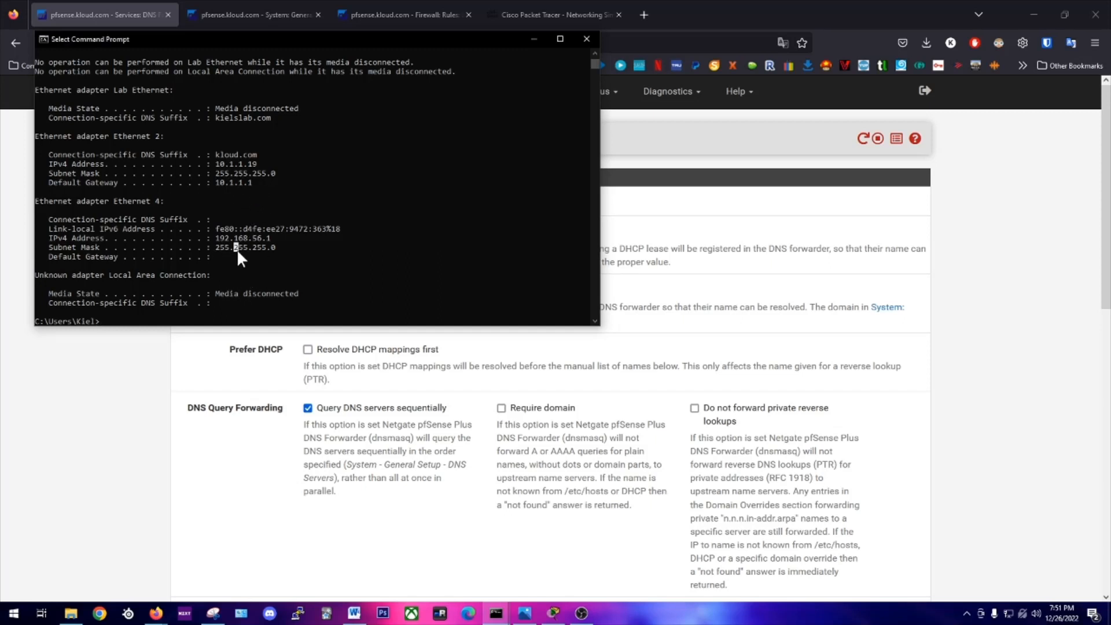
type("ipconfig /all | findstr DNS")
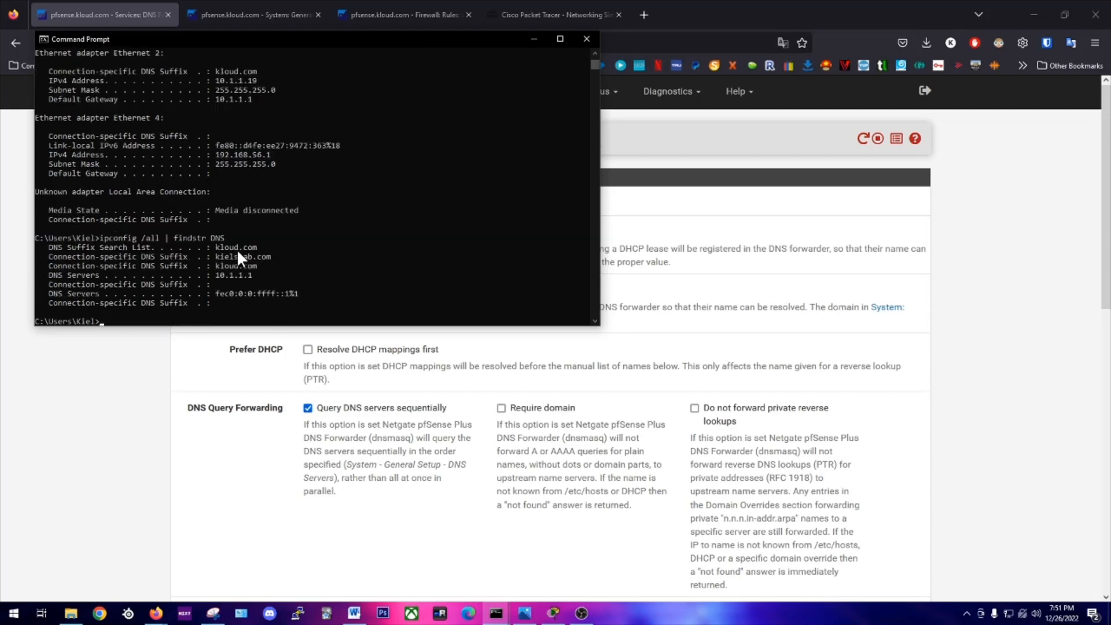
double_click(230, 275)
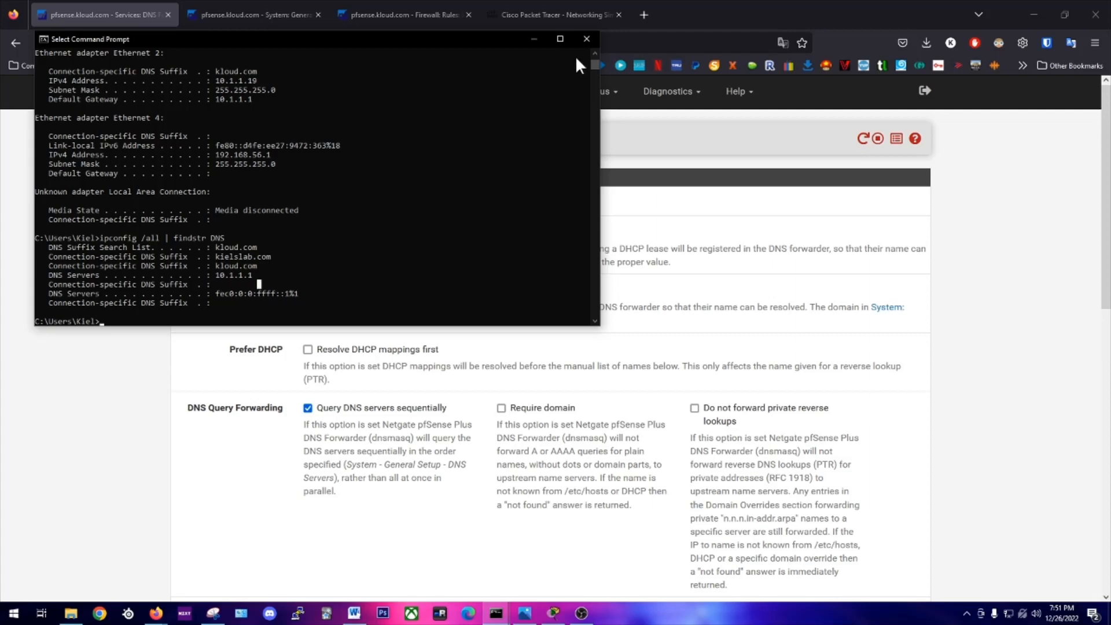
left_click(585, 39)
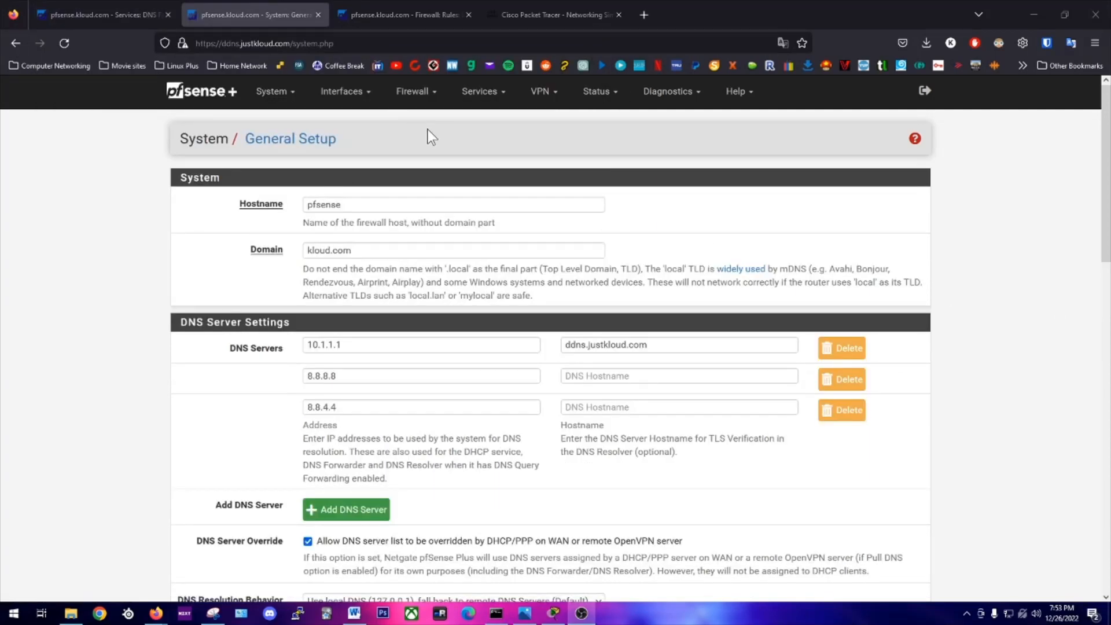
- In Firewall > Rules > LAN, edit the 'block guest to ddns.justkloud.com' rule
left_click(416, 90)
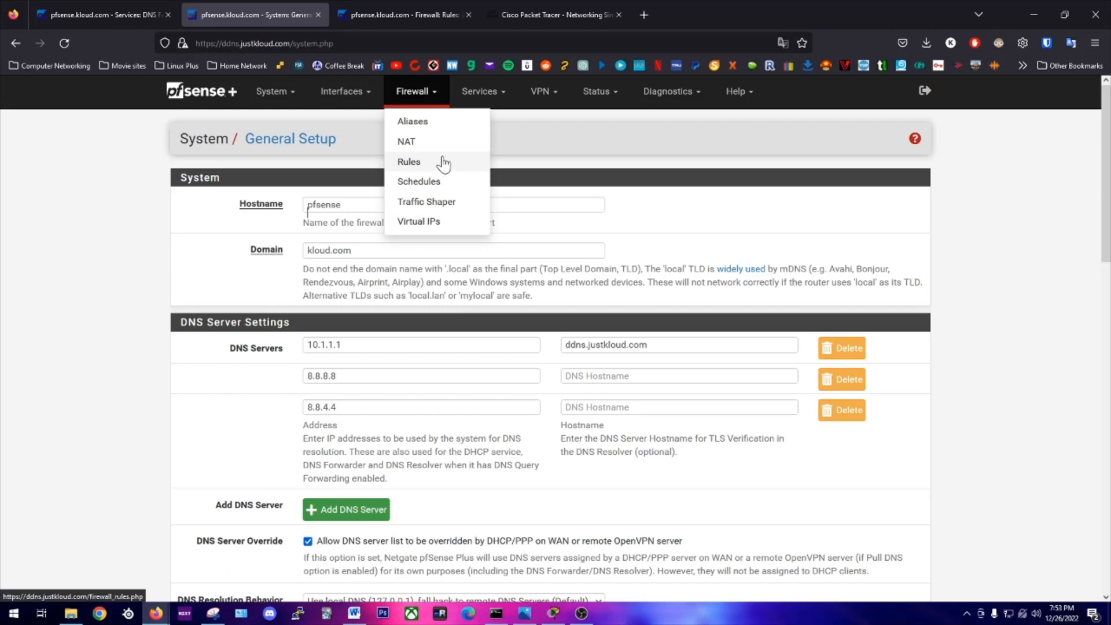
mouse_move(438, 165)
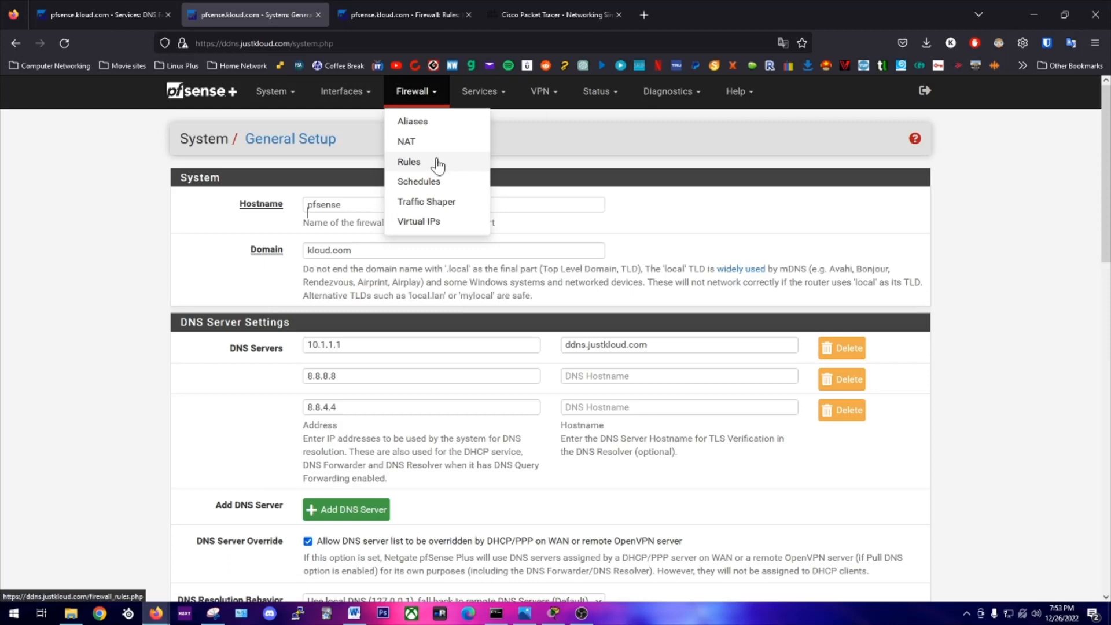
left_click(408, 162)
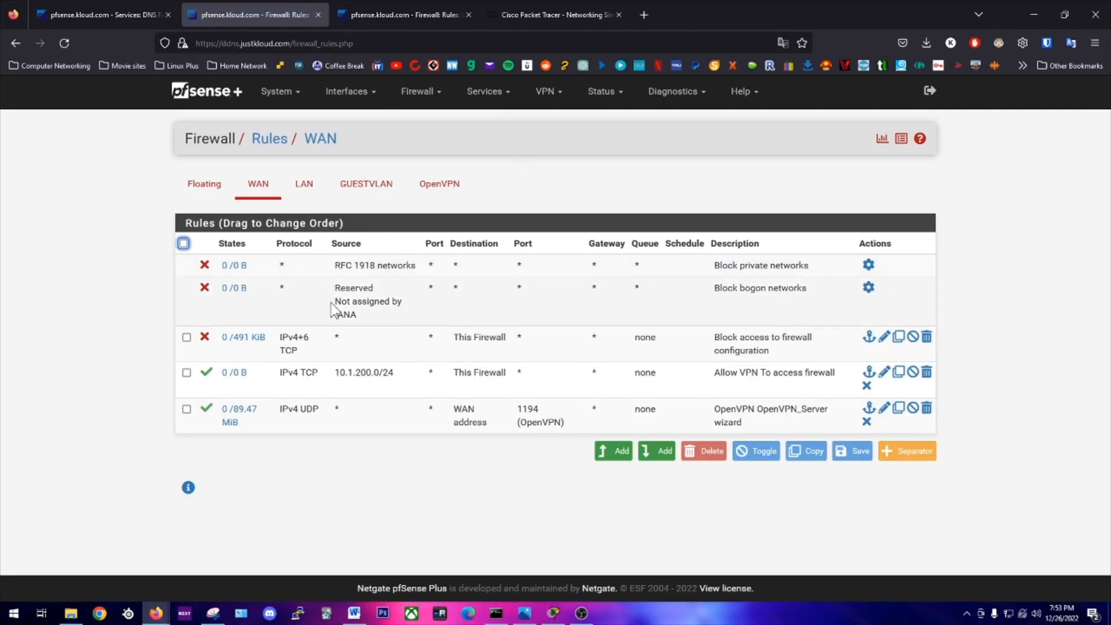
mouse_move(304, 184)
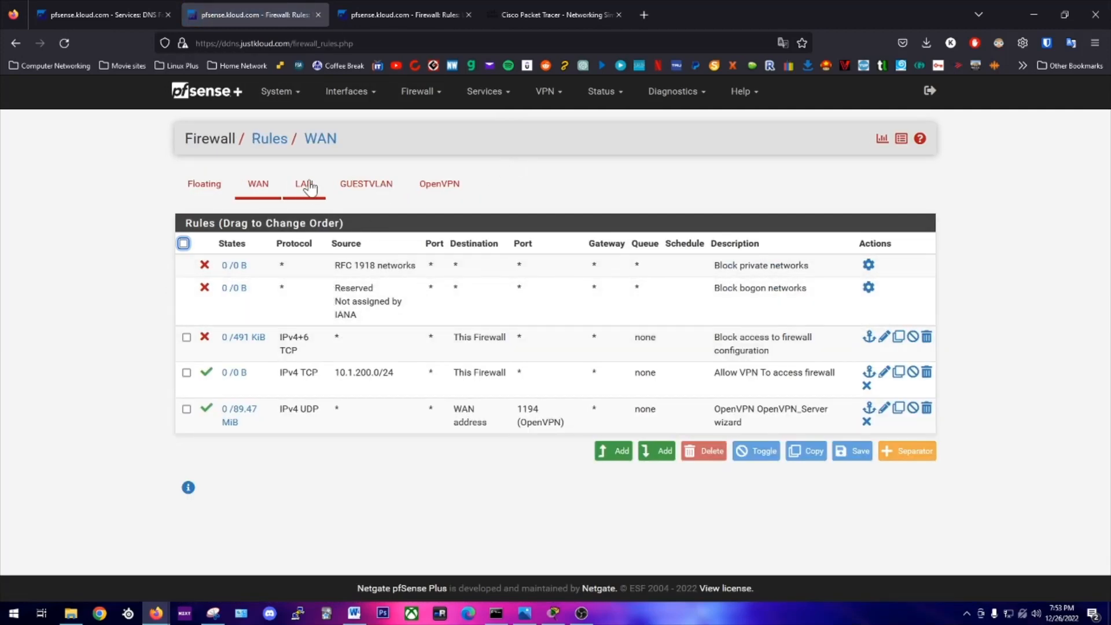
left_click(305, 184)
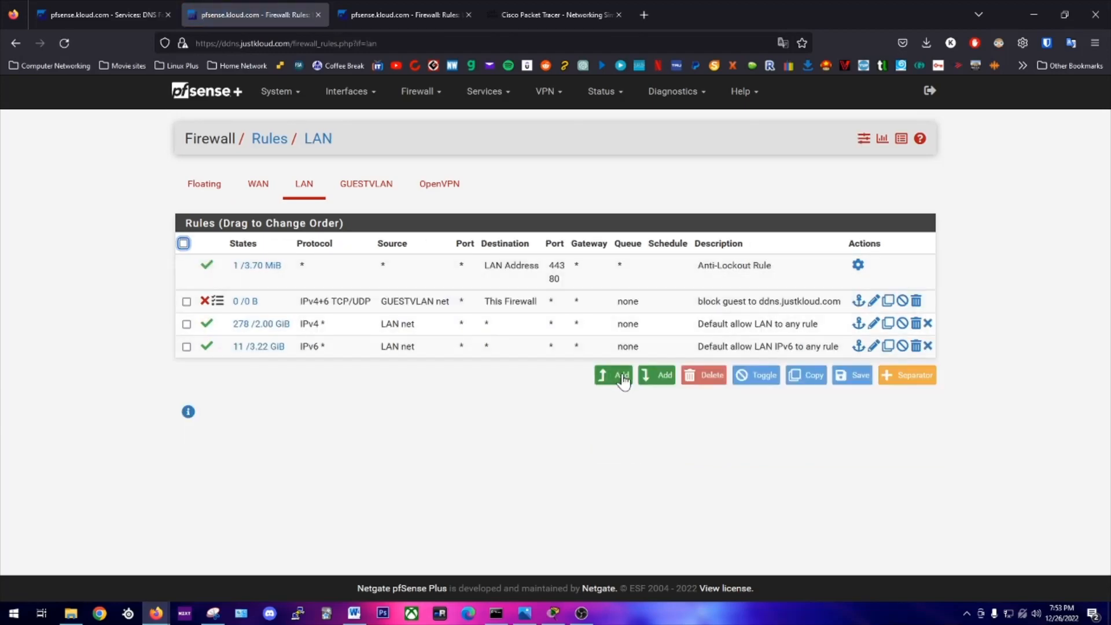
mouse_move(849, 313)
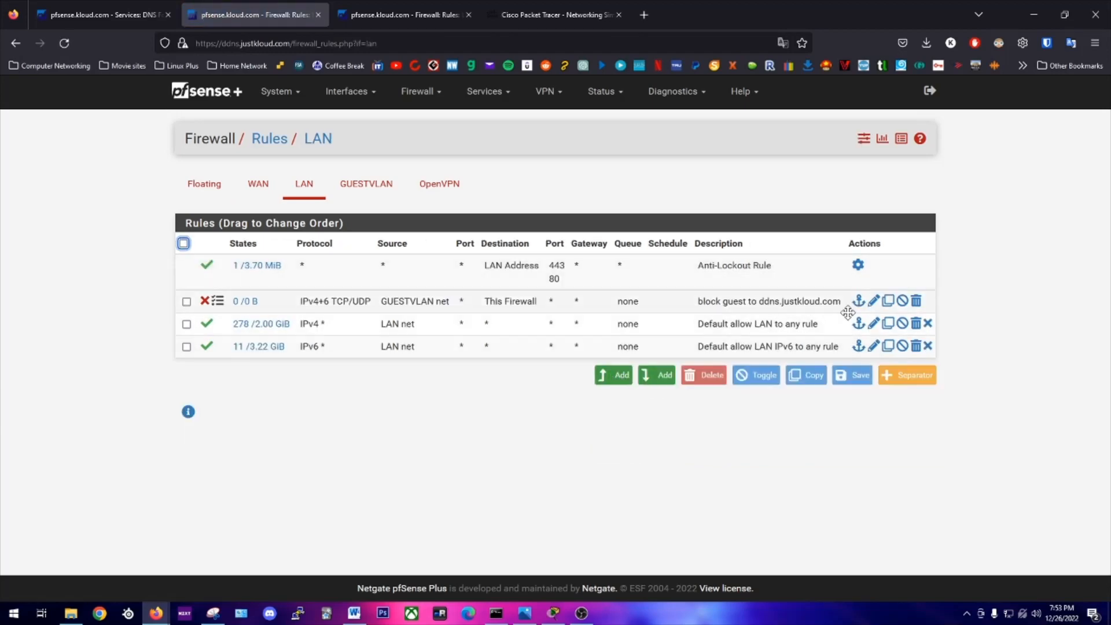
left_click(872, 301)
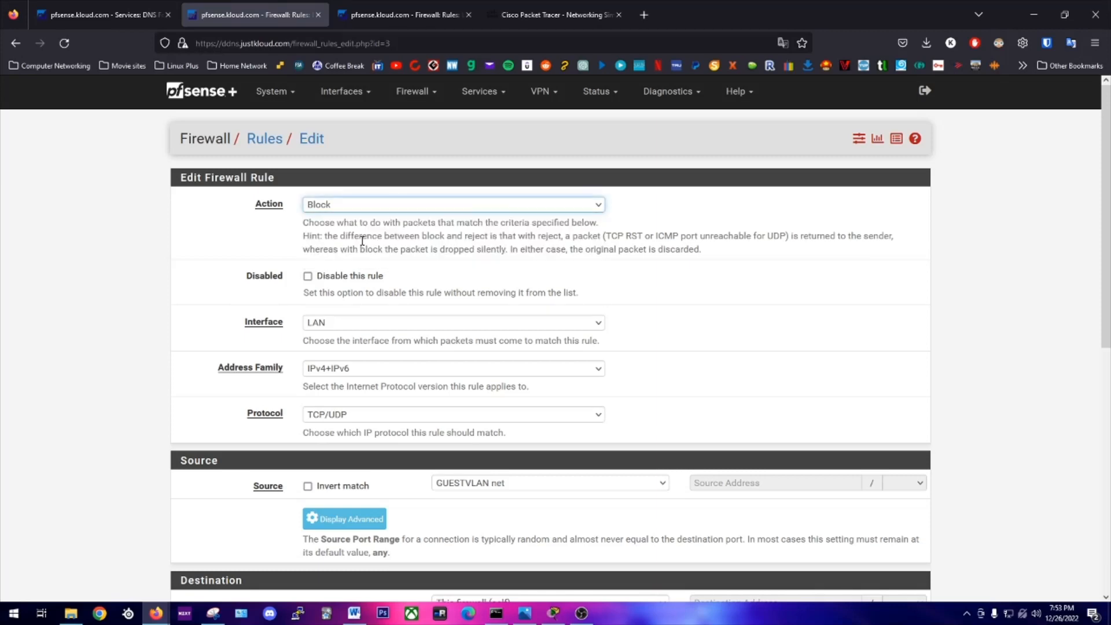
mouse_move(354, 327)
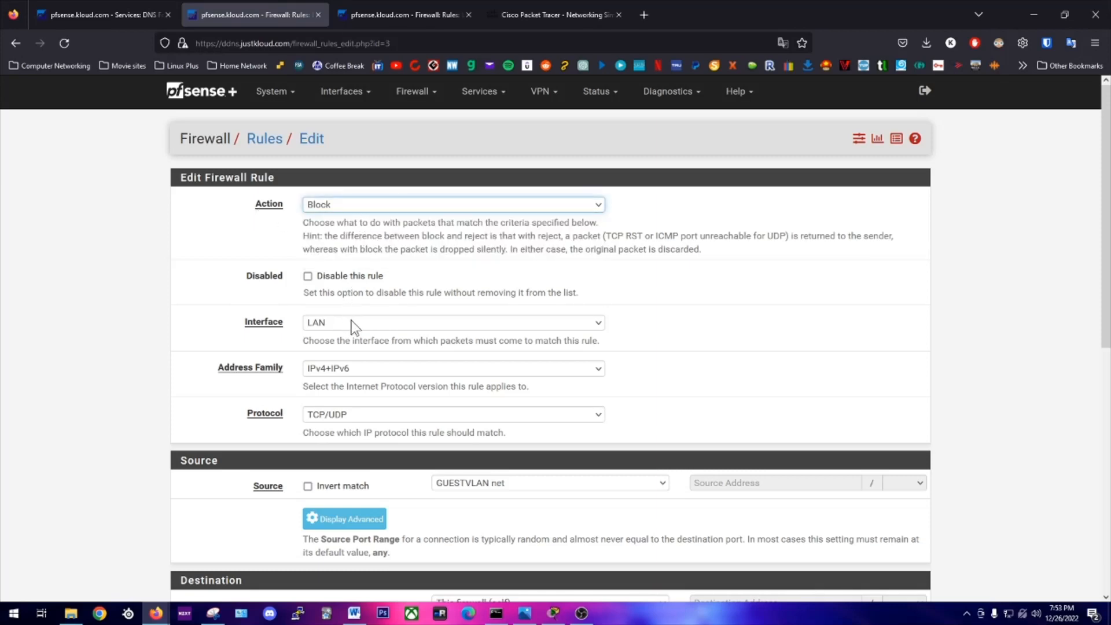
mouse_move(361, 381)
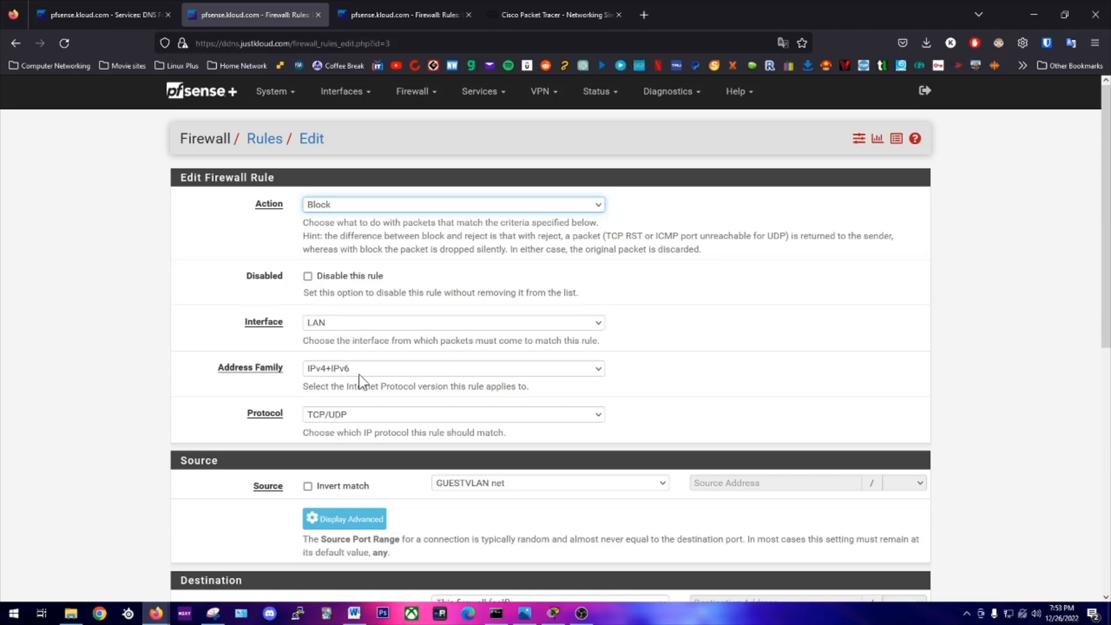
mouse_move(374, 424)
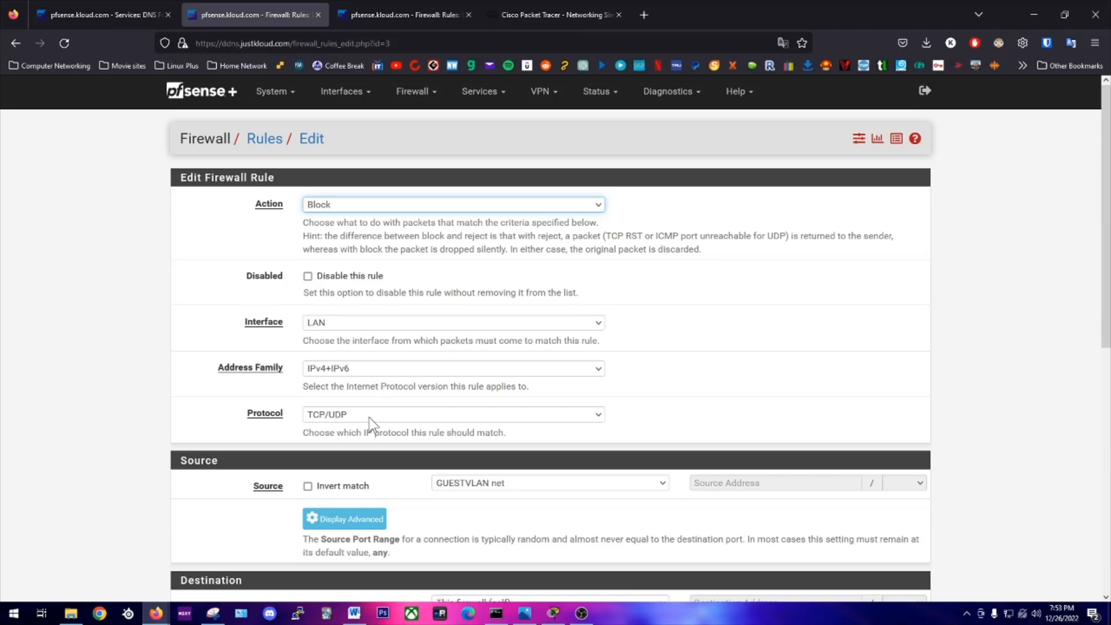
mouse_move(394, 412)
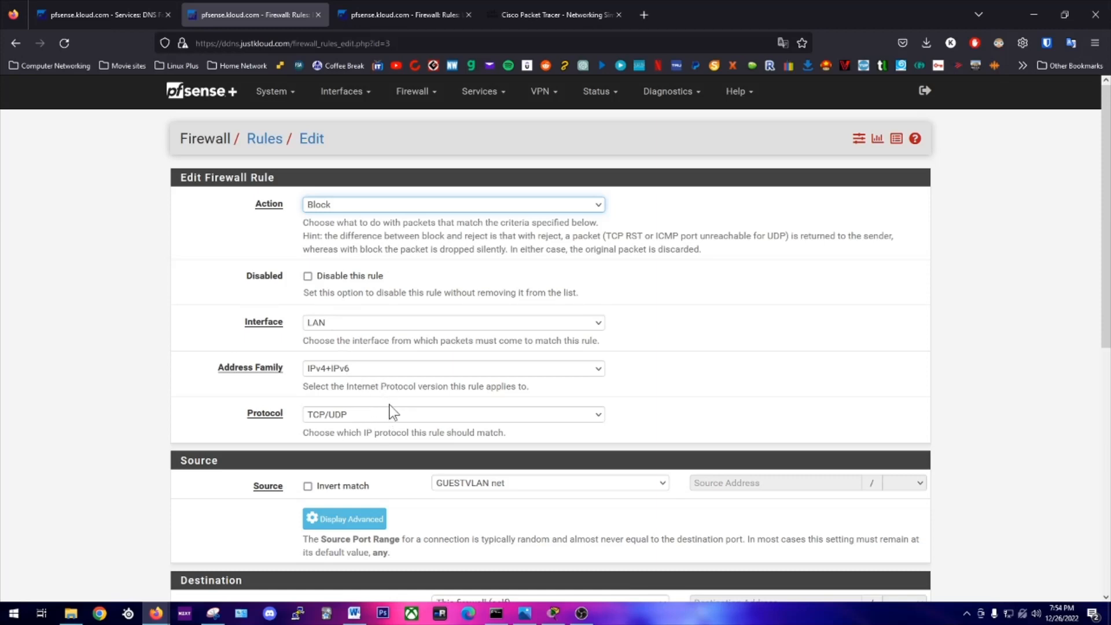
mouse_move(442, 390)
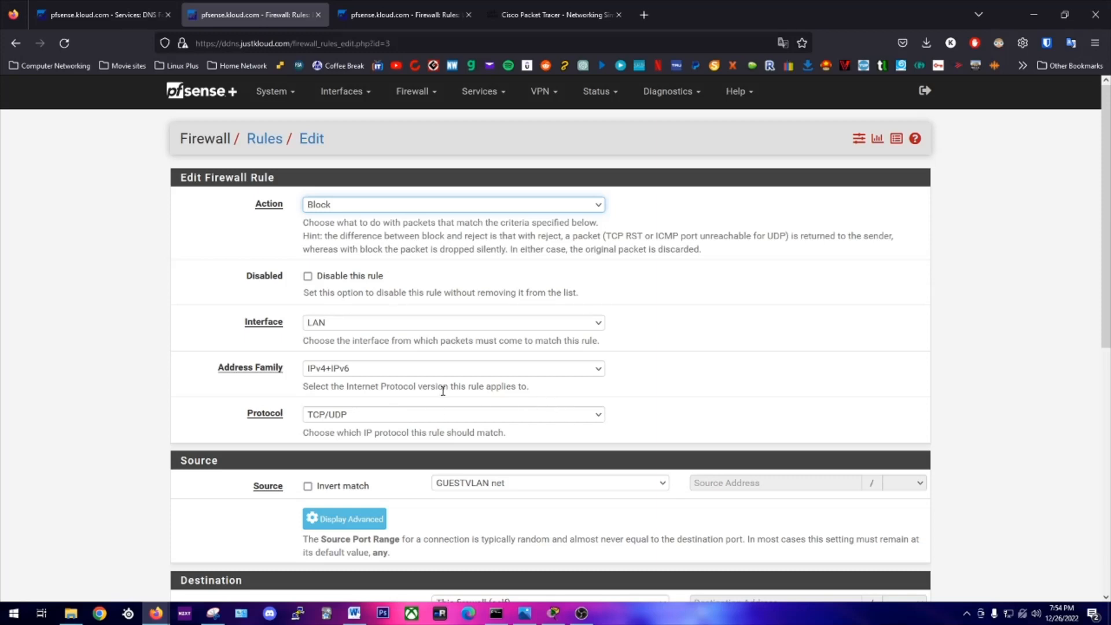
- Keep GUESTVLAN net as the block rule's source, save it and apply the rule changes
scroll("down", 3)
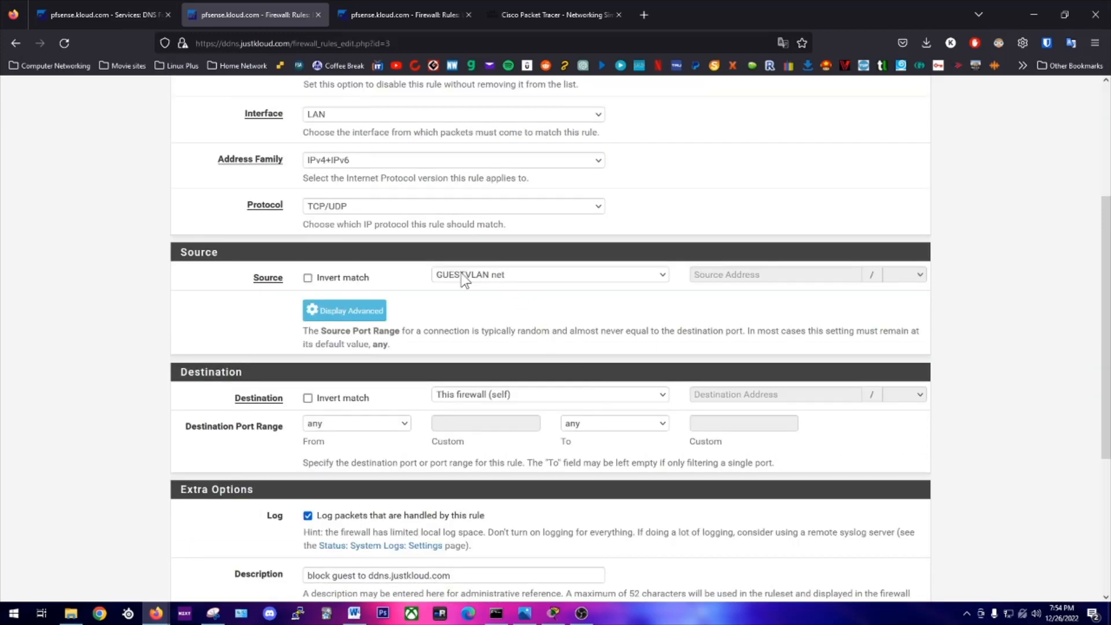
left_click(548, 274)
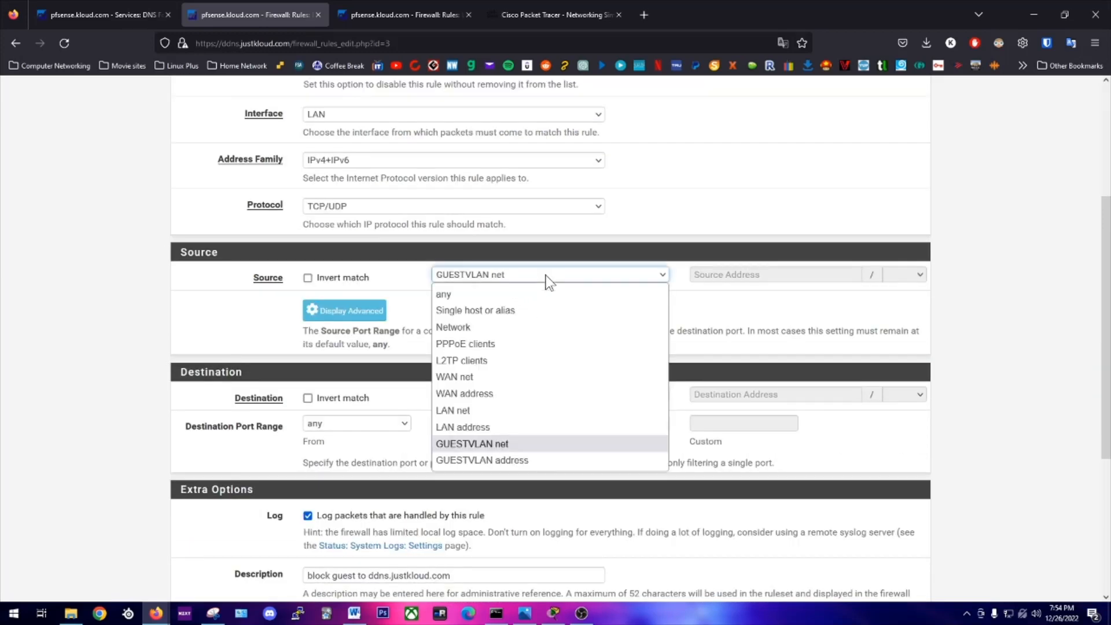
left_click(473, 444)
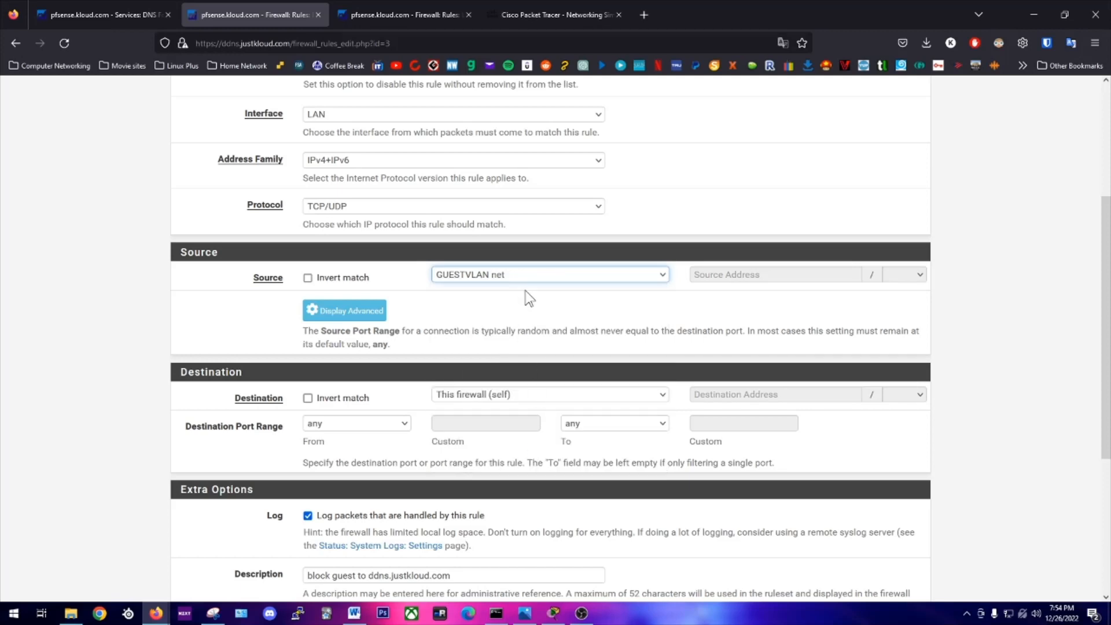
mouse_move(534, 306)
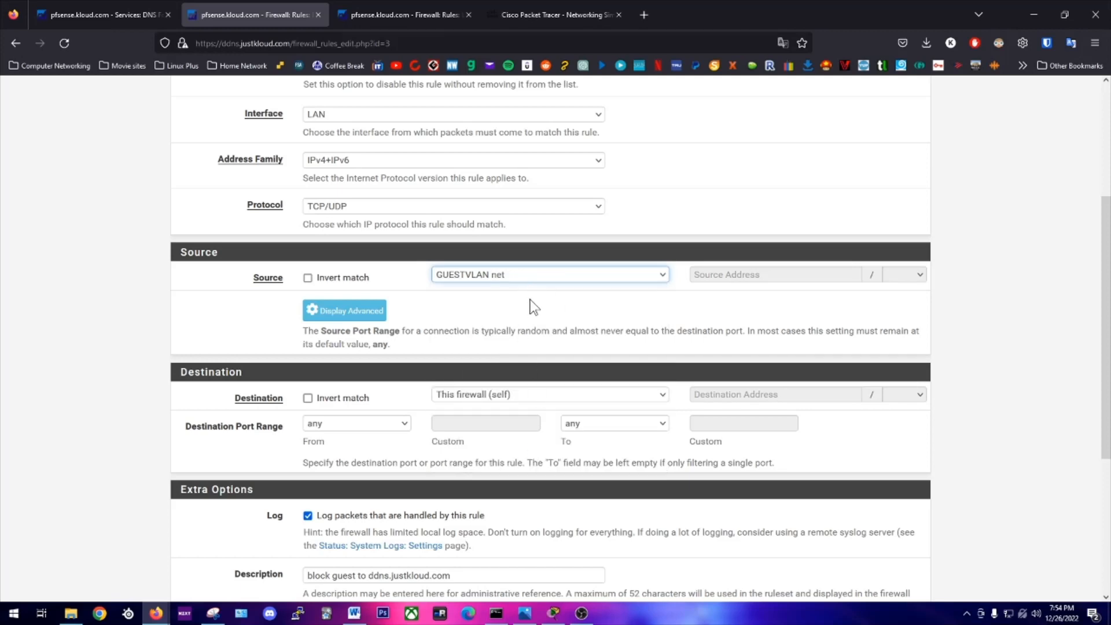
mouse_move(688, 290)
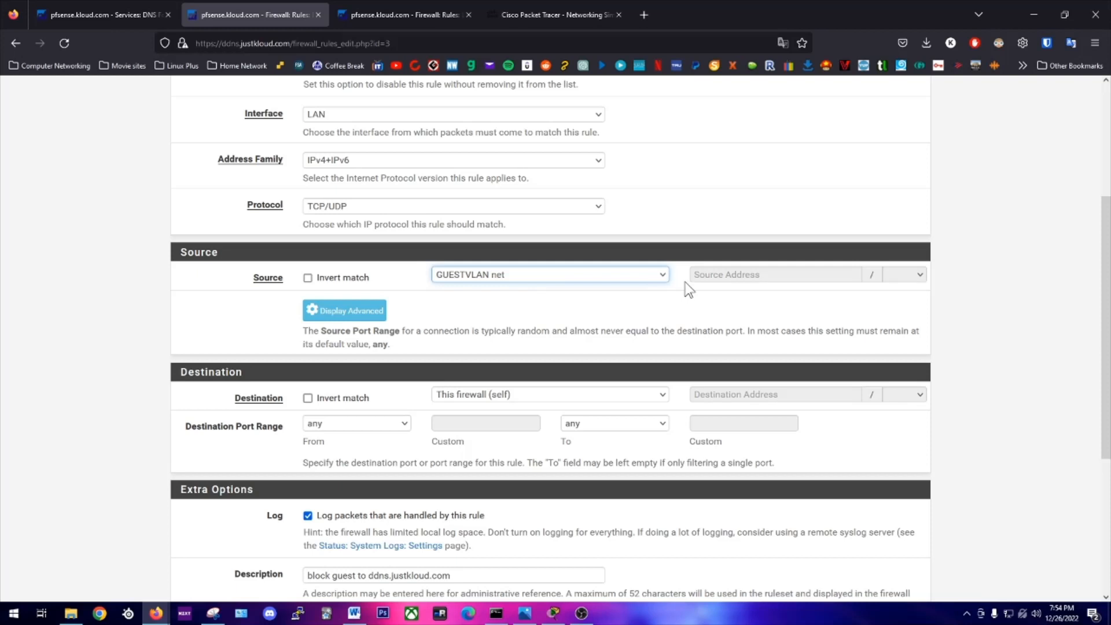
mouse_move(673, 279)
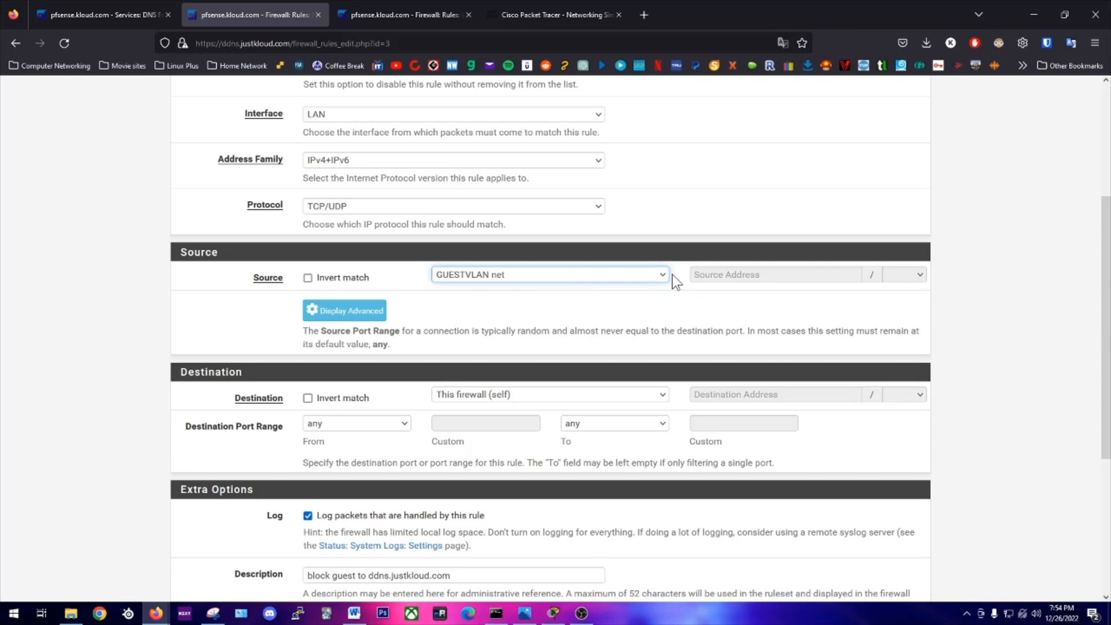
mouse_move(498, 414)
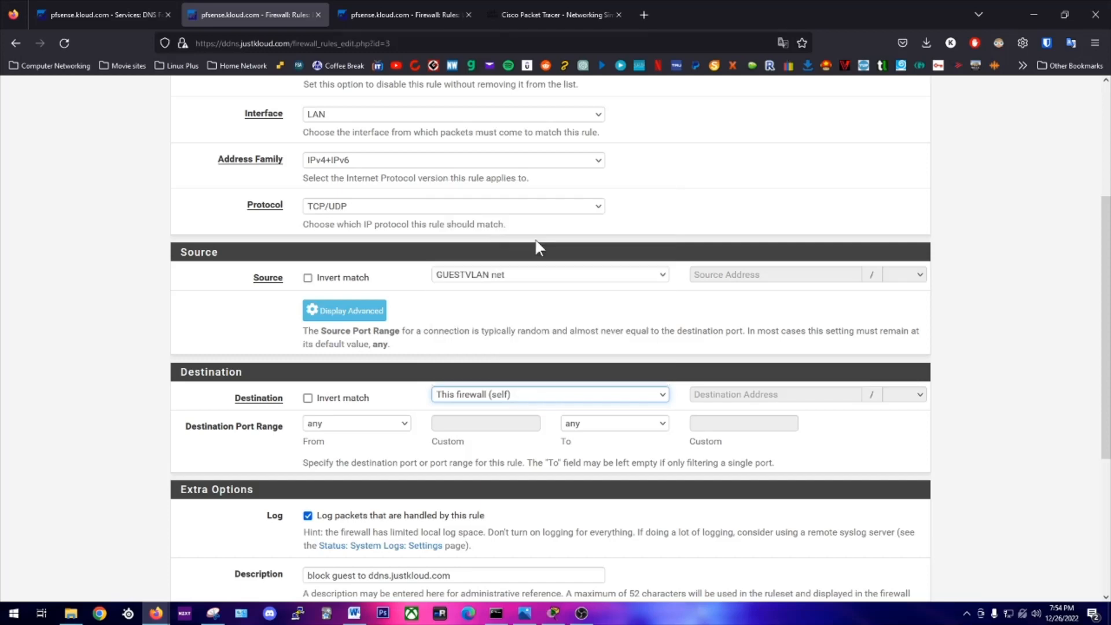
scroll("down", 3)
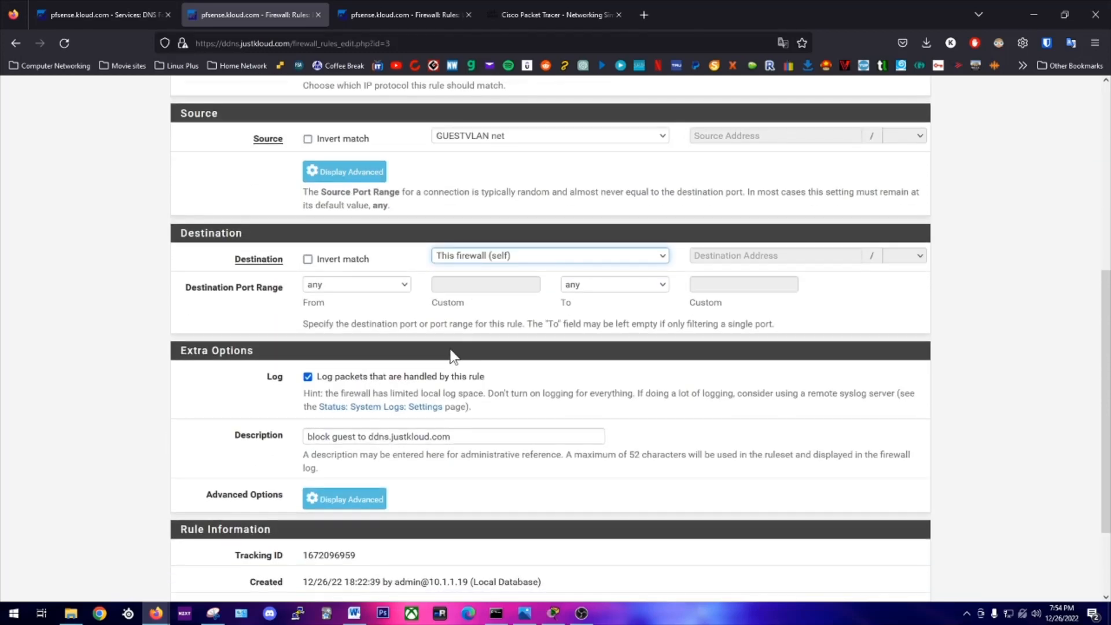
scroll("down", 3)
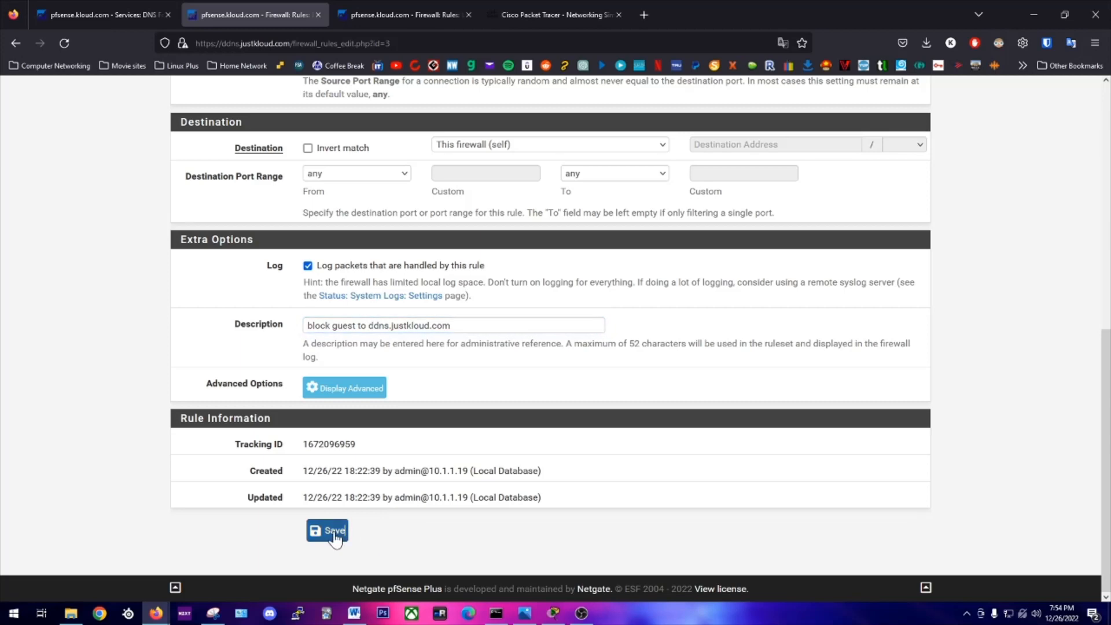
left_click(326, 530)
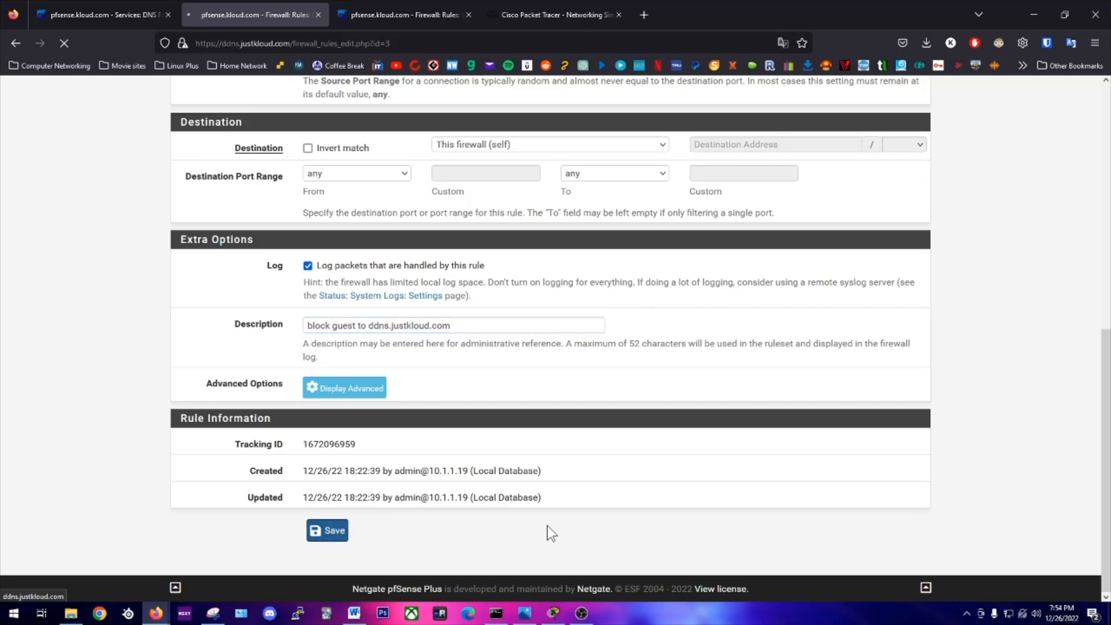
left_click(326, 530)
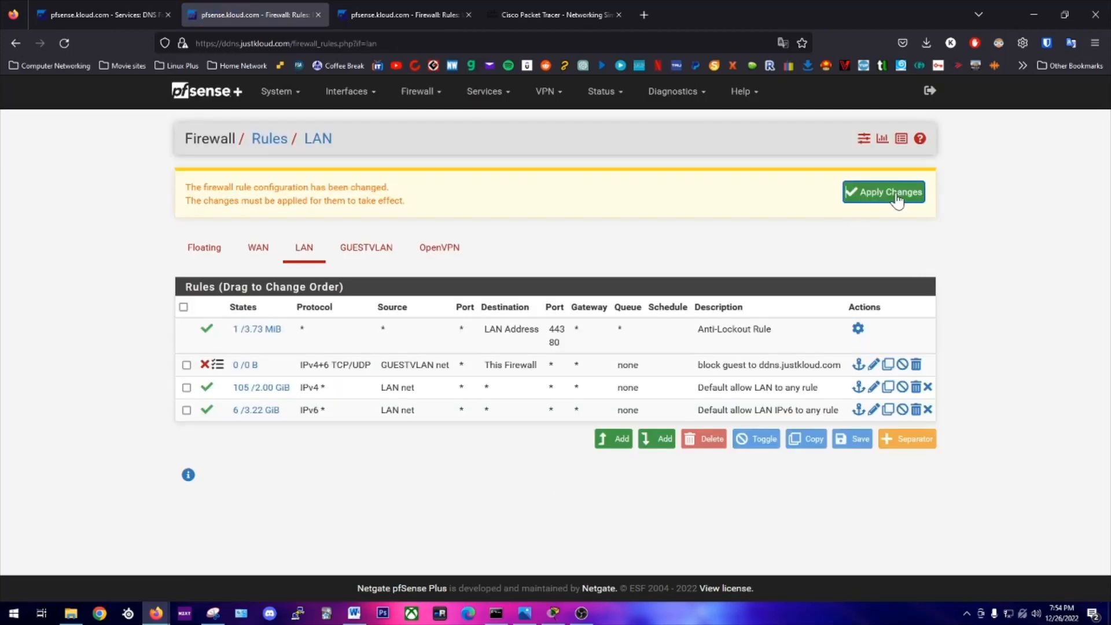
left_click(882, 192)
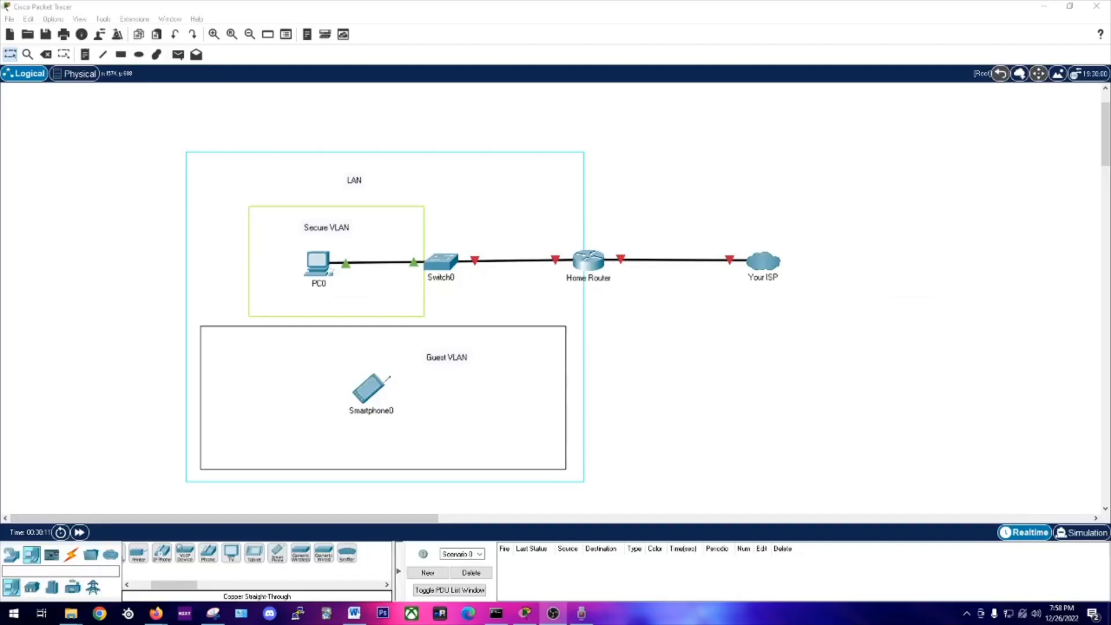
mouse_move(448, 362)
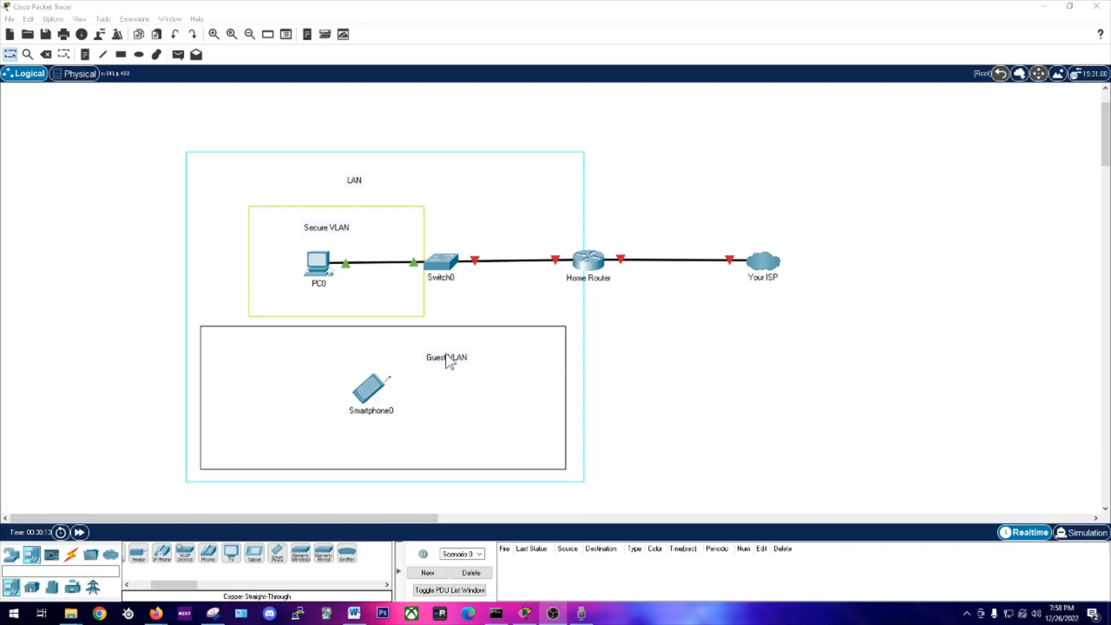
mouse_move(381, 396)
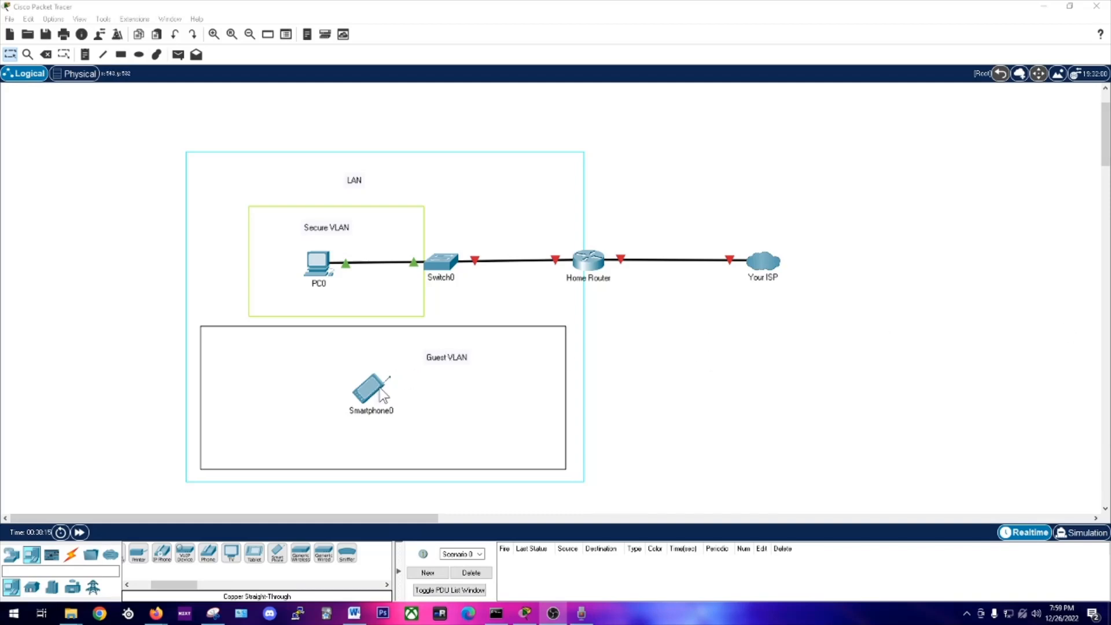
mouse_move(593, 277)
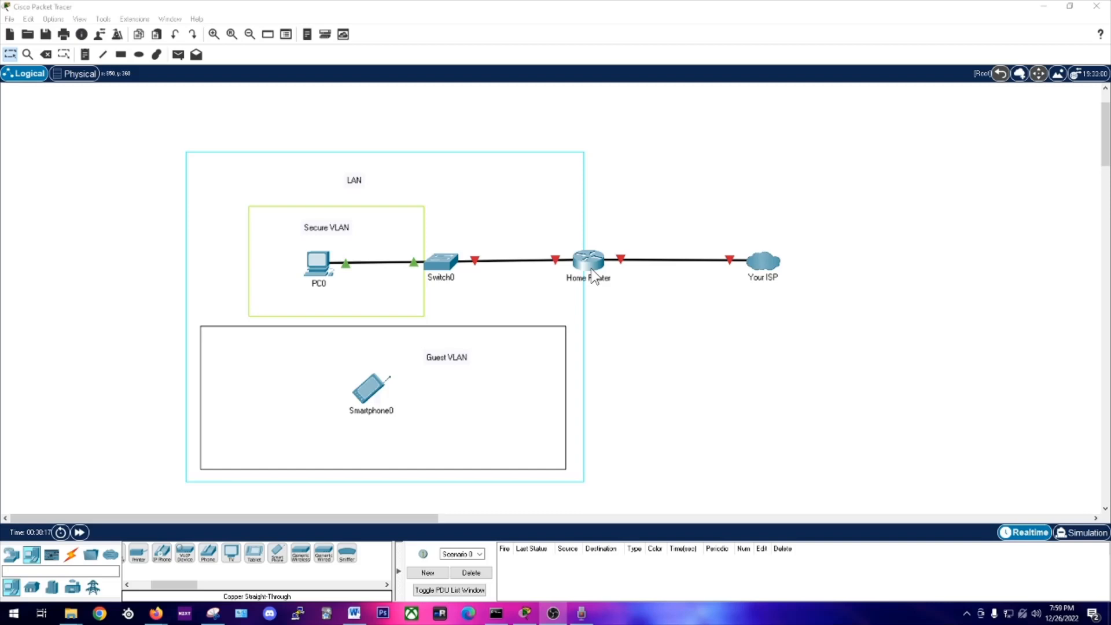
mouse_move(560, 248)
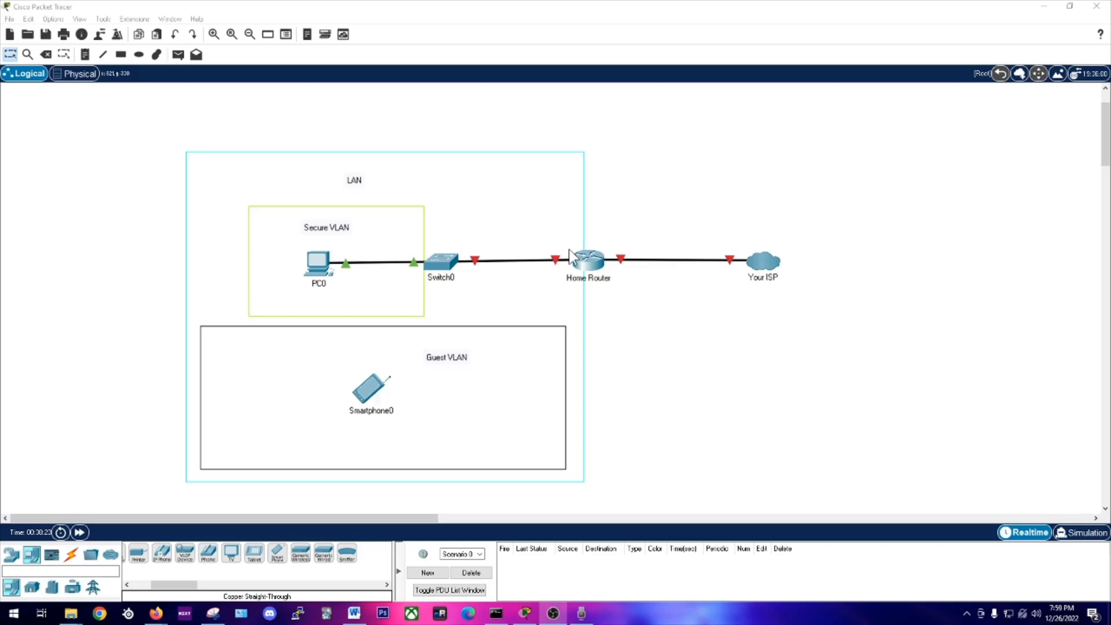
mouse_move(585, 285)
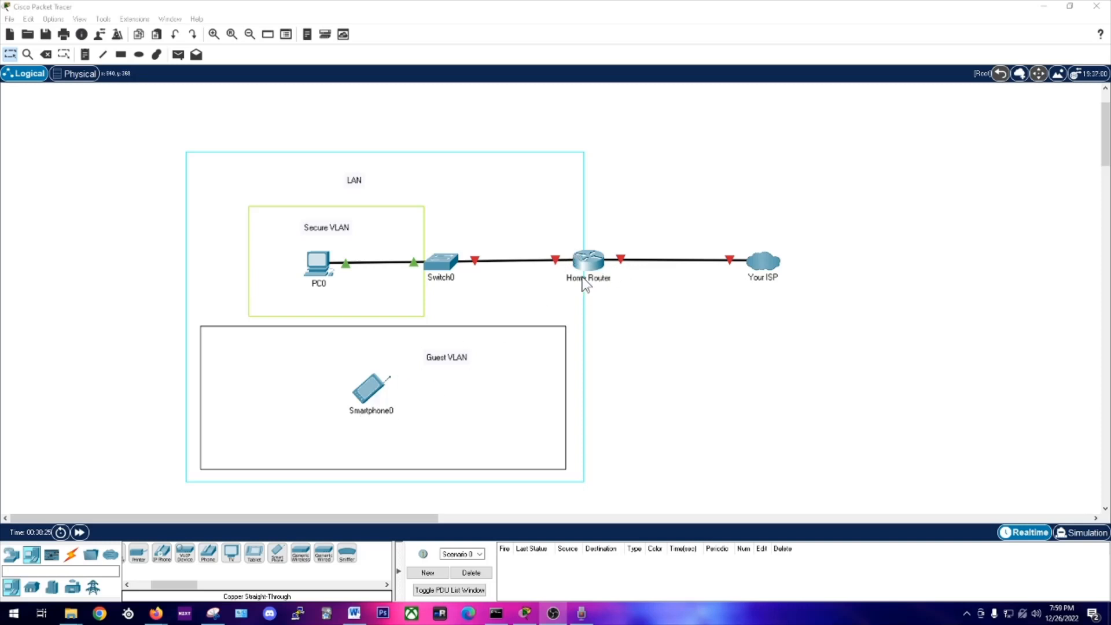
mouse_move(587, 280)
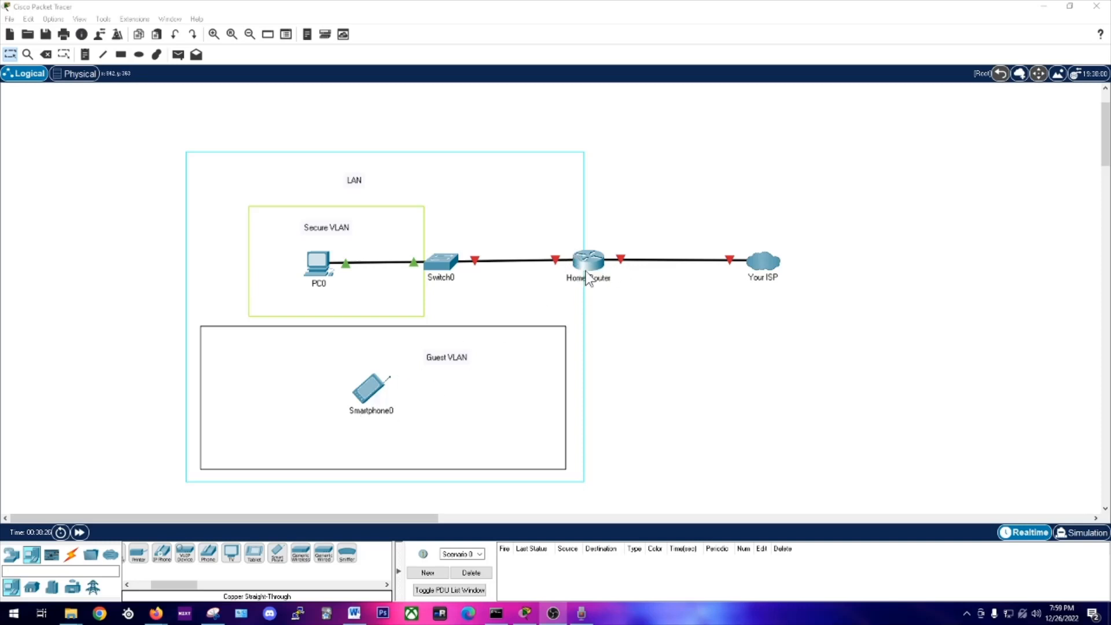